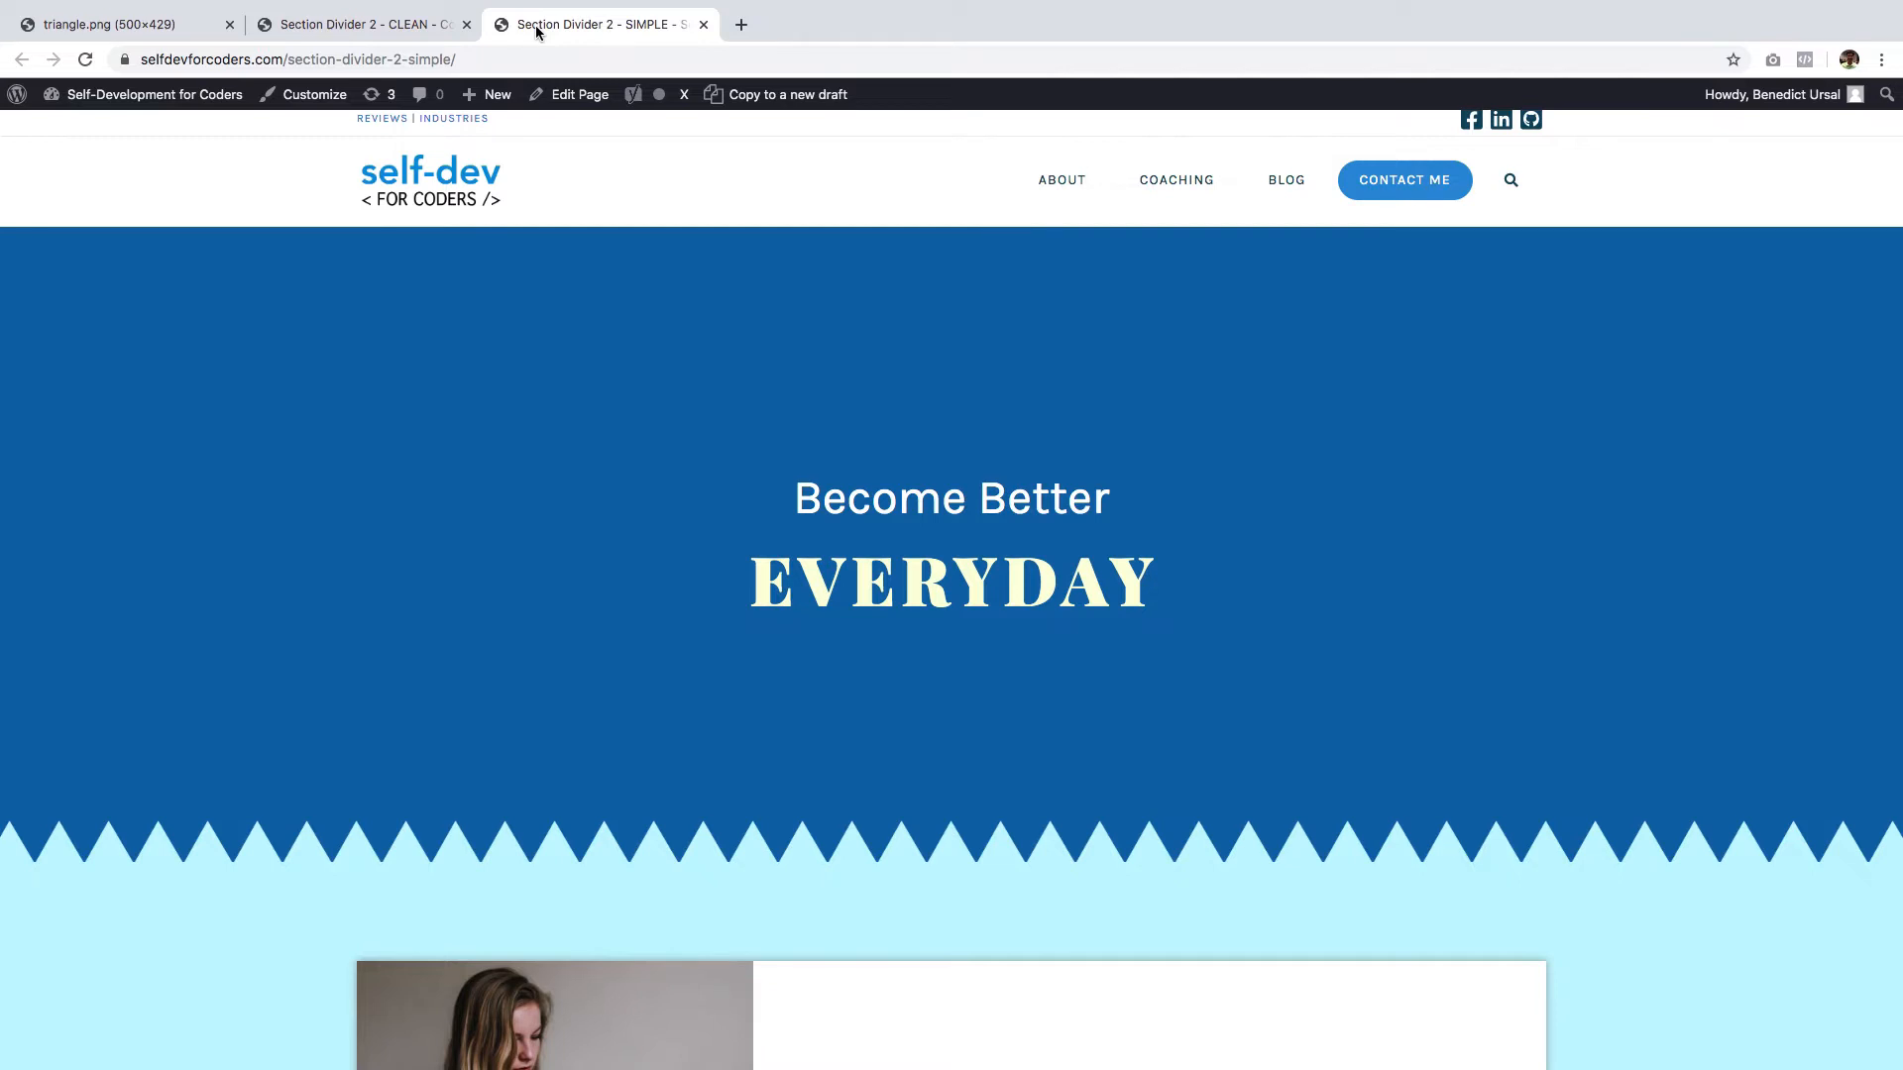
pyautogui.moveTo(252, 856)
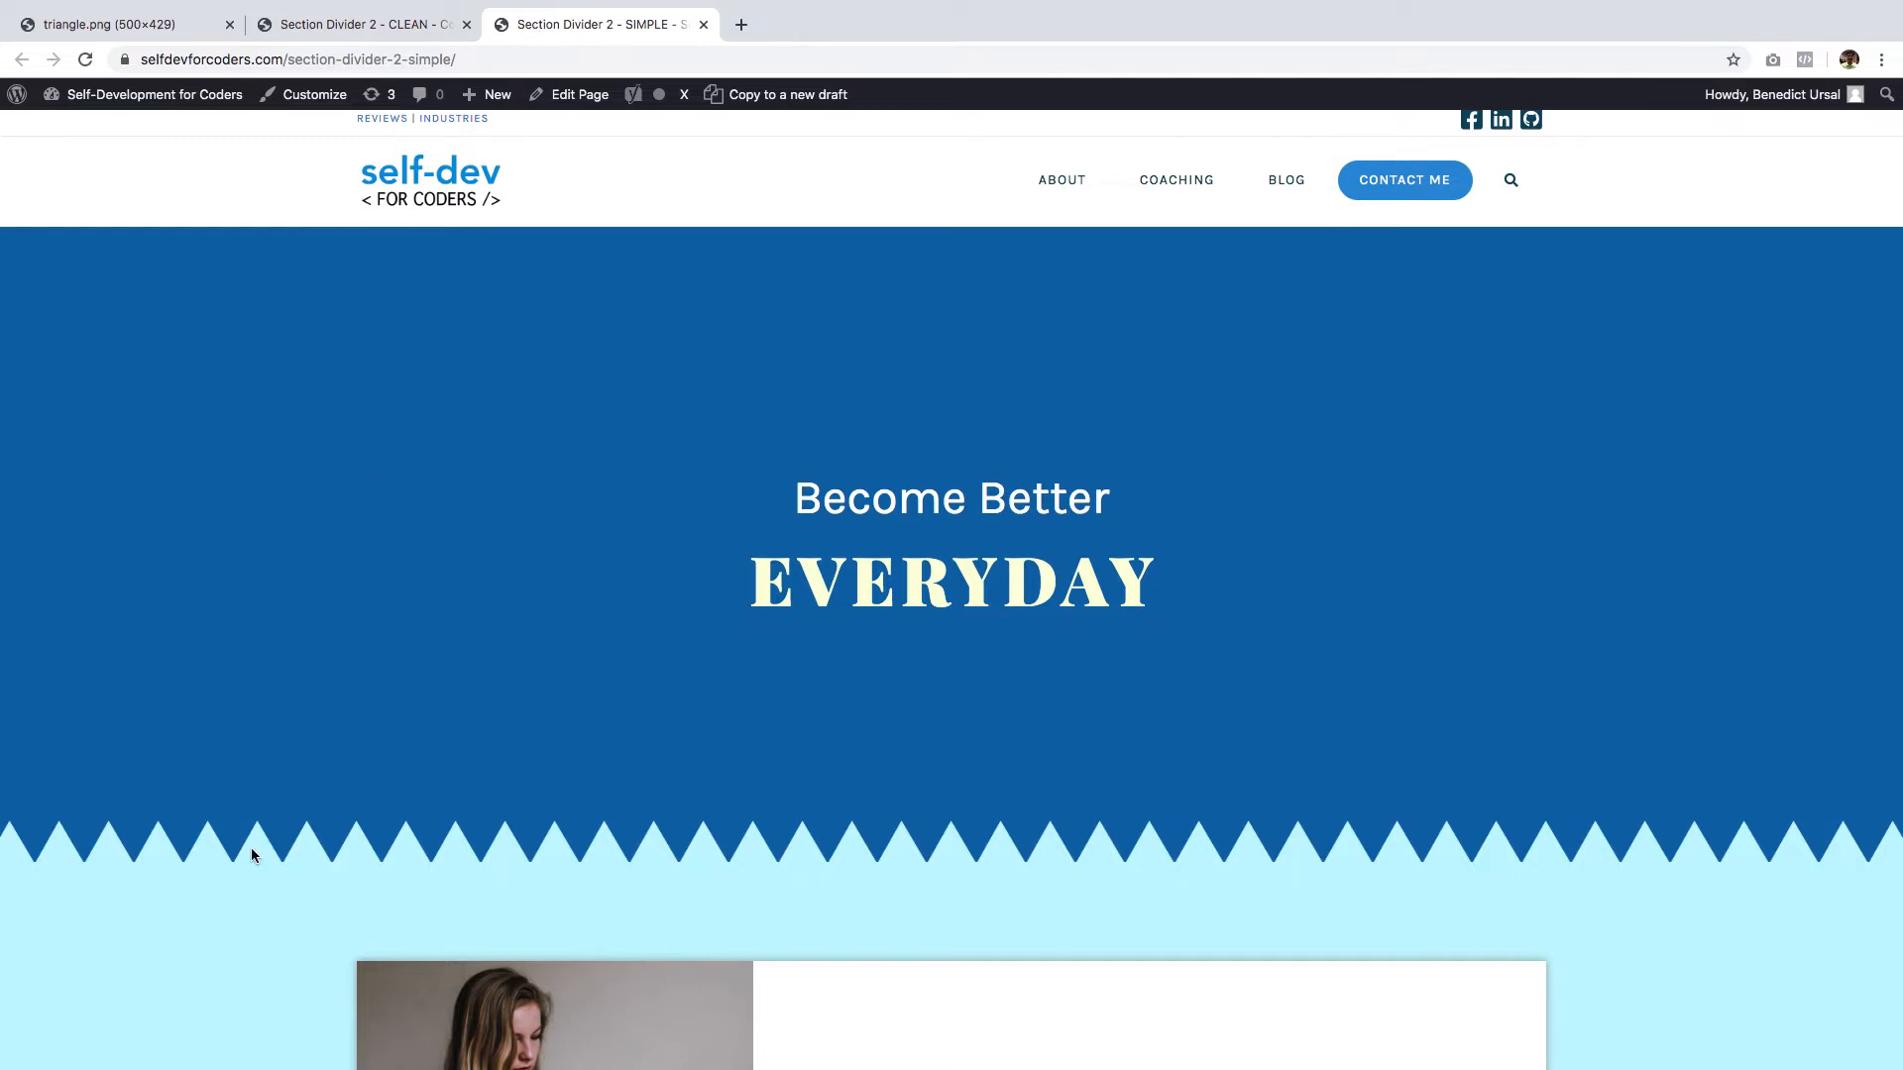
pyautogui.moveTo(444, 859)
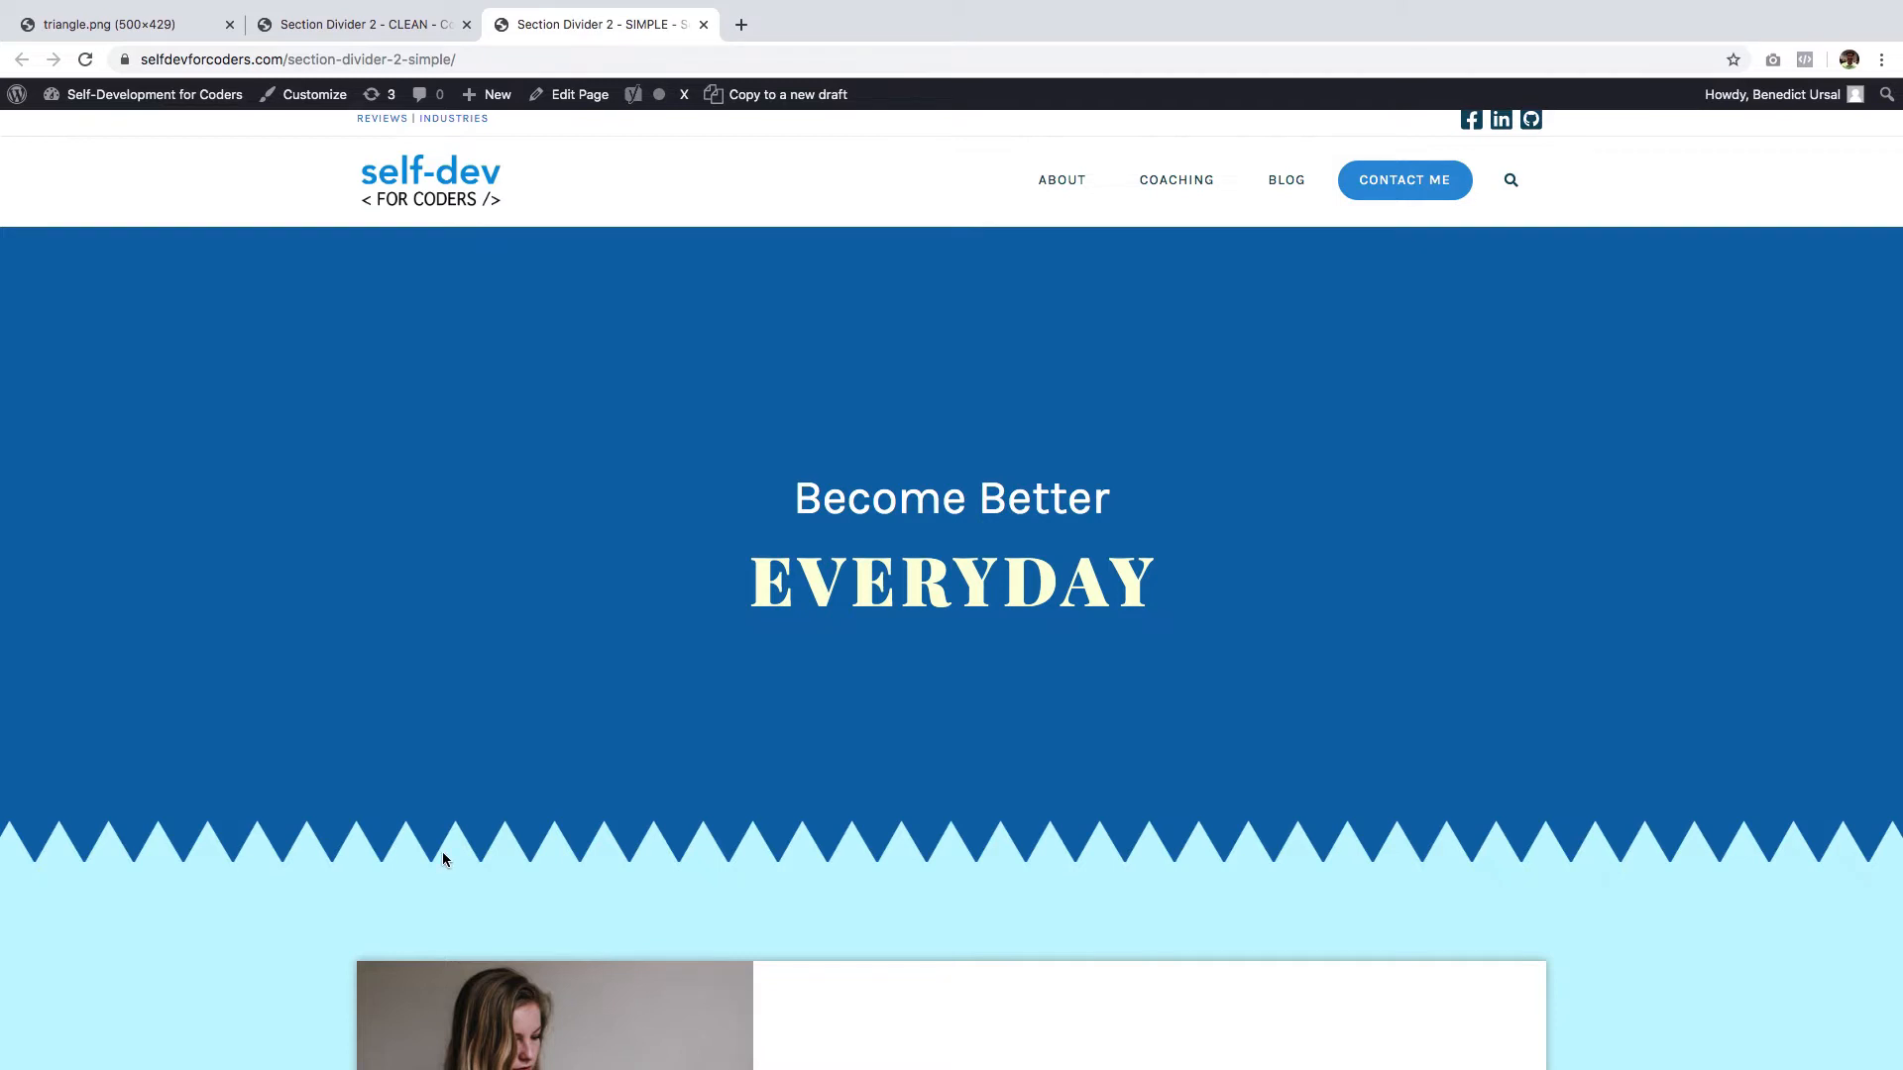
# - Review the standalone light-blue triangle image, then return to the finished zigzag SIMPLE page
pyautogui.click(121, 24)
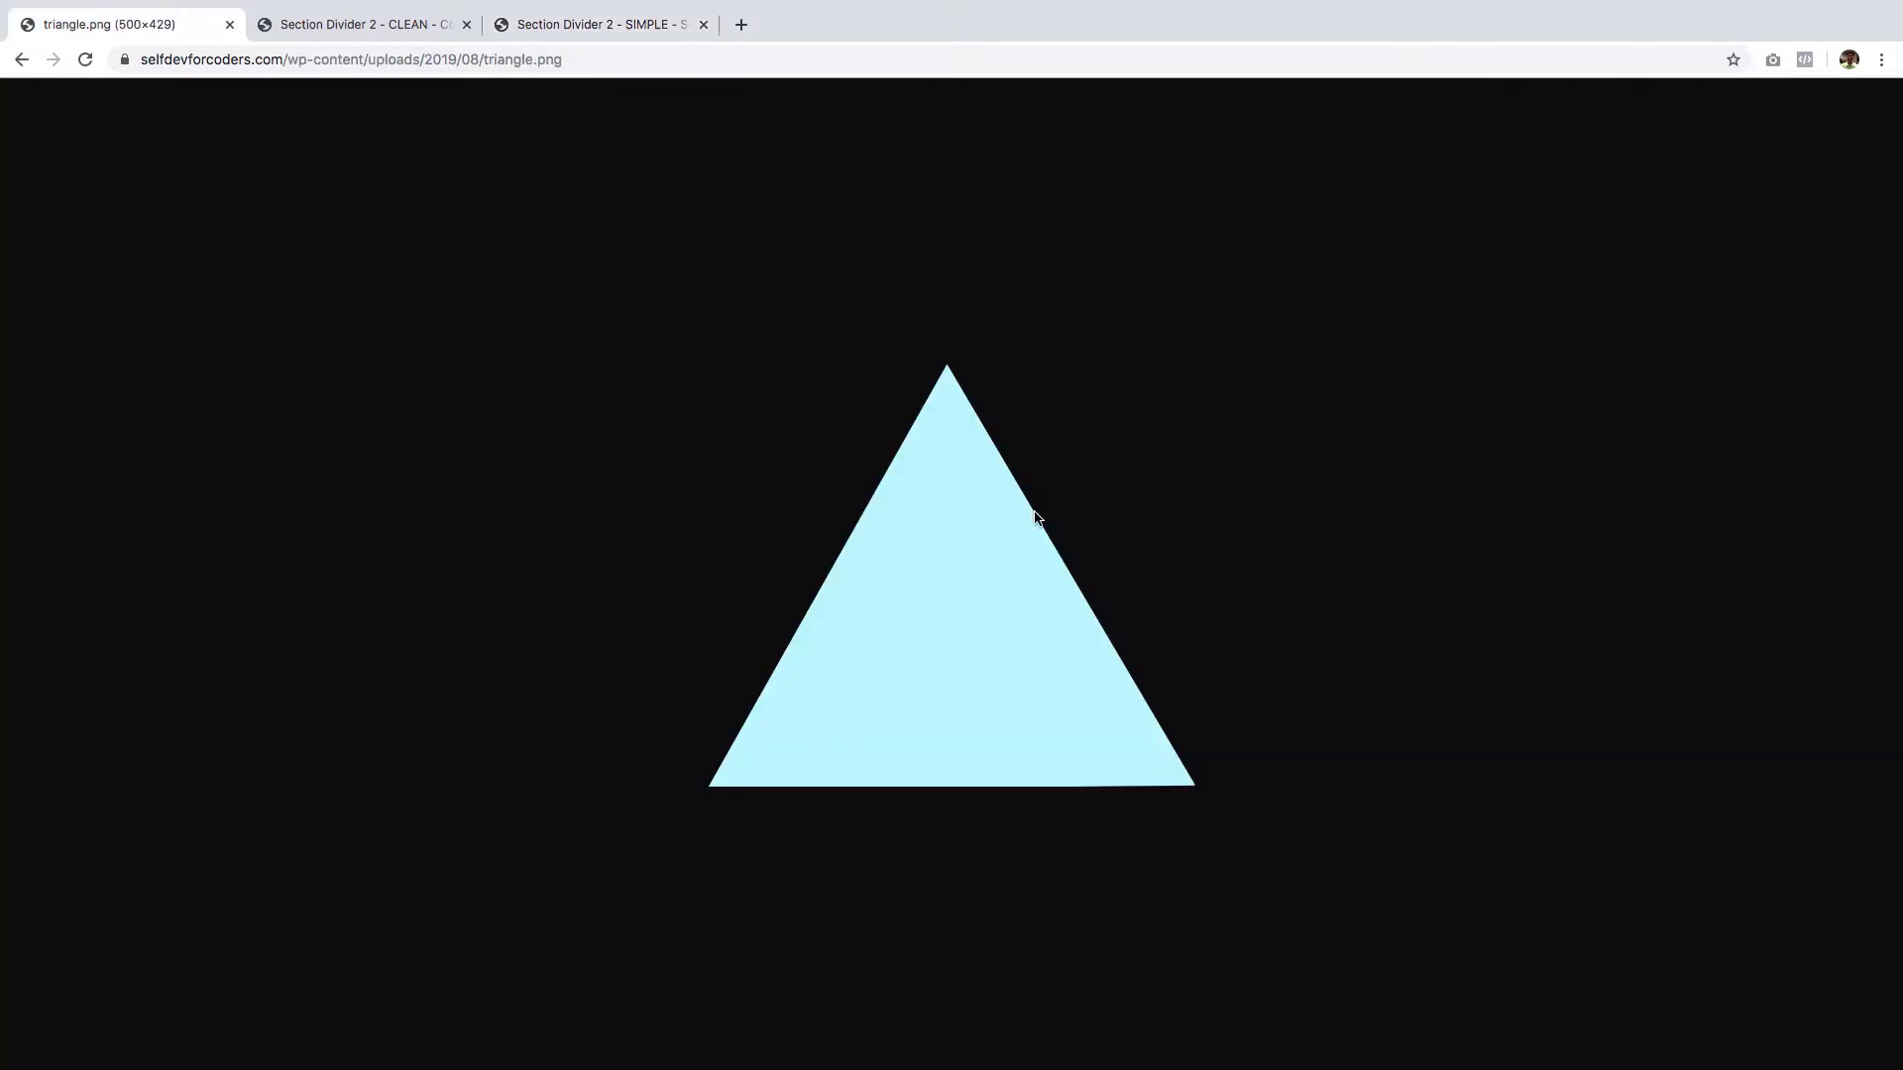
pyautogui.click(597, 24)
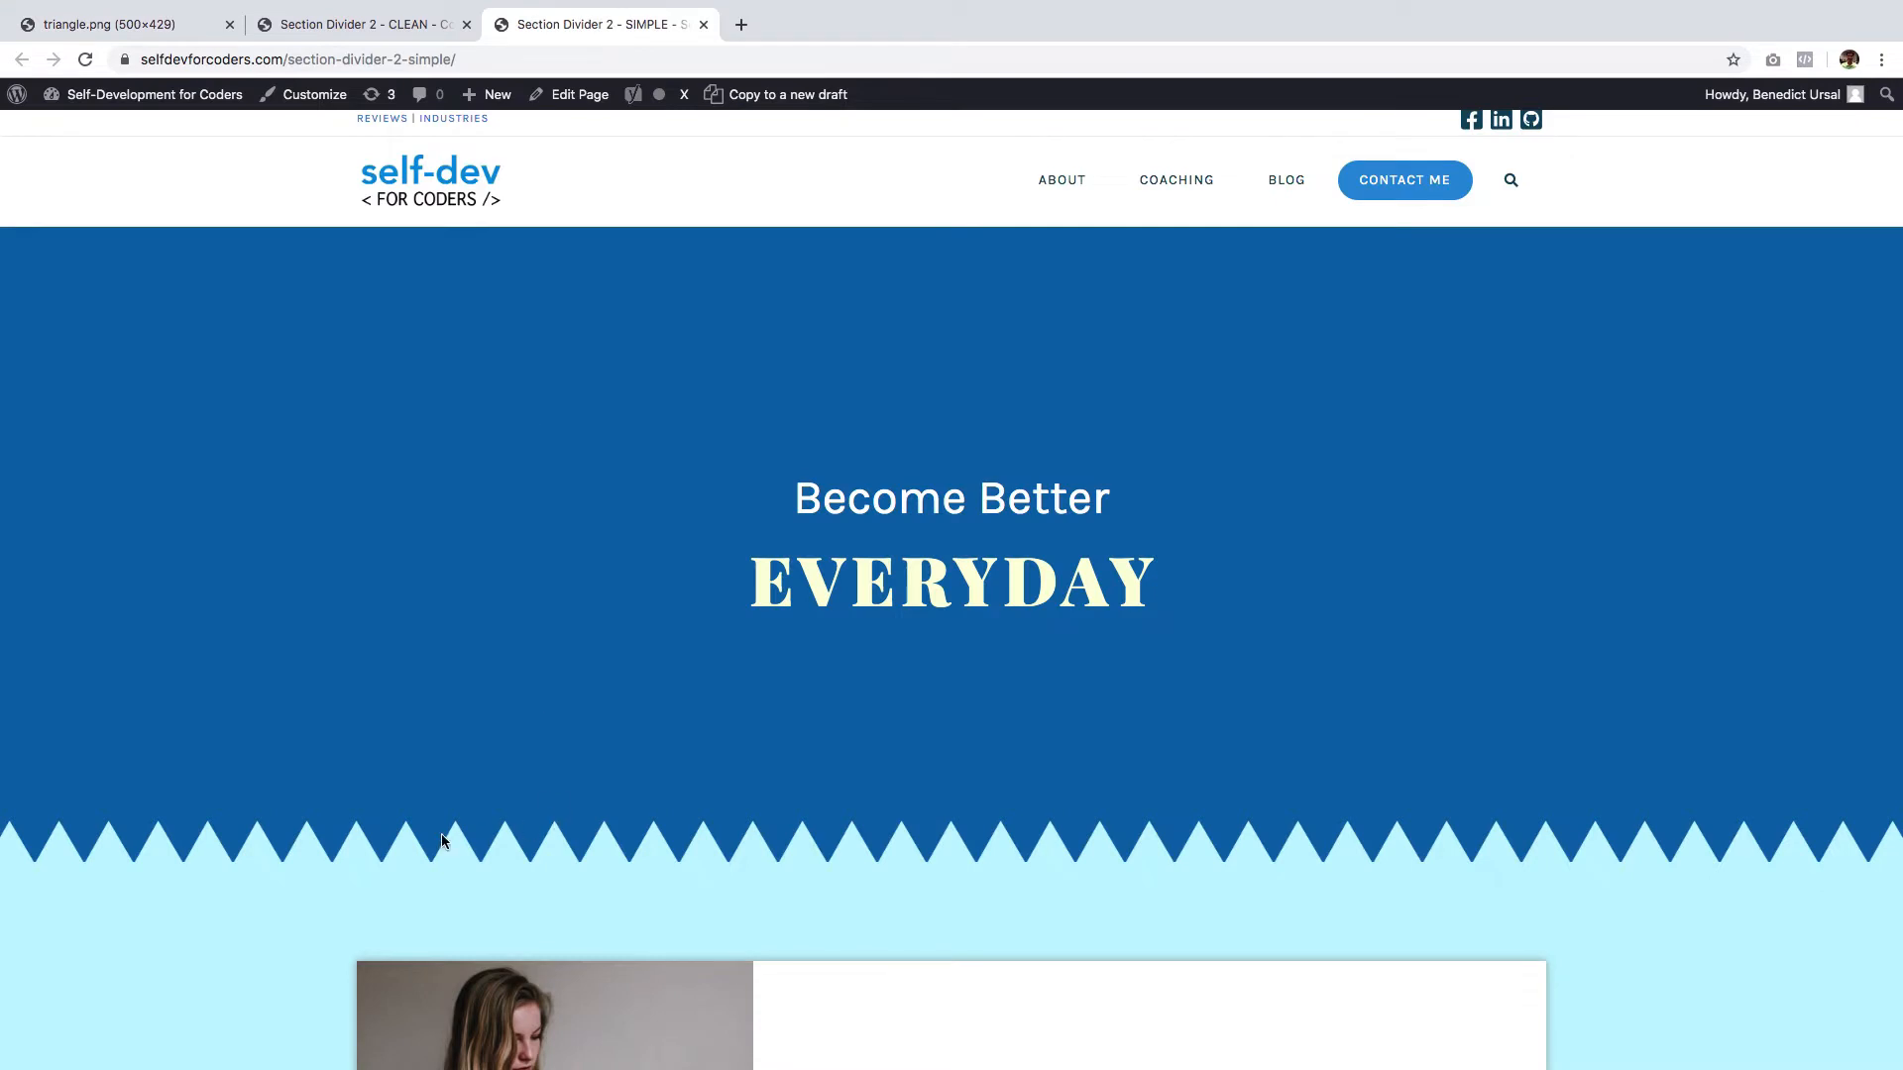
pyautogui.moveTo(692, 856)
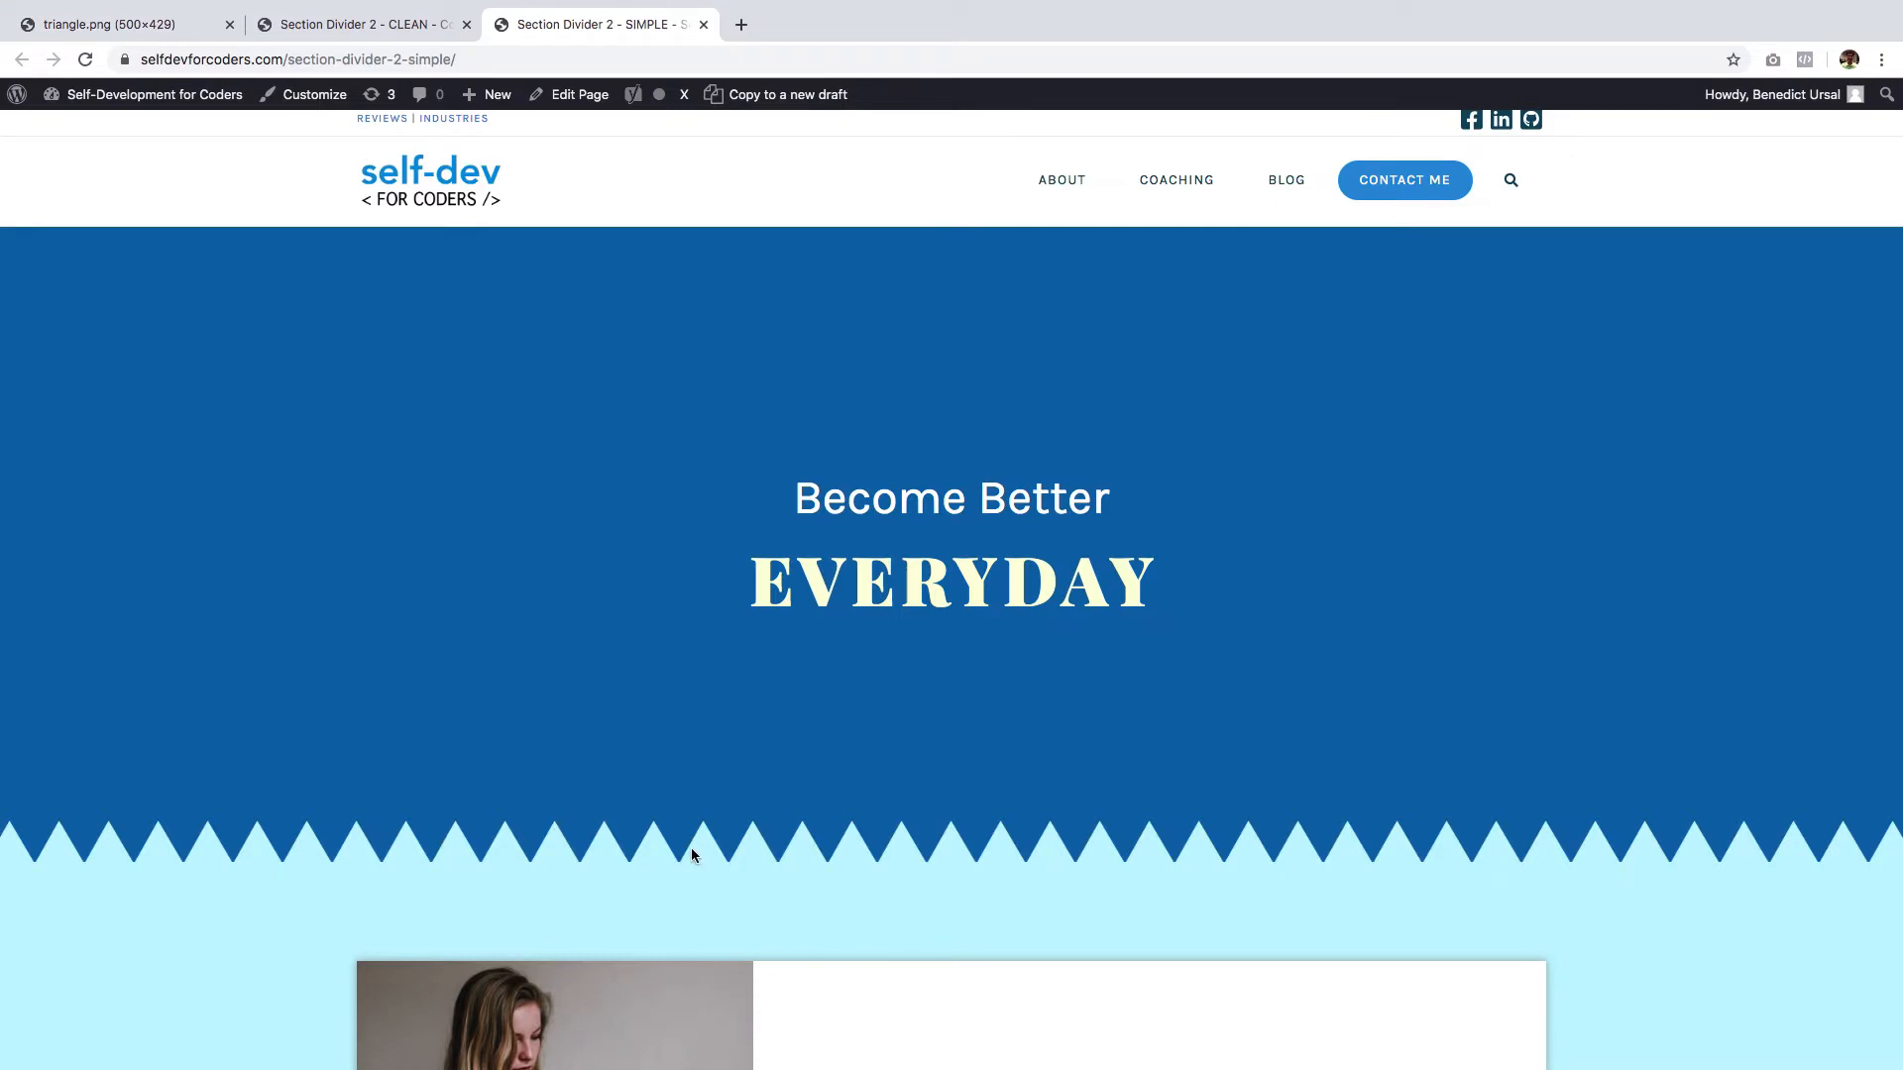
pyautogui.moveTo(543, 543)
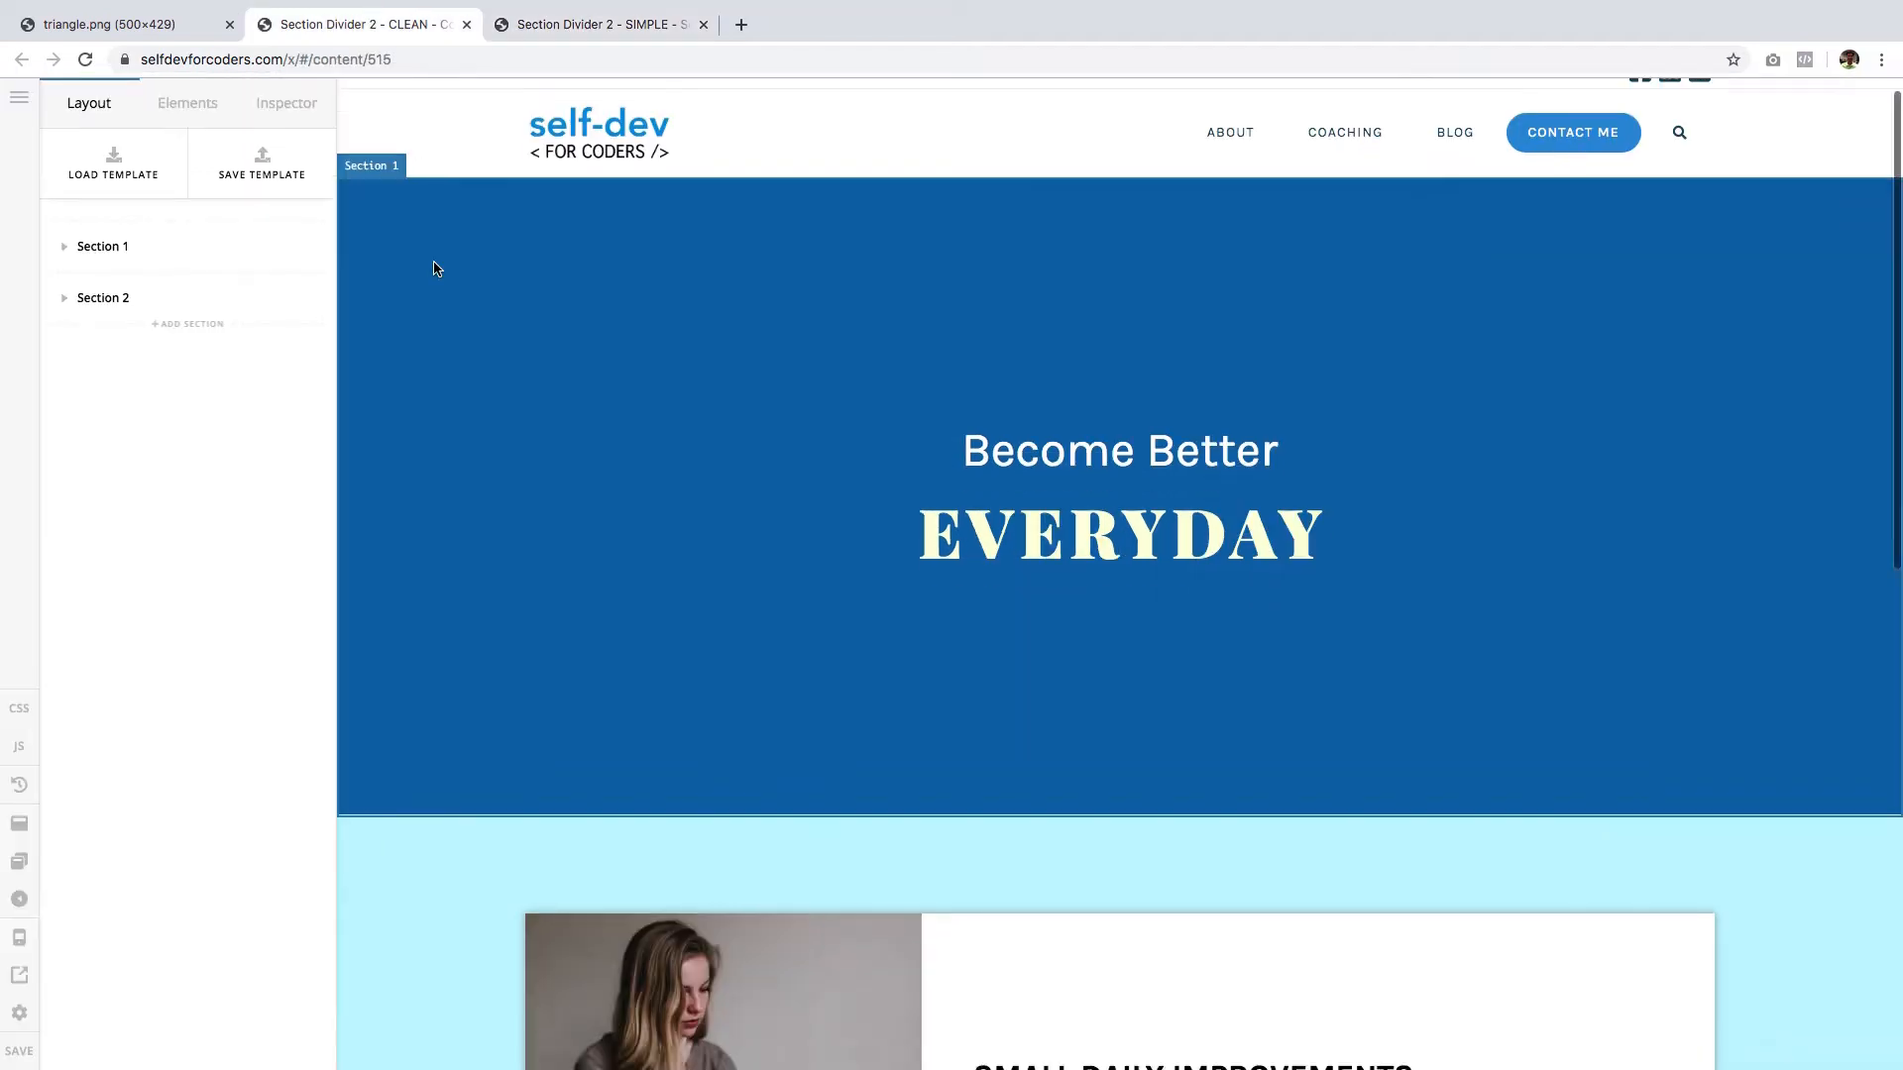
# - Scroll through the CLEAN page's hero section settings, checking the triangle image between edits
pyautogui.scroll(-3)
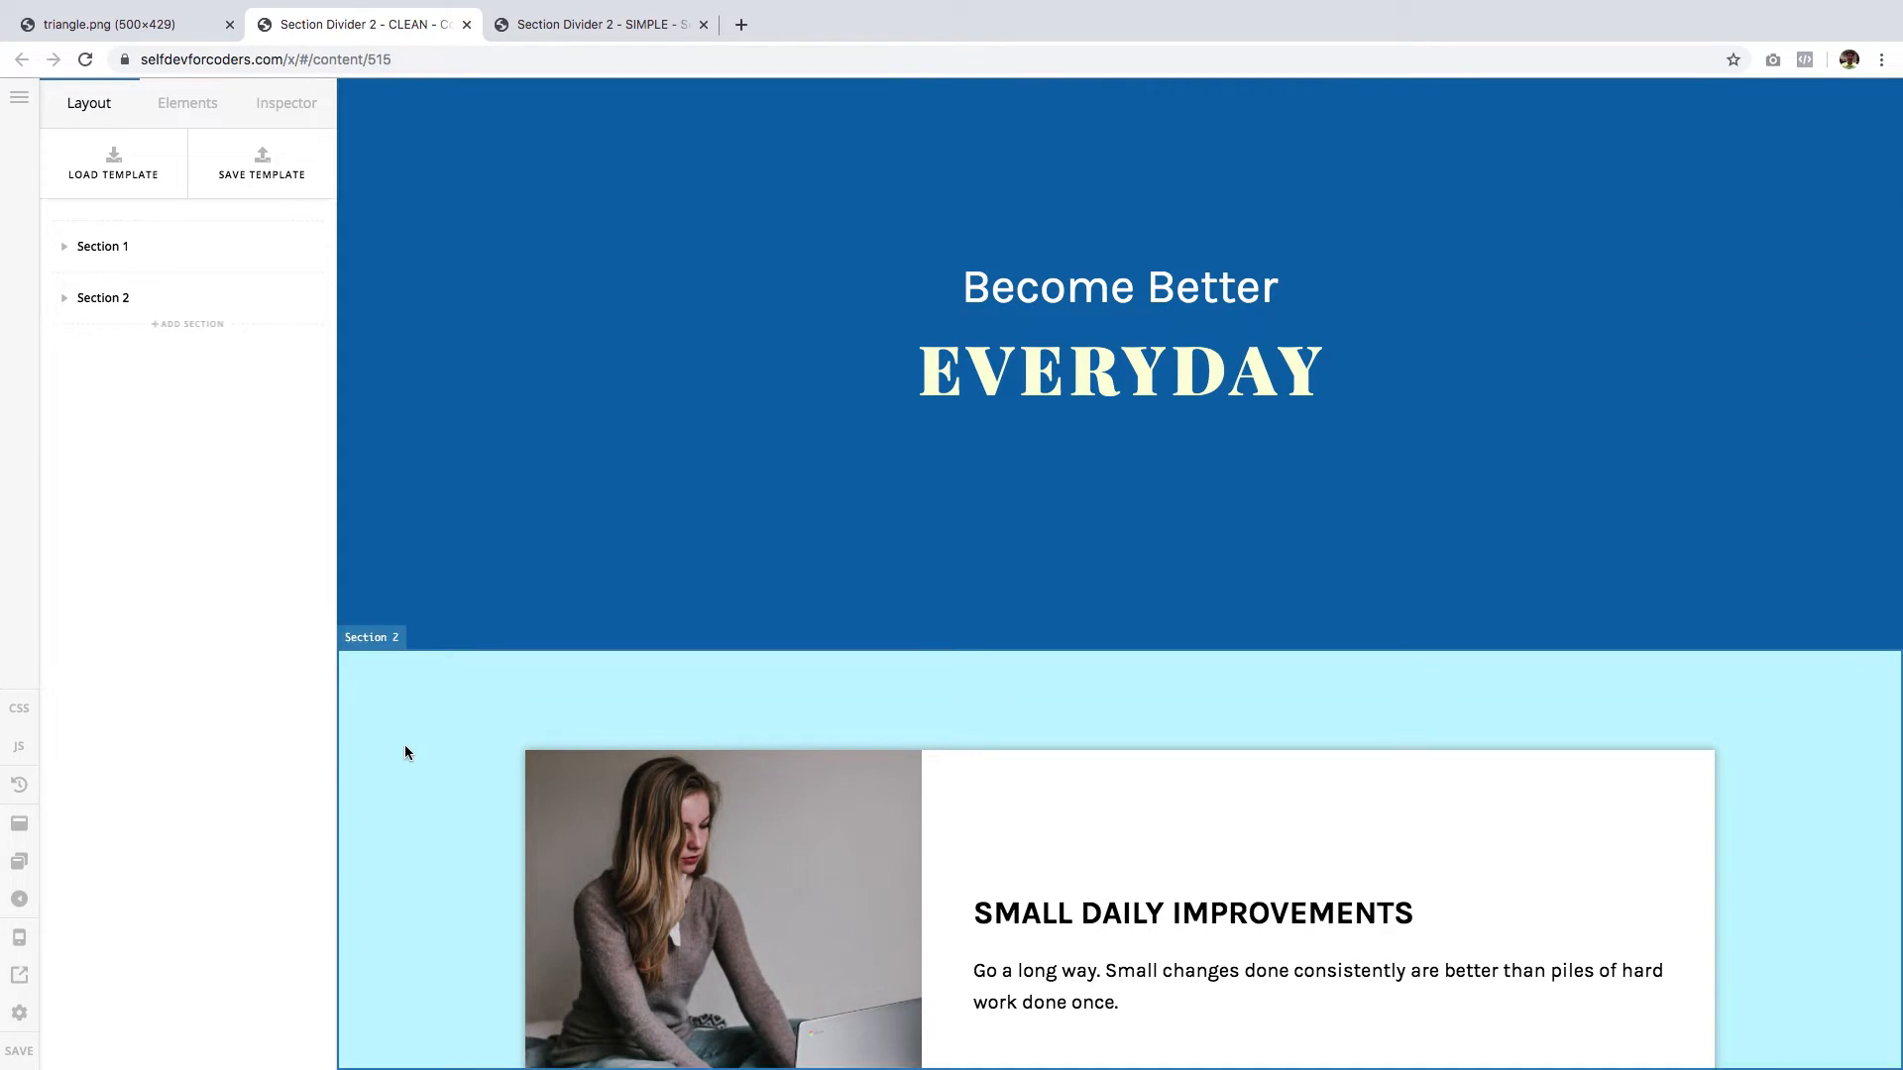
pyautogui.moveTo(420, 731)
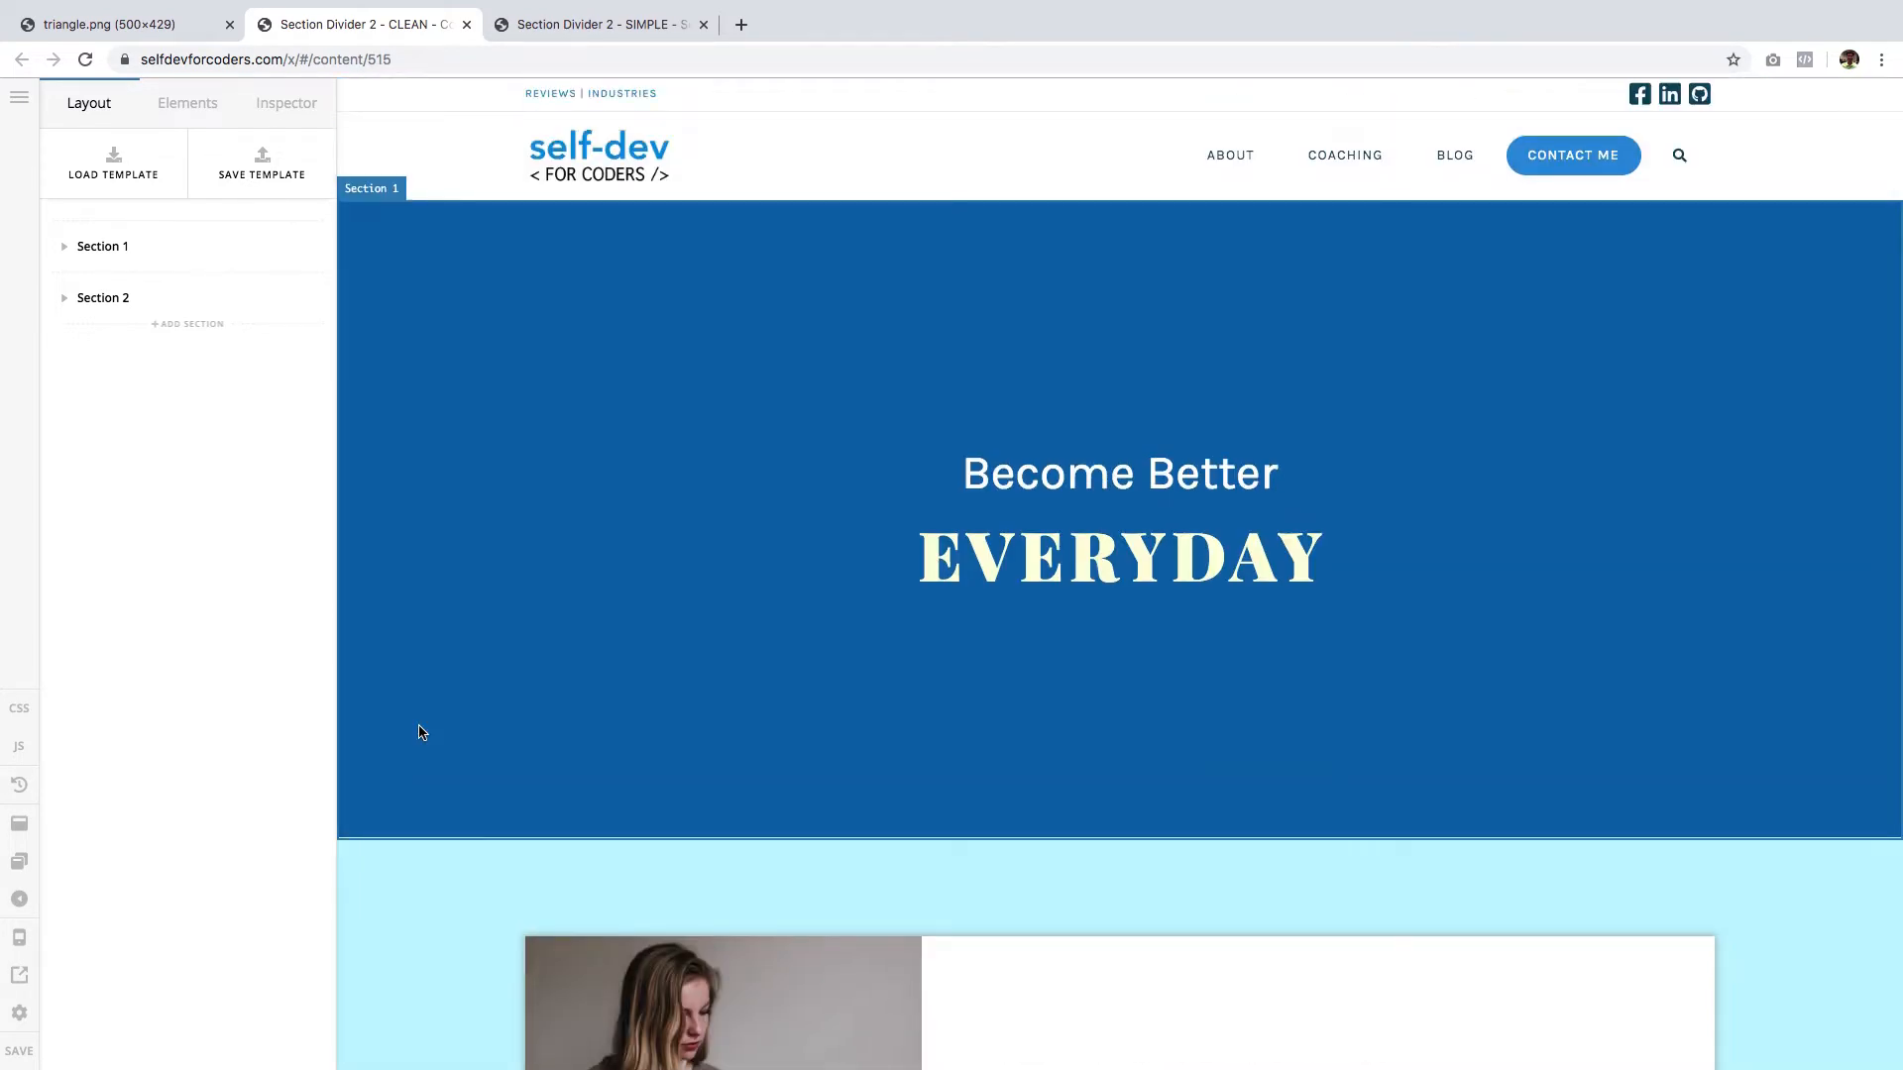
pyautogui.scroll(-3)
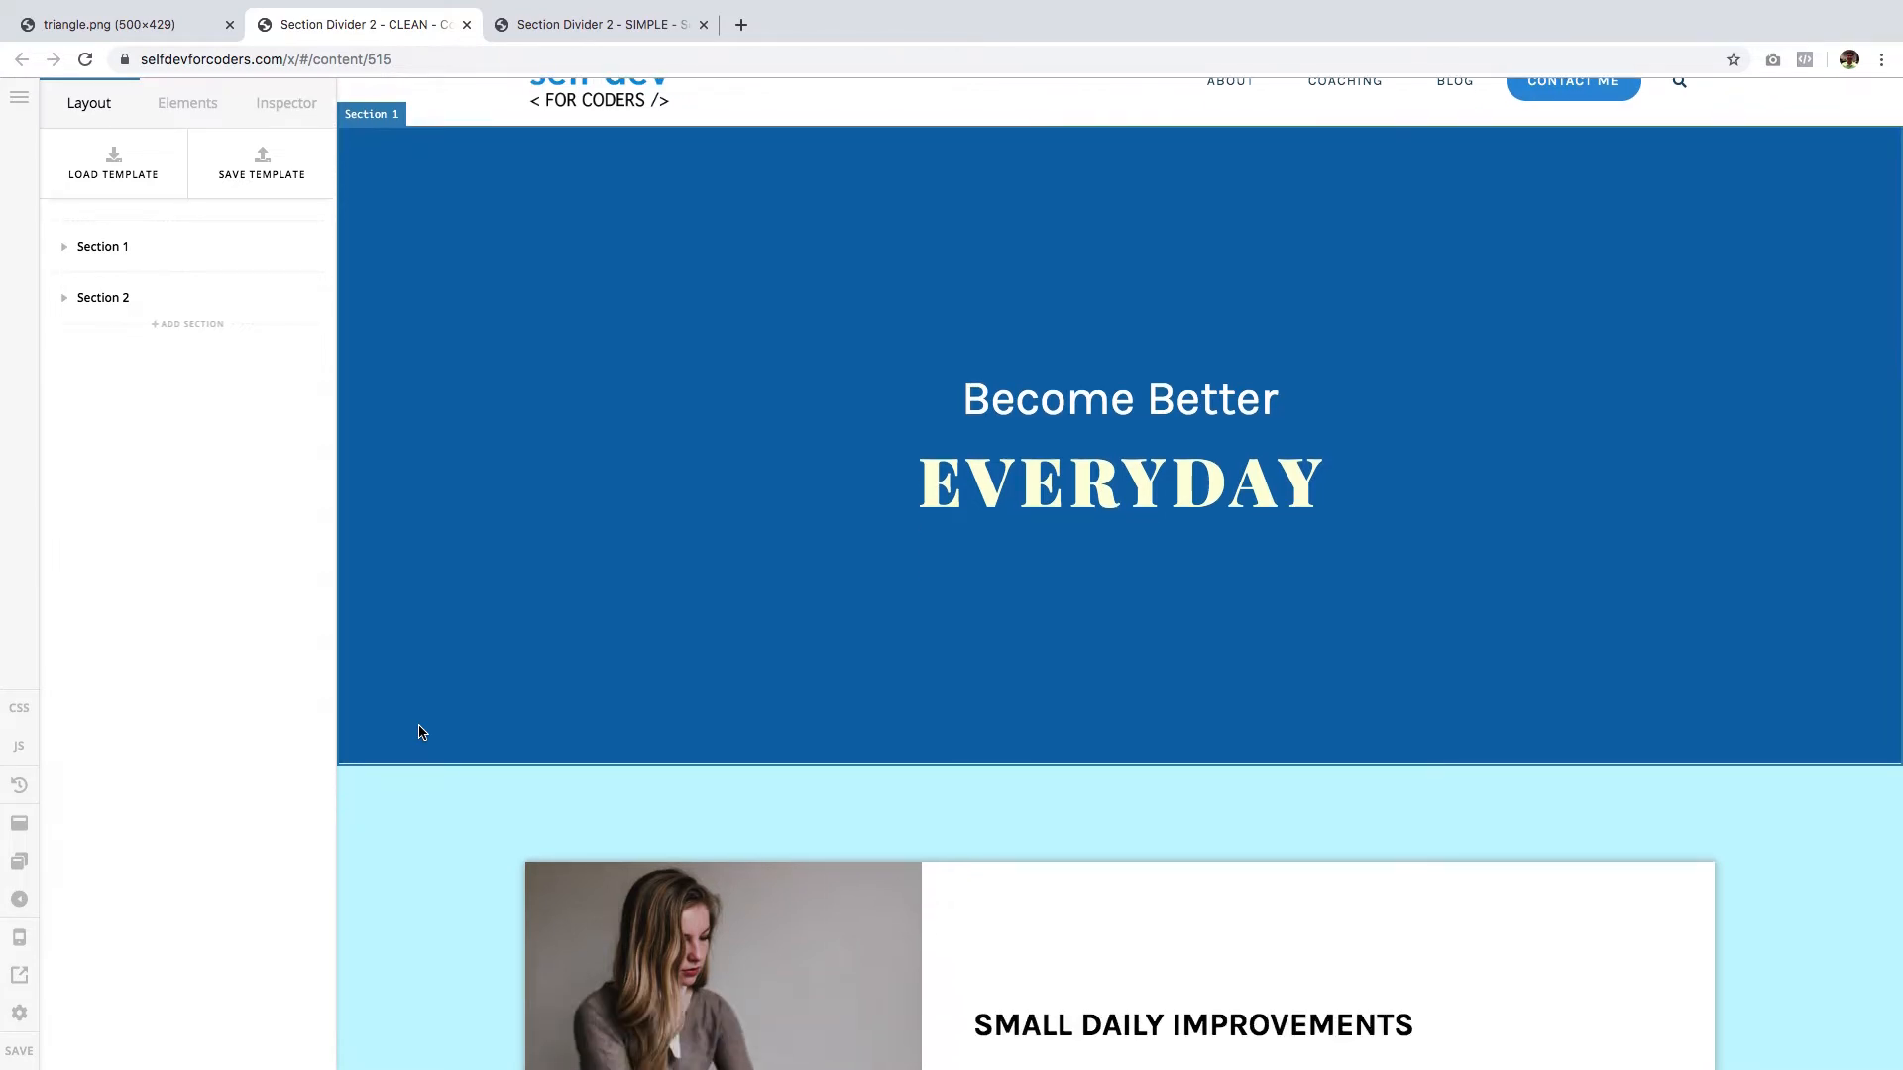
pyautogui.click(121, 24)
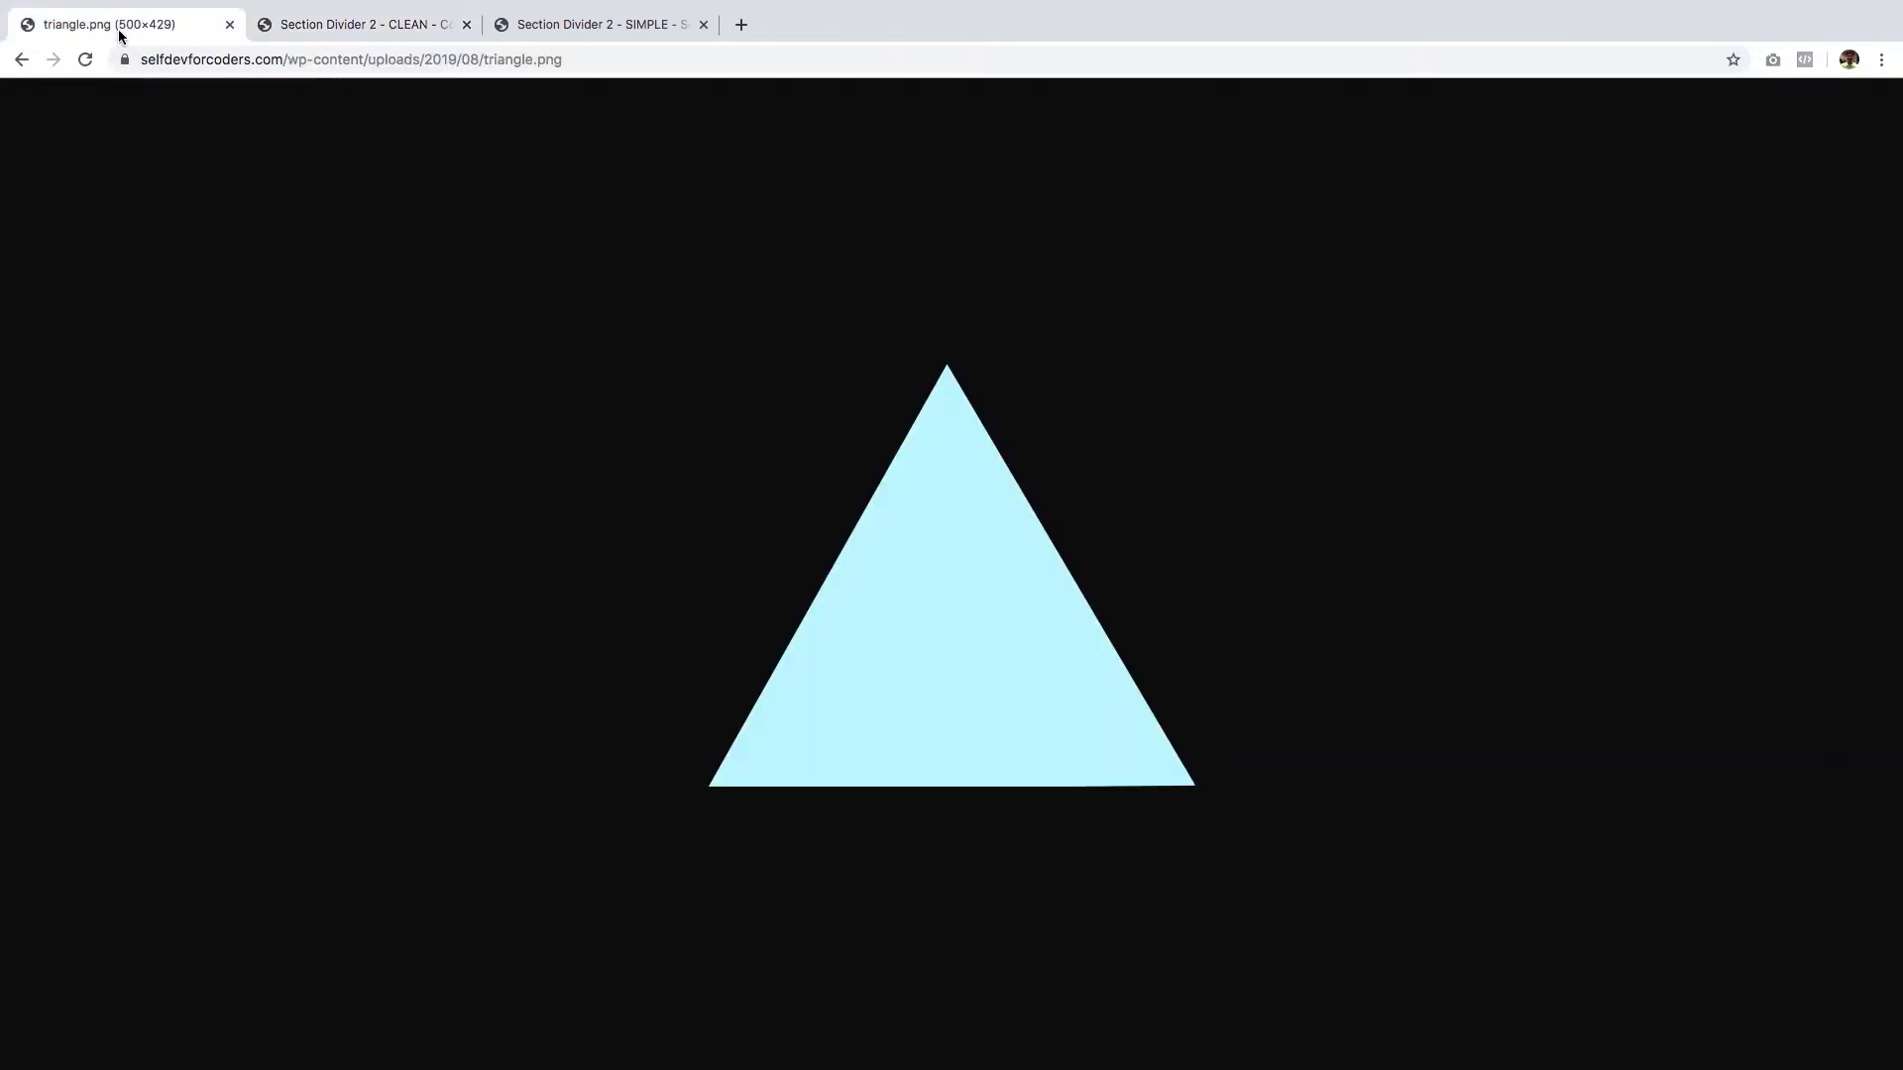
pyautogui.click(359, 24)
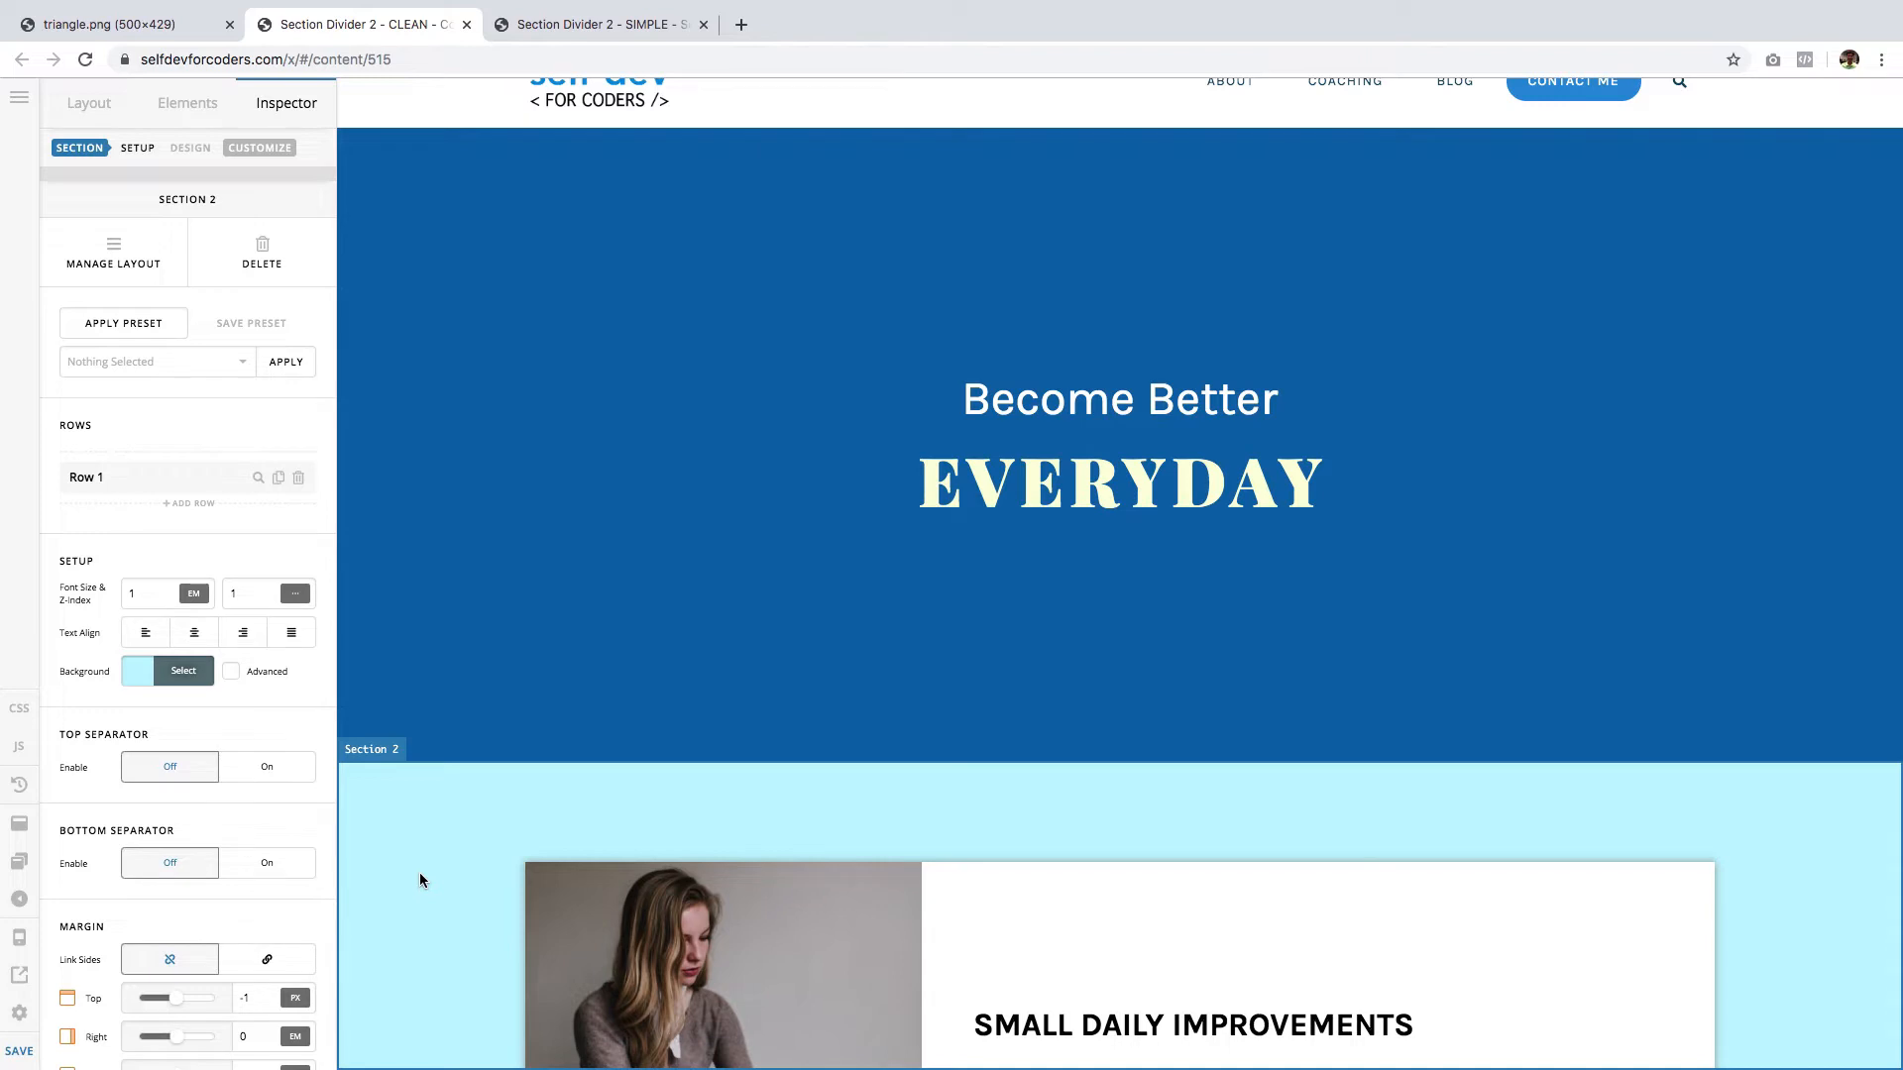
pyautogui.moveTo(418, 878)
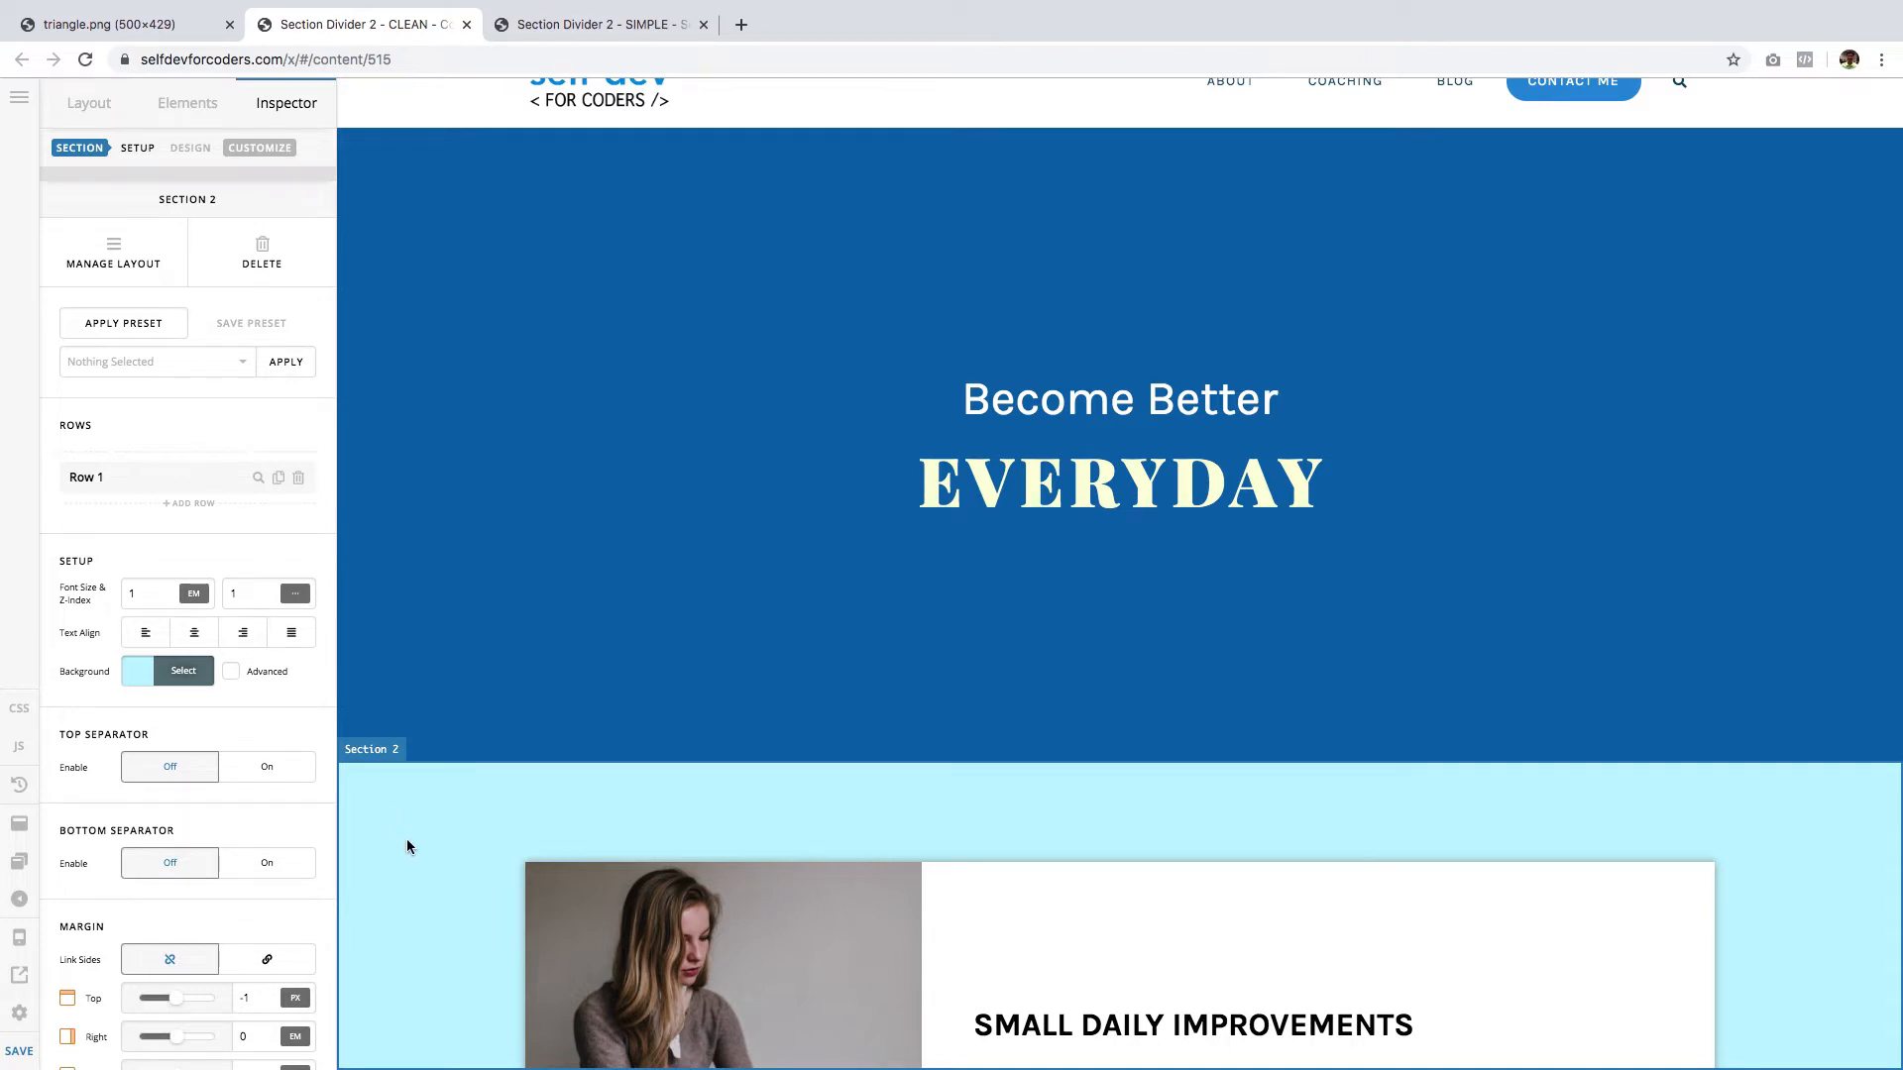
pyautogui.moveTo(188, 167)
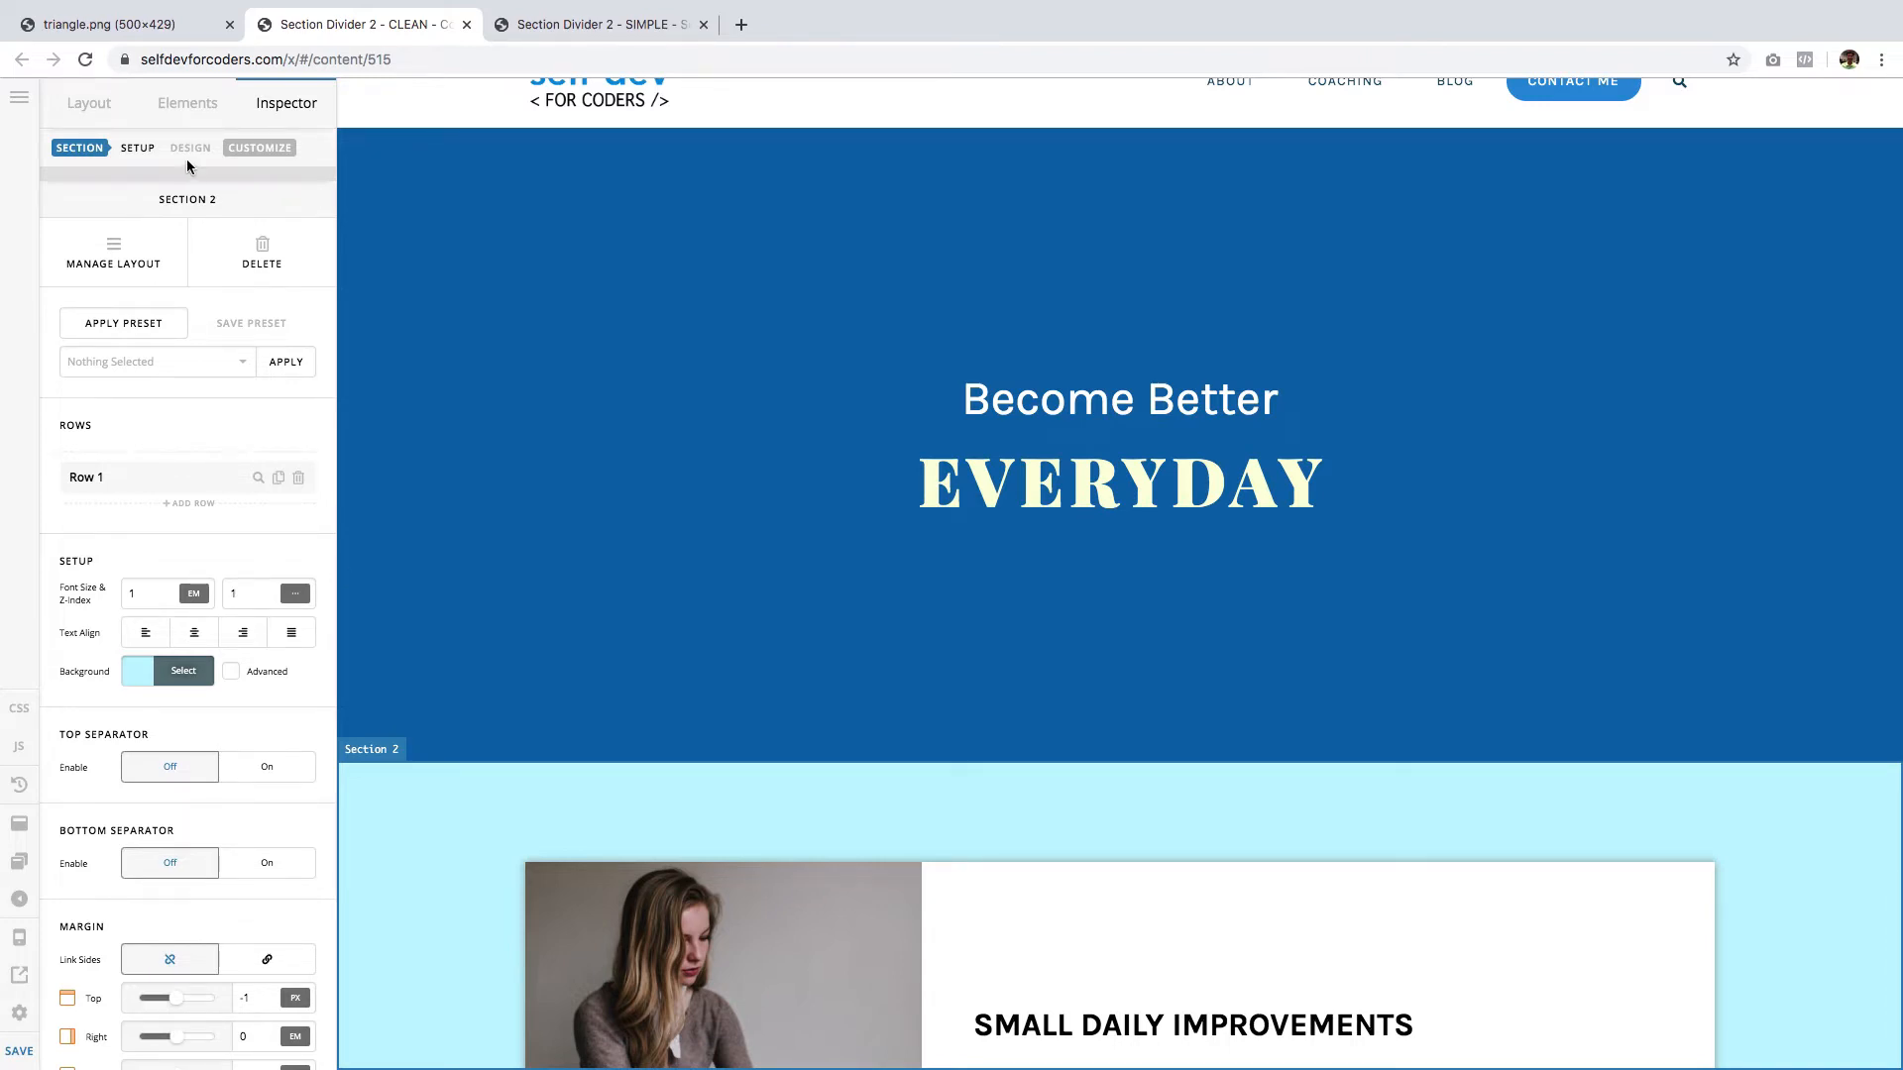
pyautogui.click(121, 24)
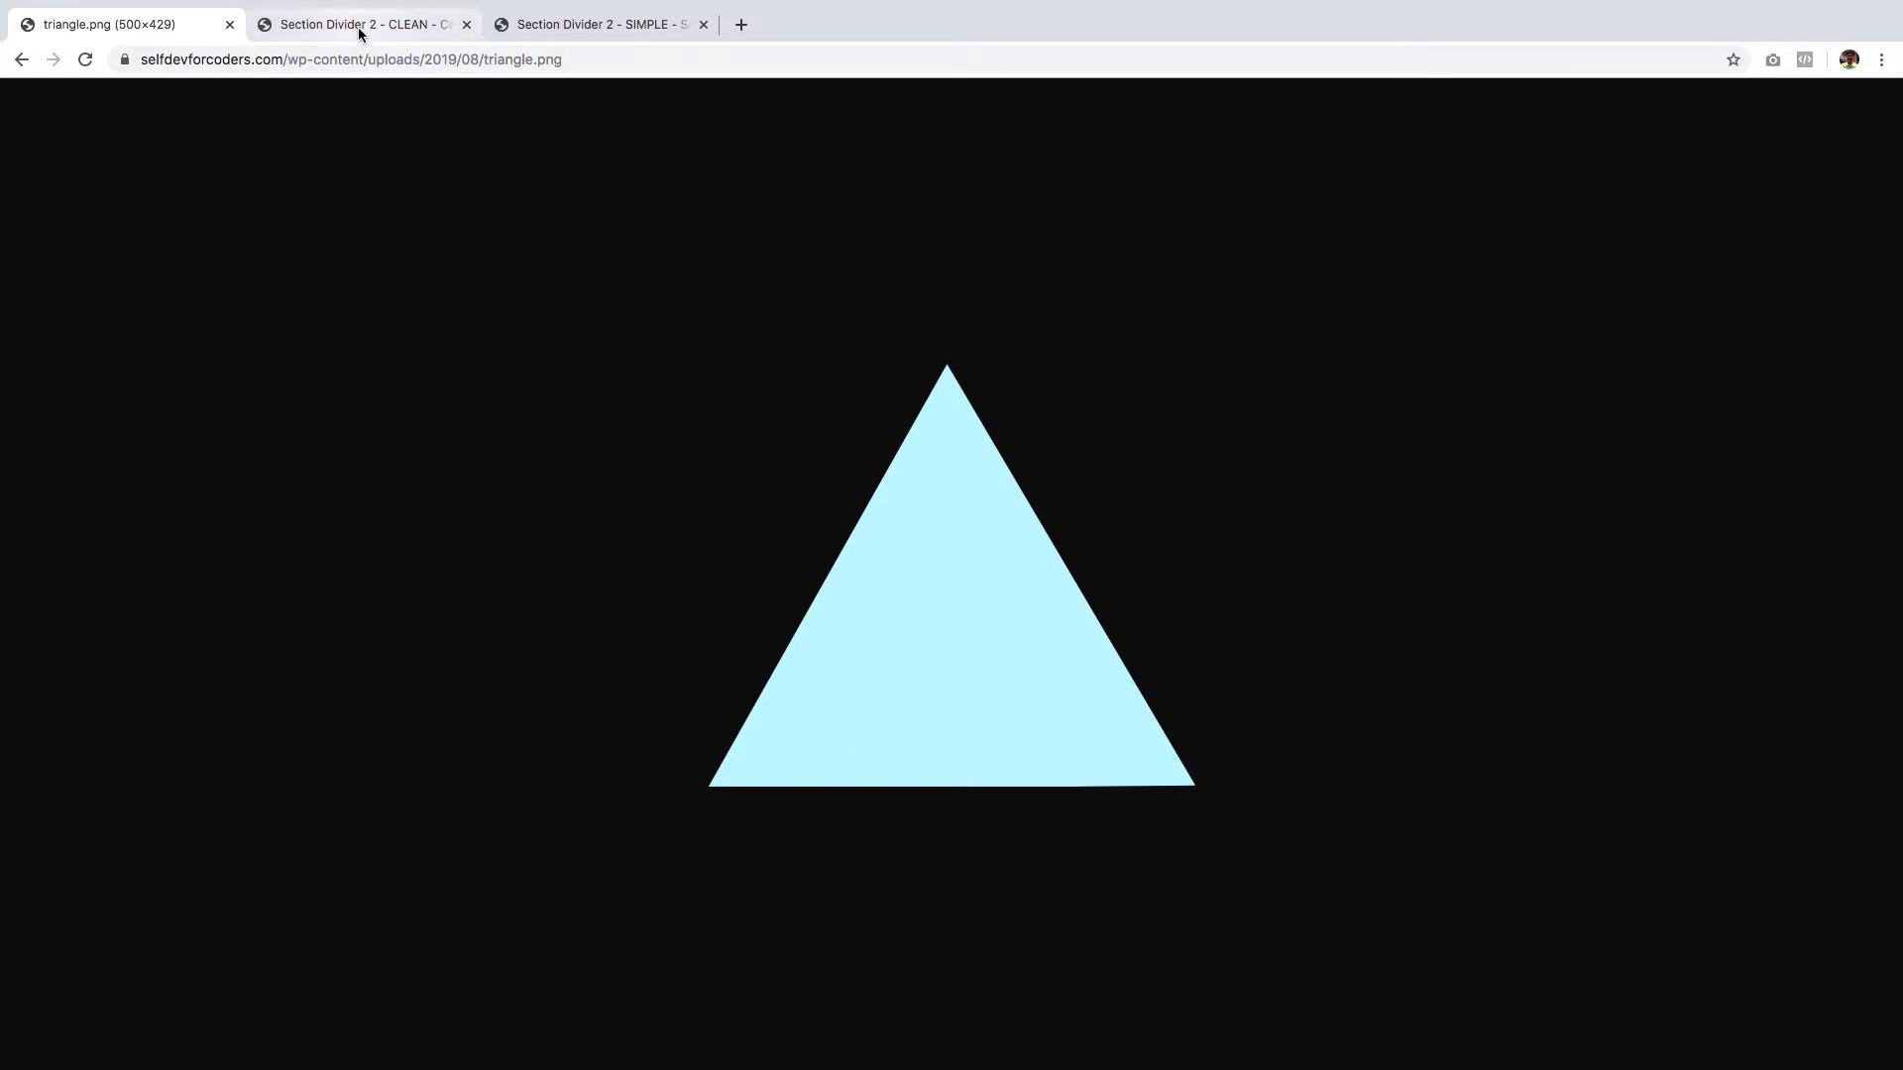
pyautogui.moveTo(369, 32)
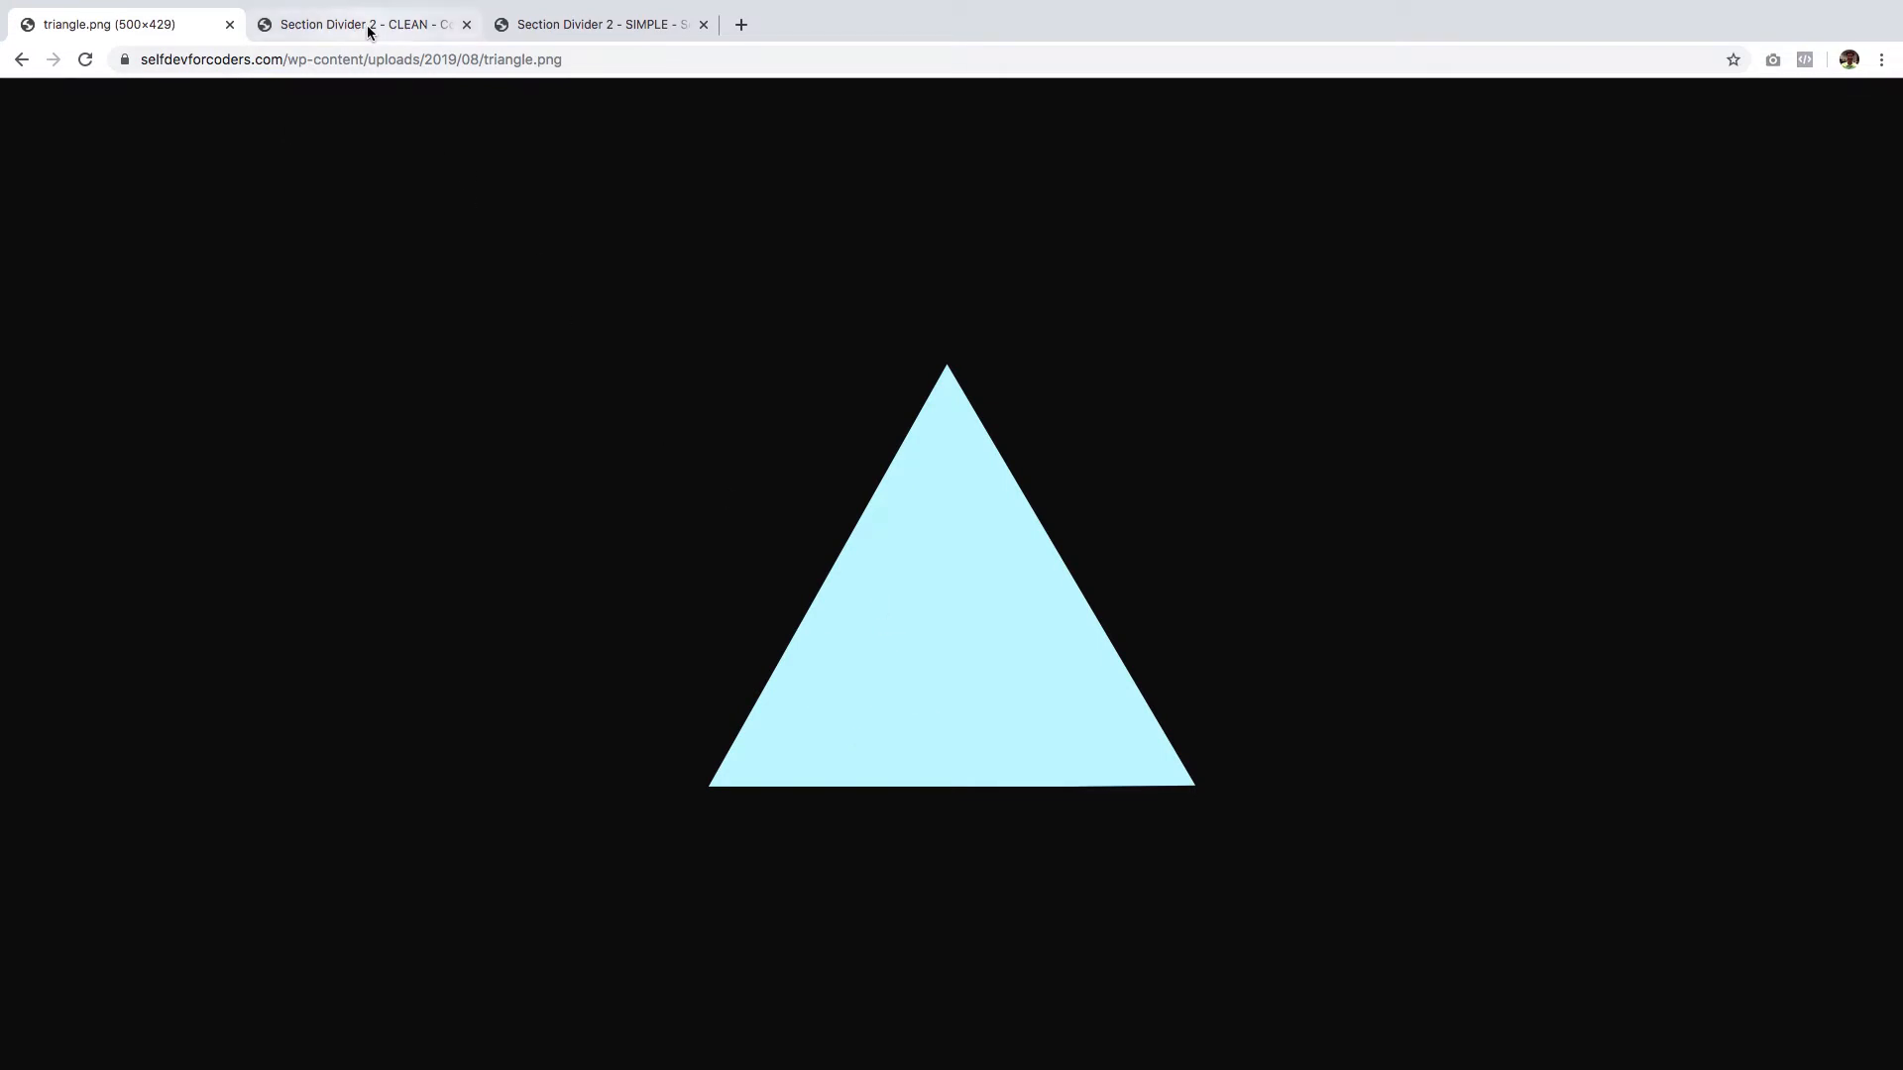
pyautogui.click(359, 24)
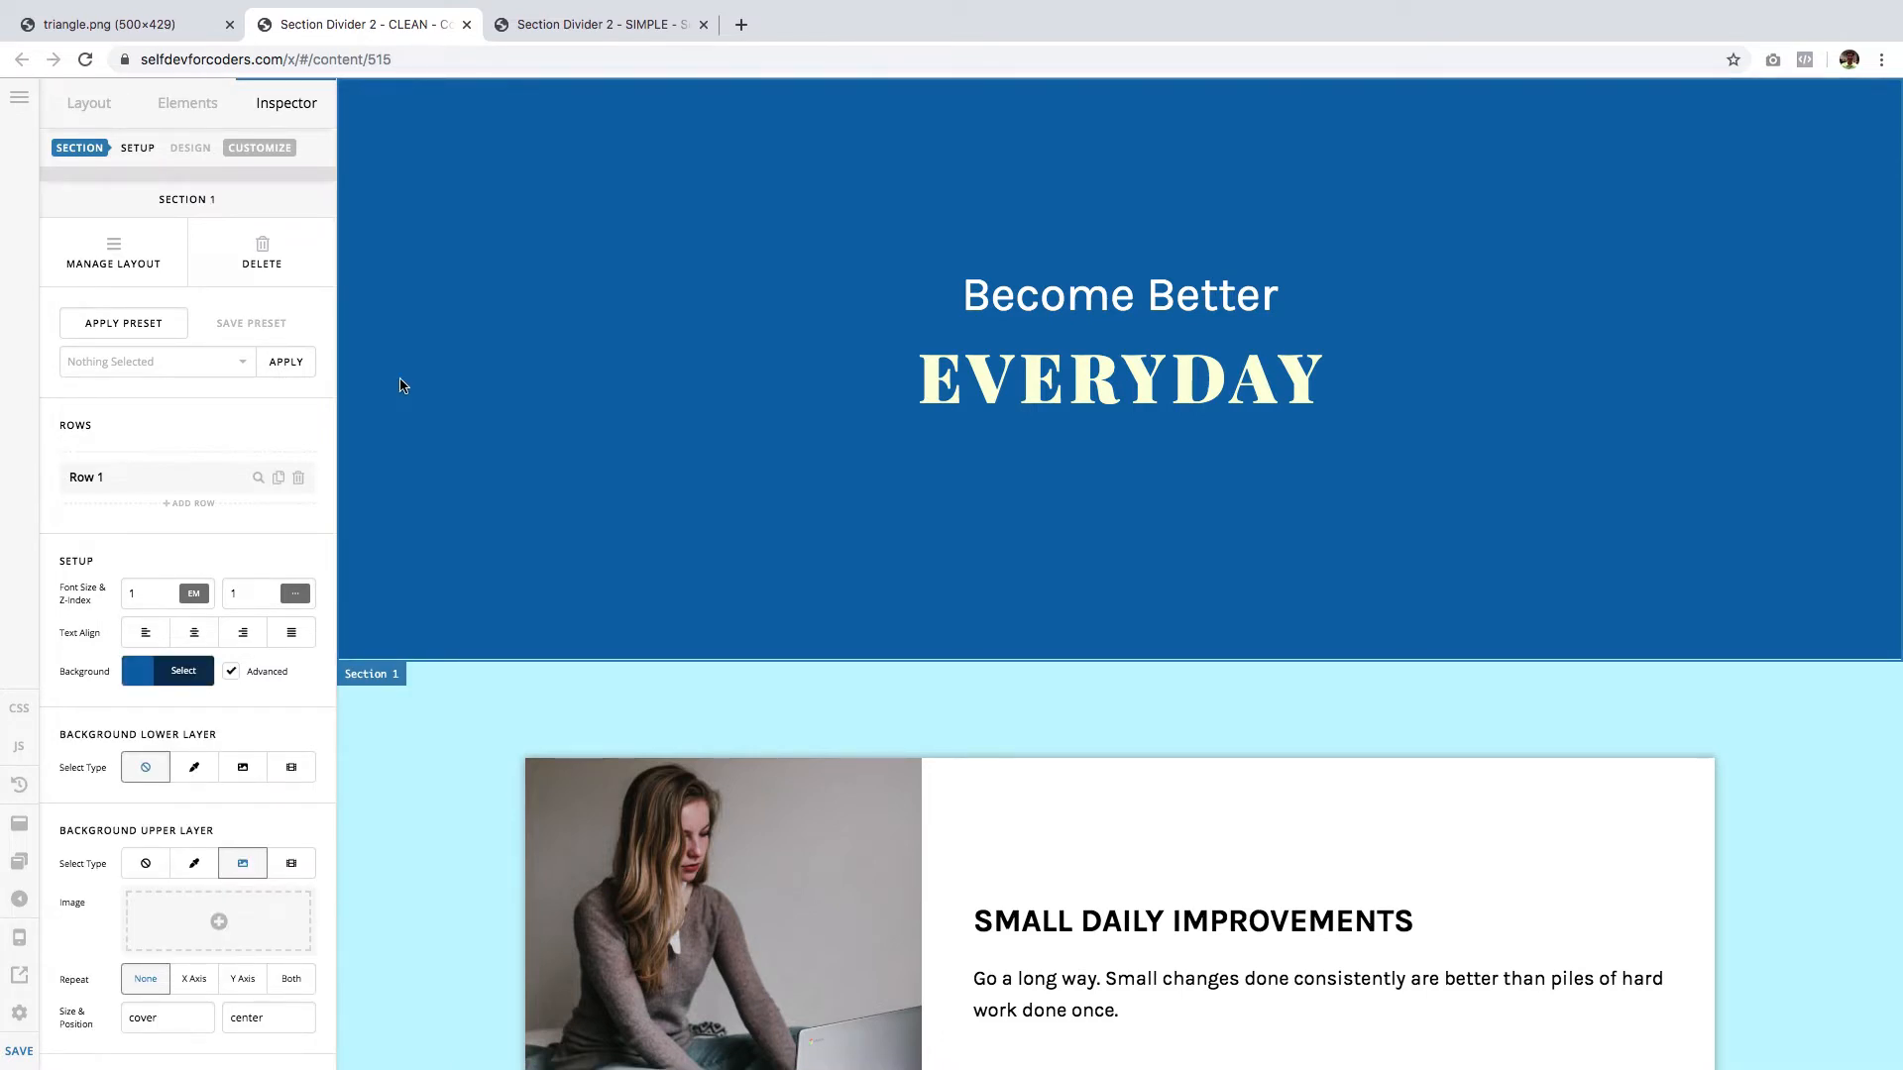
# - Set the hero's lower background layer to a solid blue colour
pyautogui.scroll(-3)
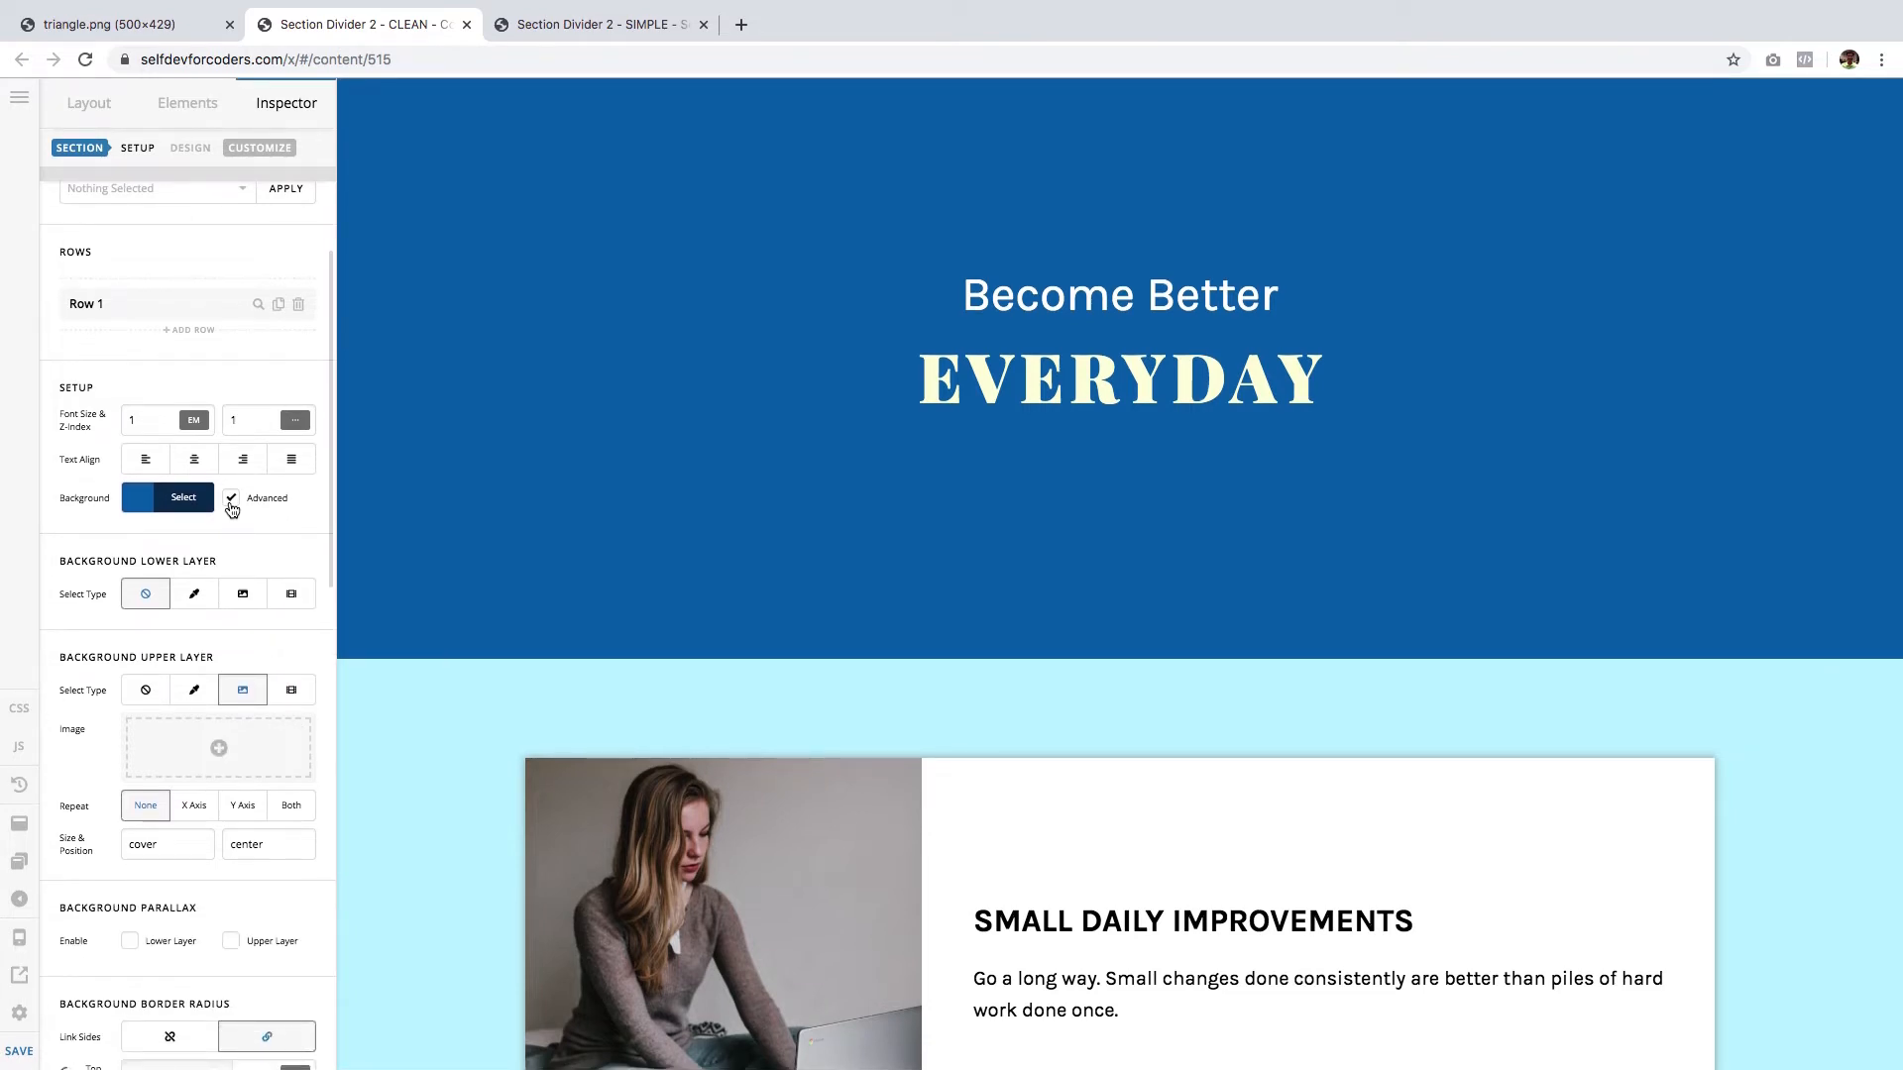
pyautogui.moveTo(115, 497)
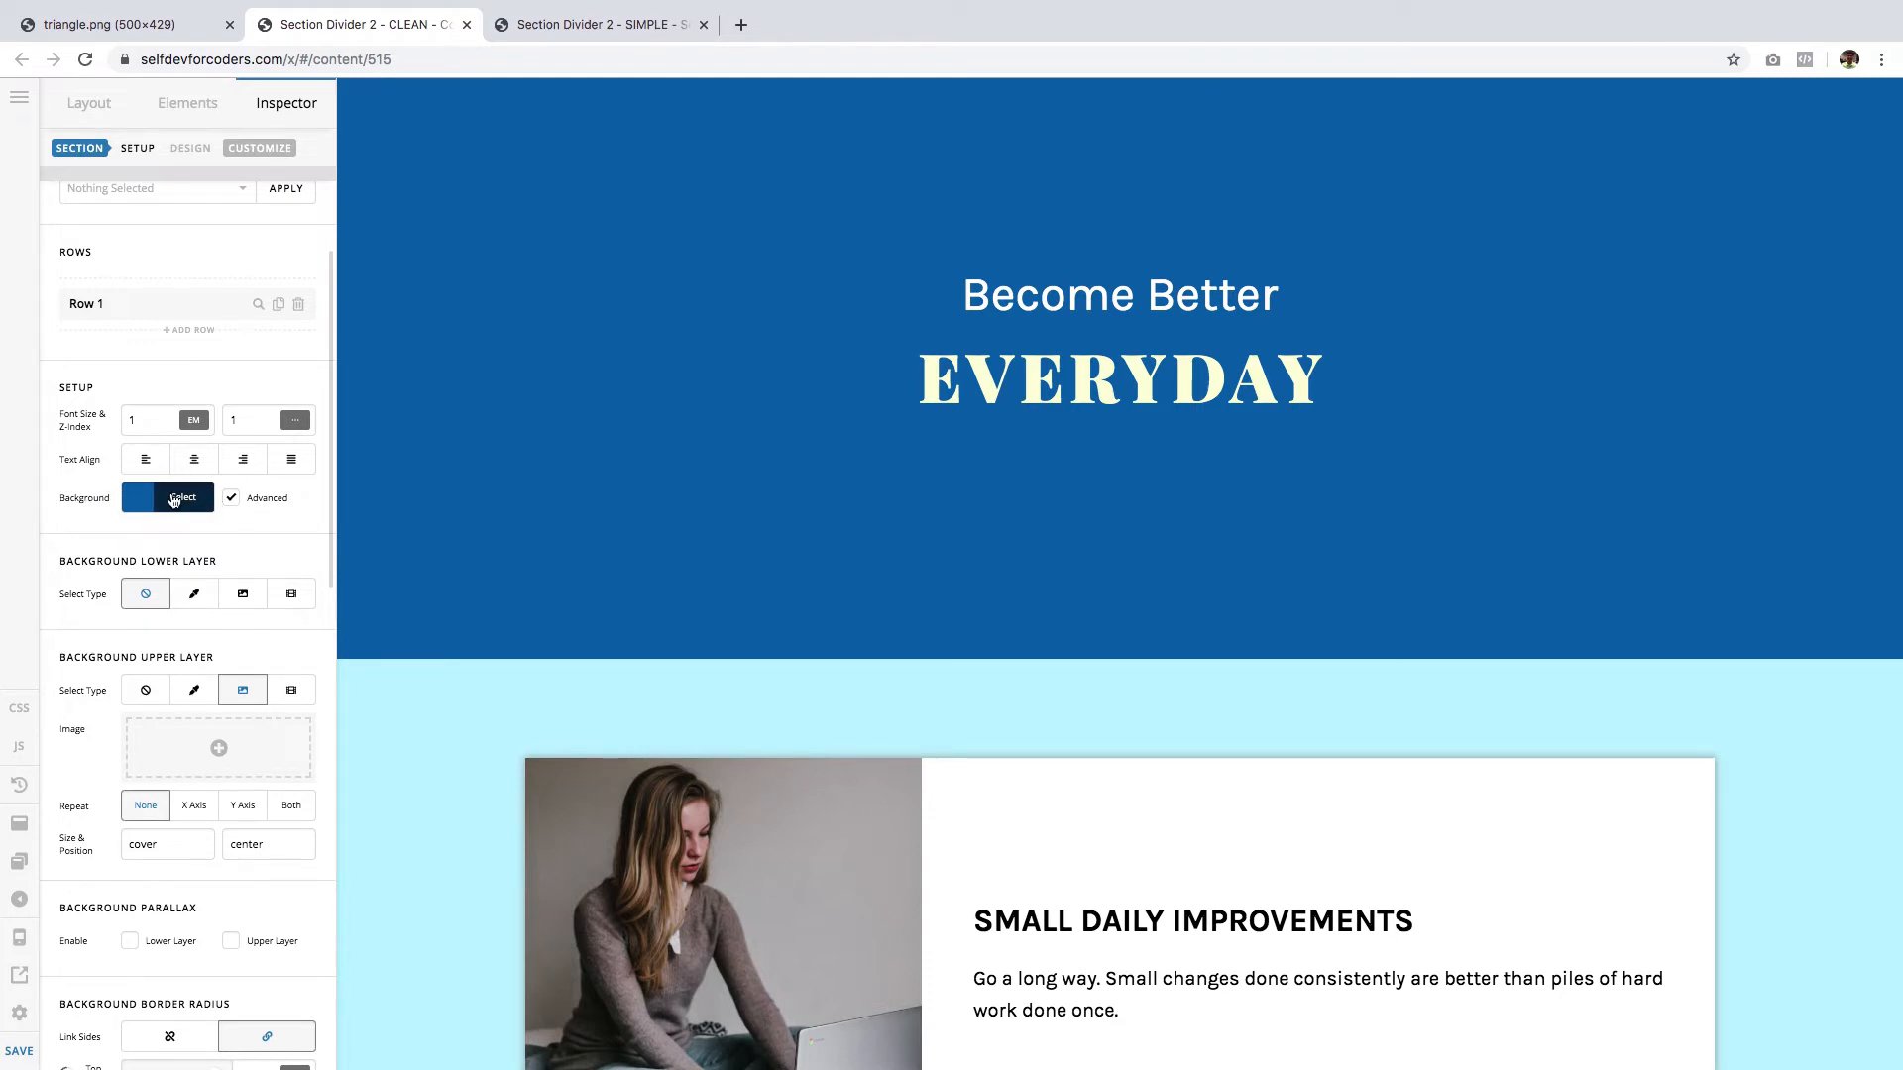
pyautogui.click(192, 593)
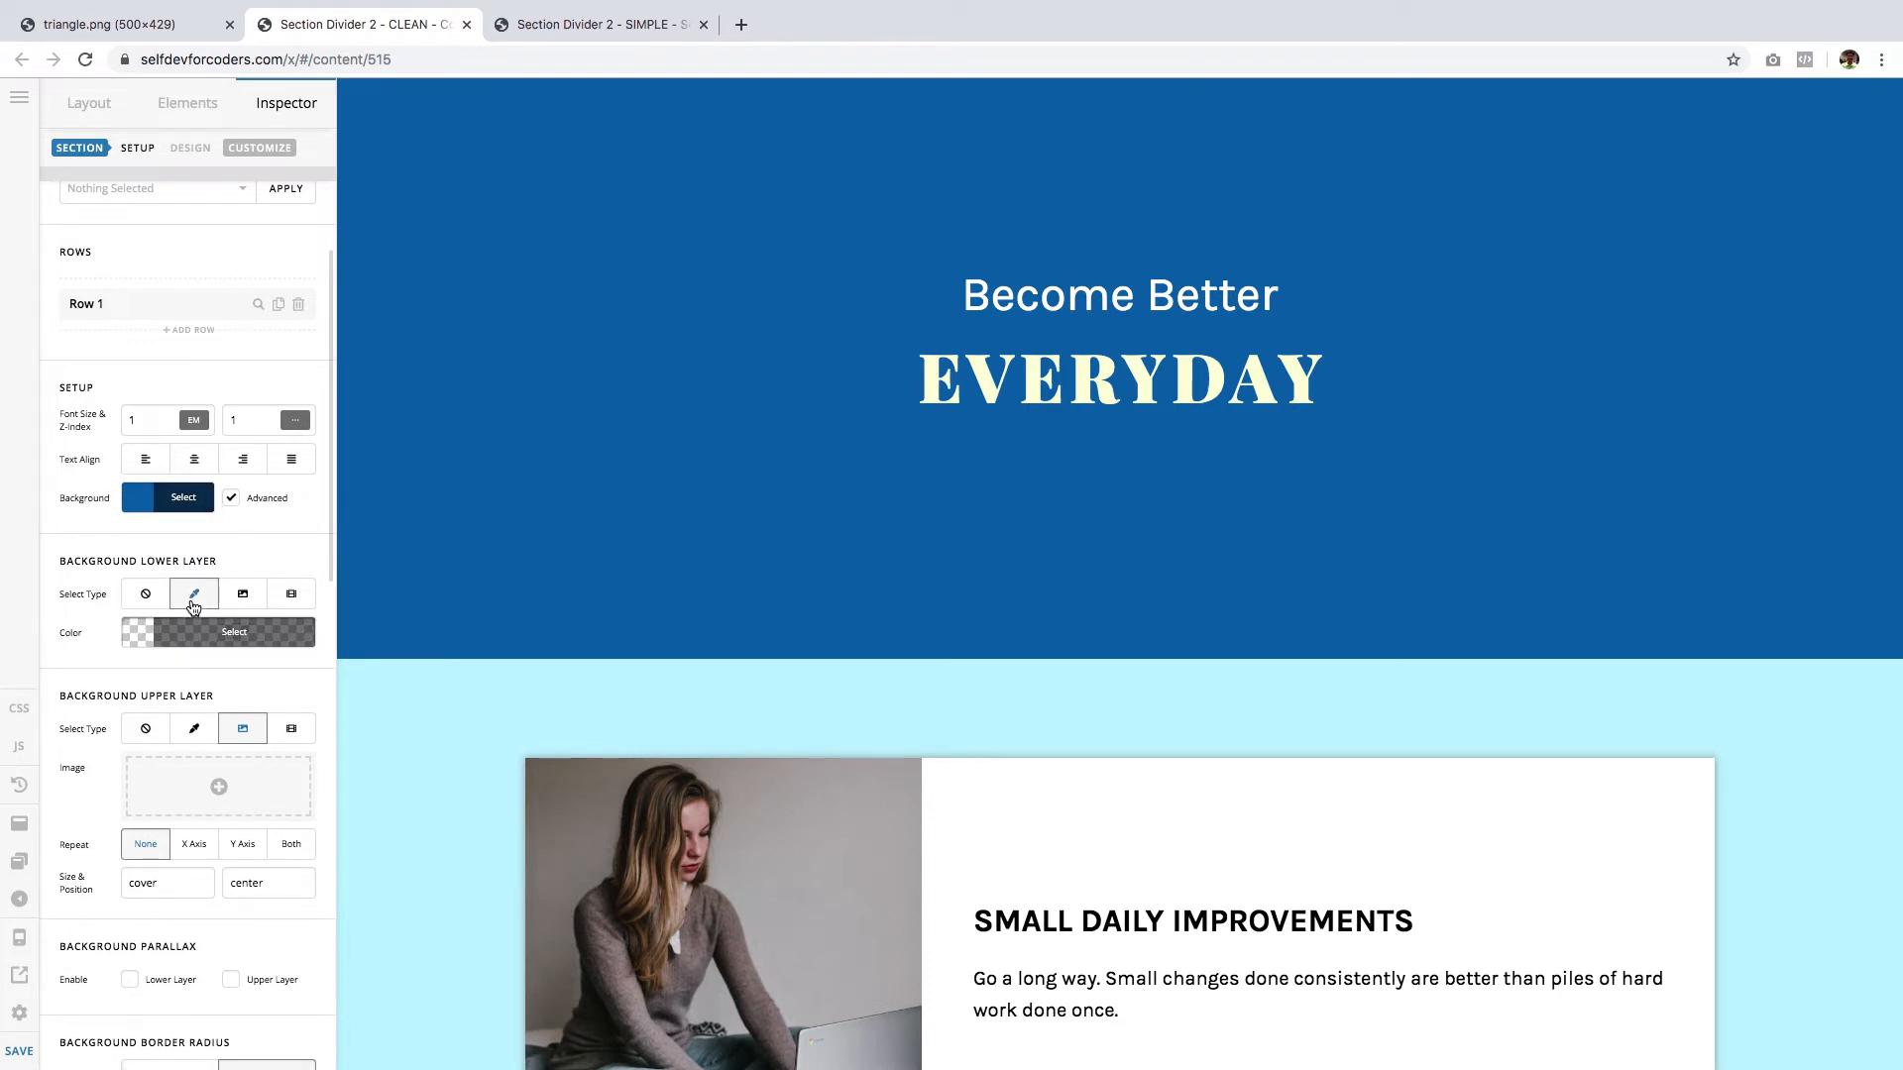
pyautogui.click(234, 630)
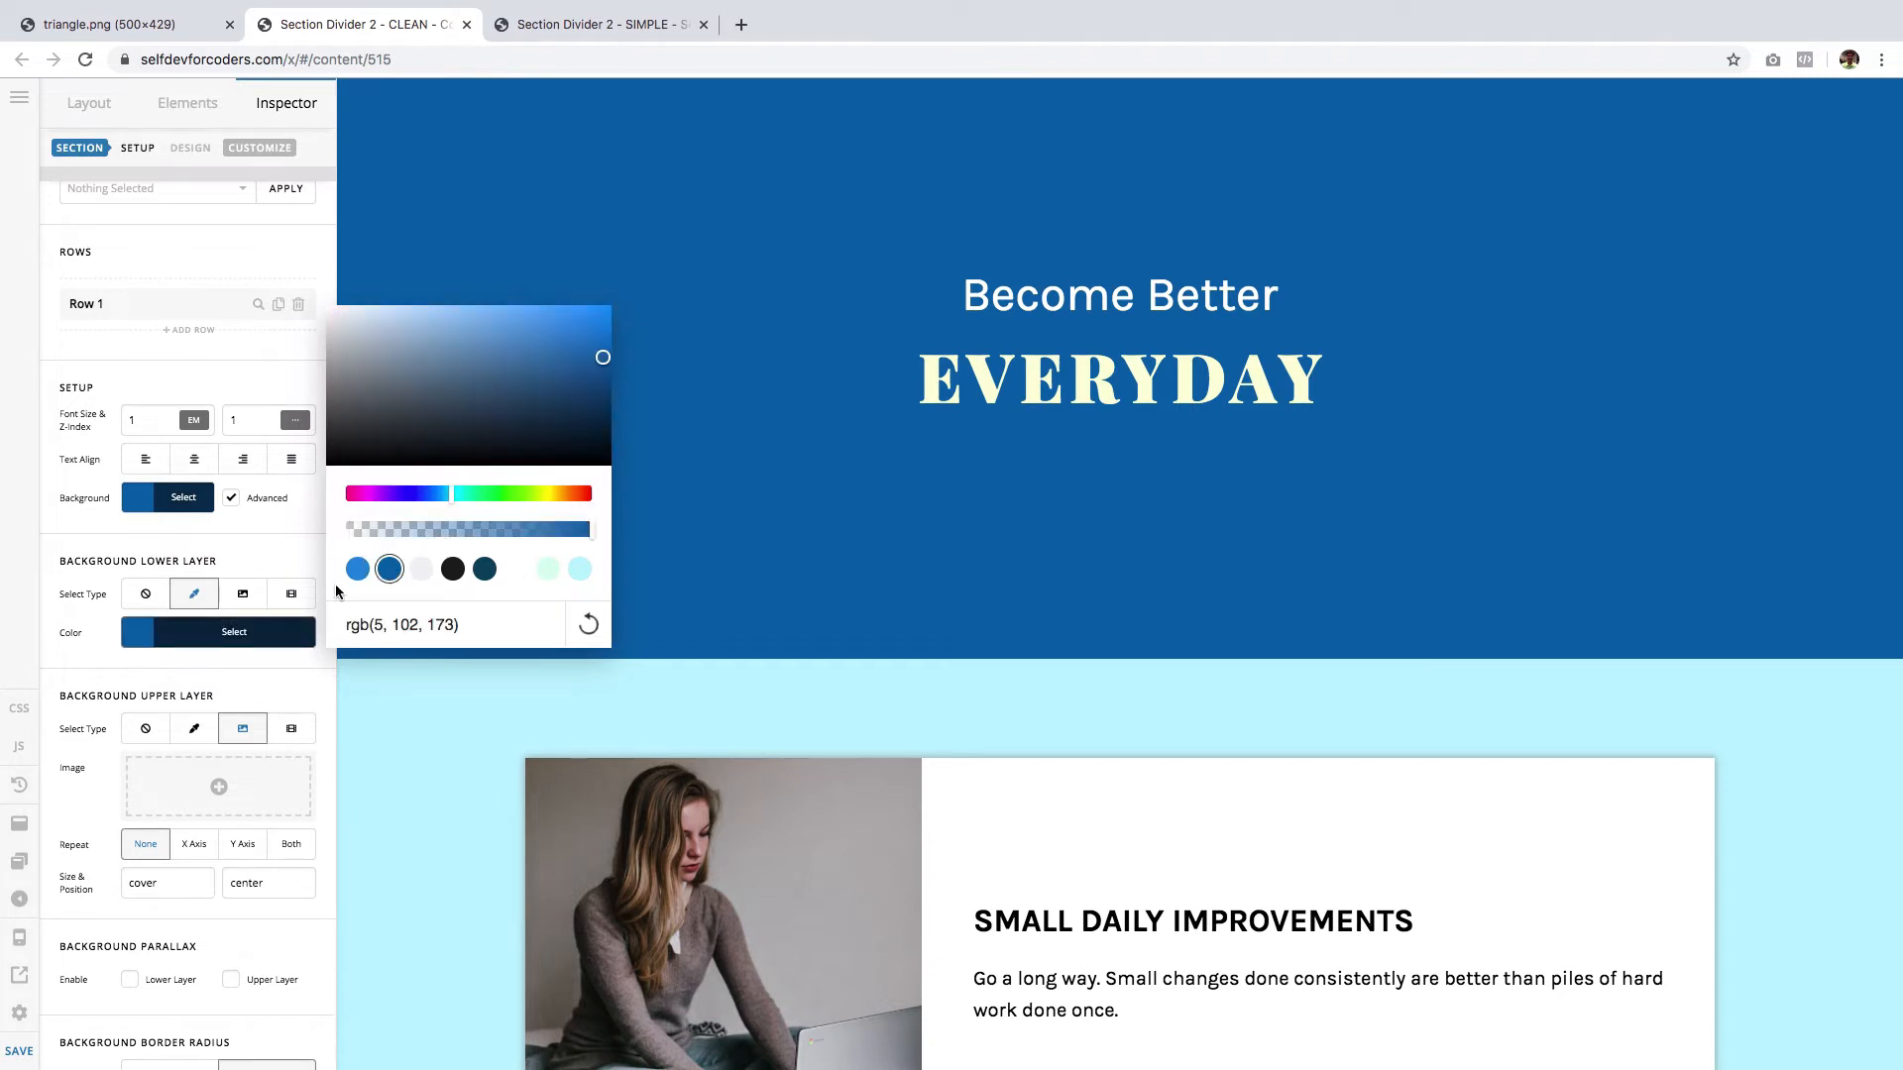
pyautogui.click(185, 684)
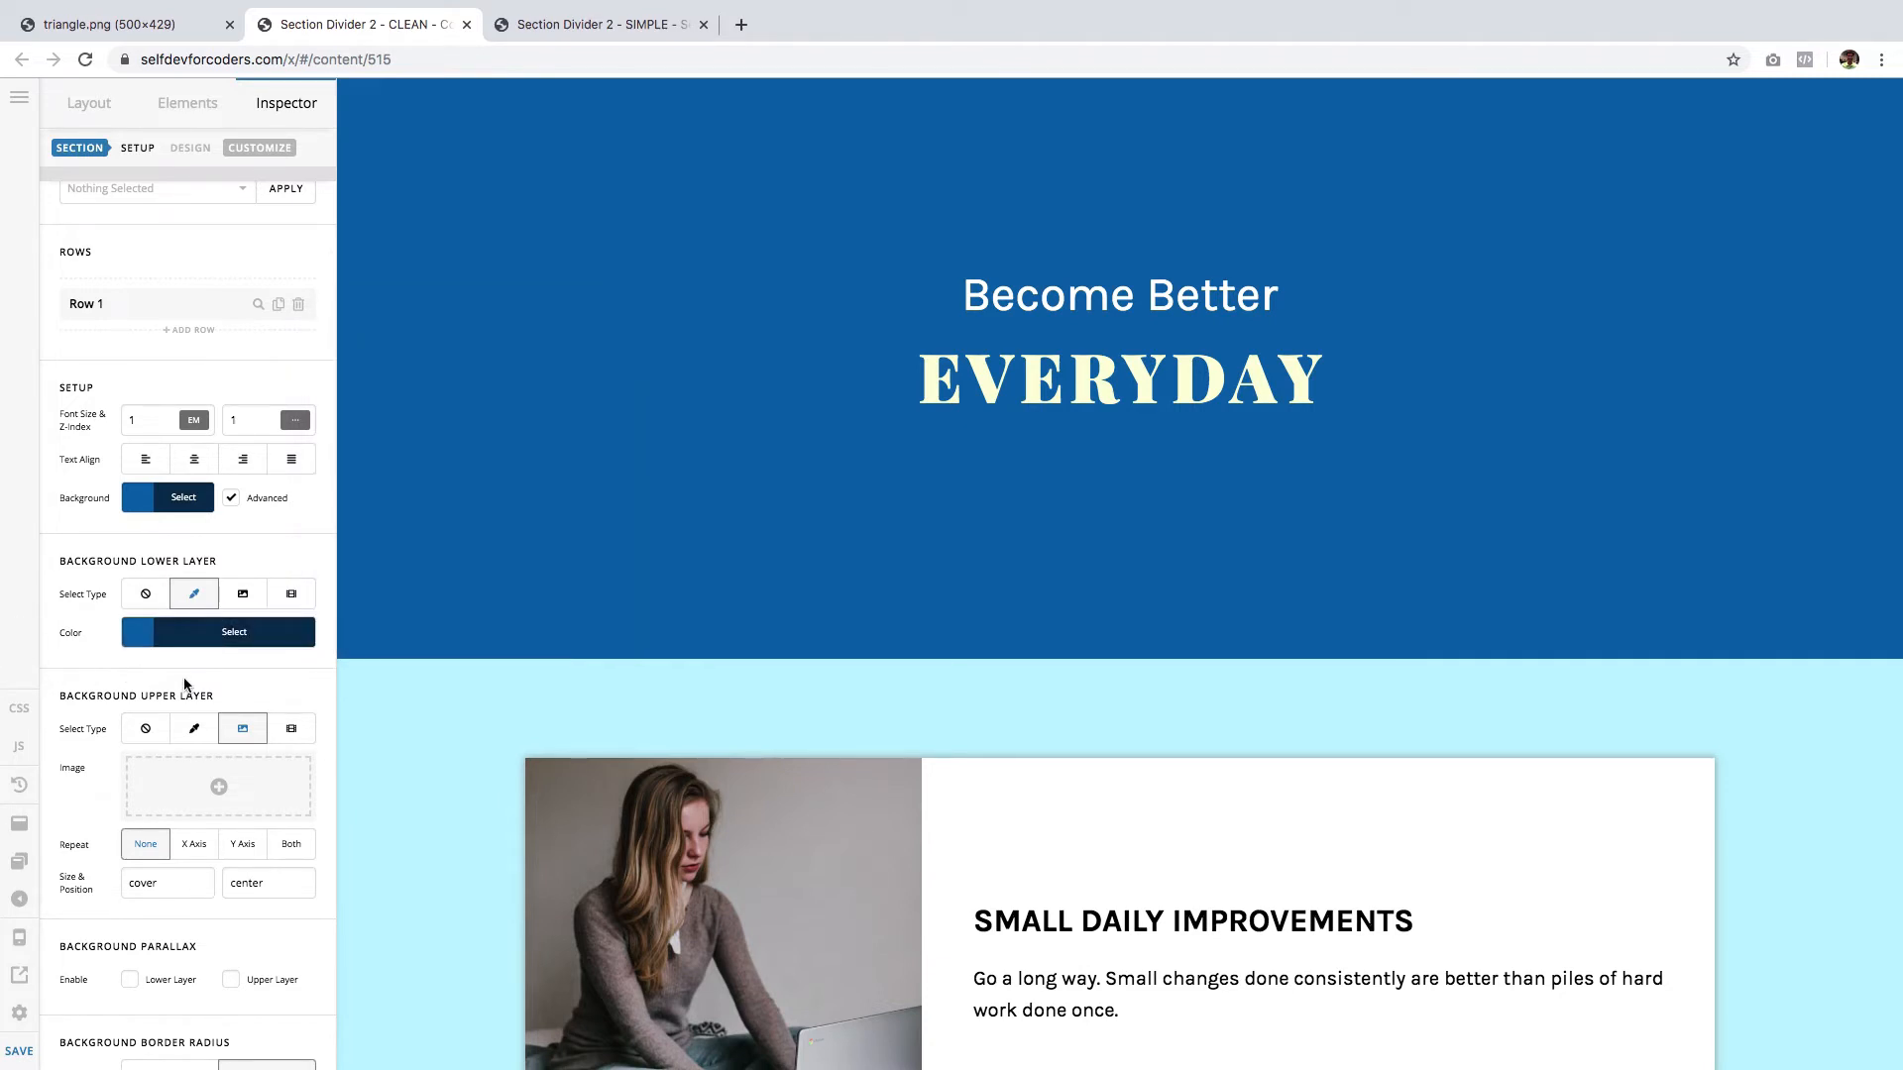
# - Set the upper background layer image to triangle.png from the Media Library and insert it
pyautogui.click(218, 787)
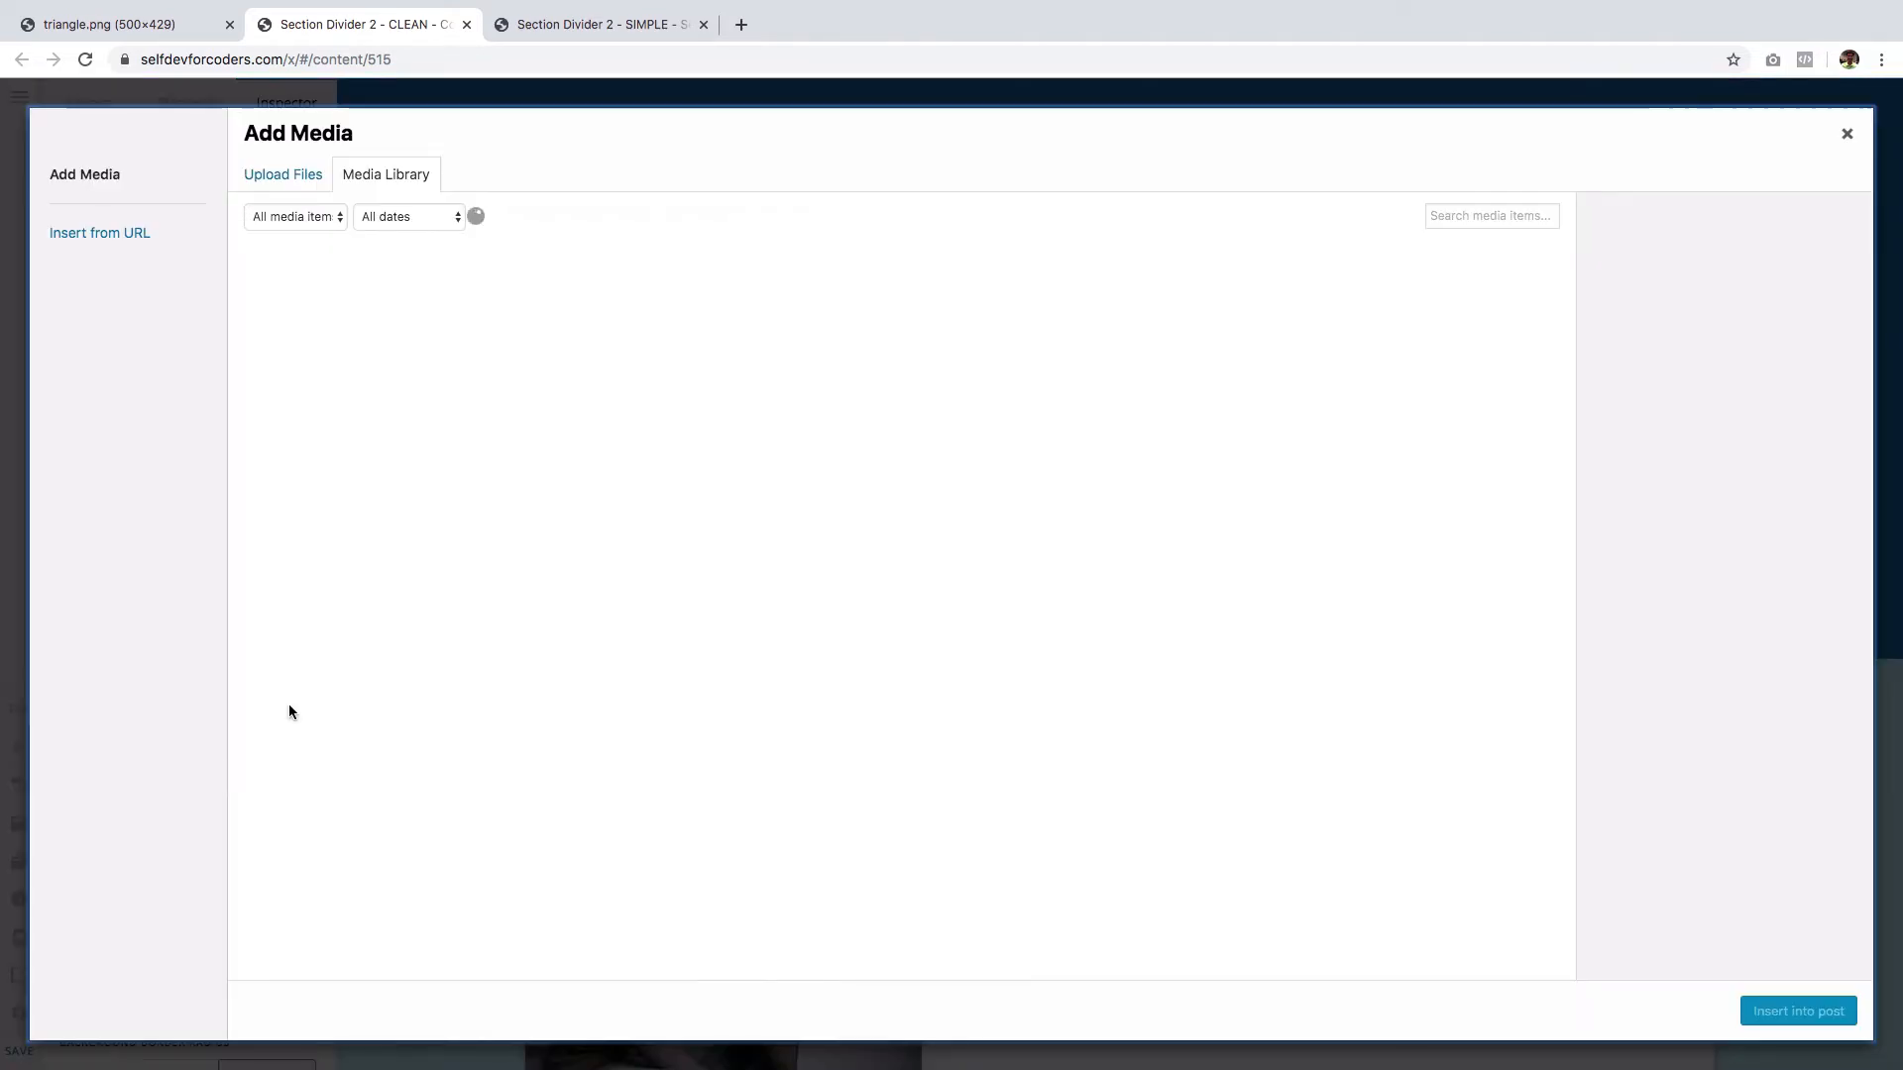
pyautogui.click(753, 317)
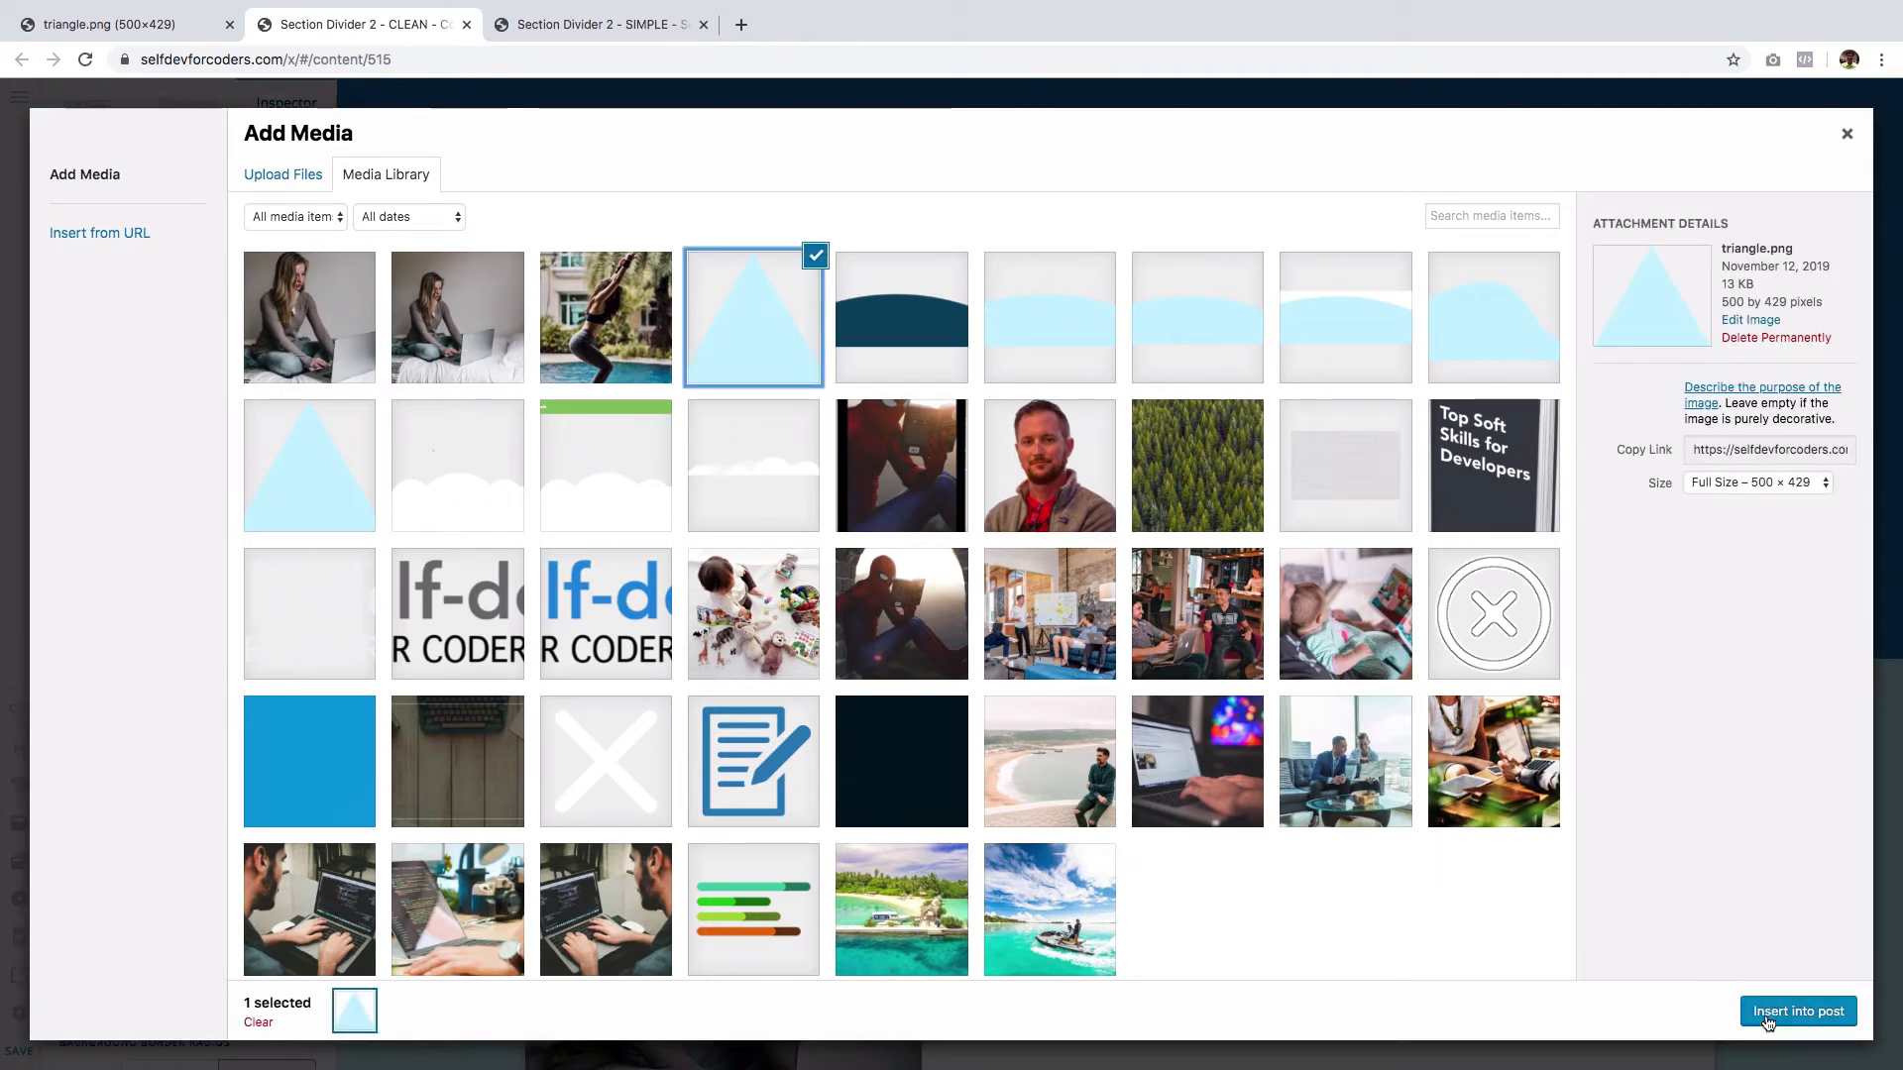
pyautogui.click(1798, 1011)
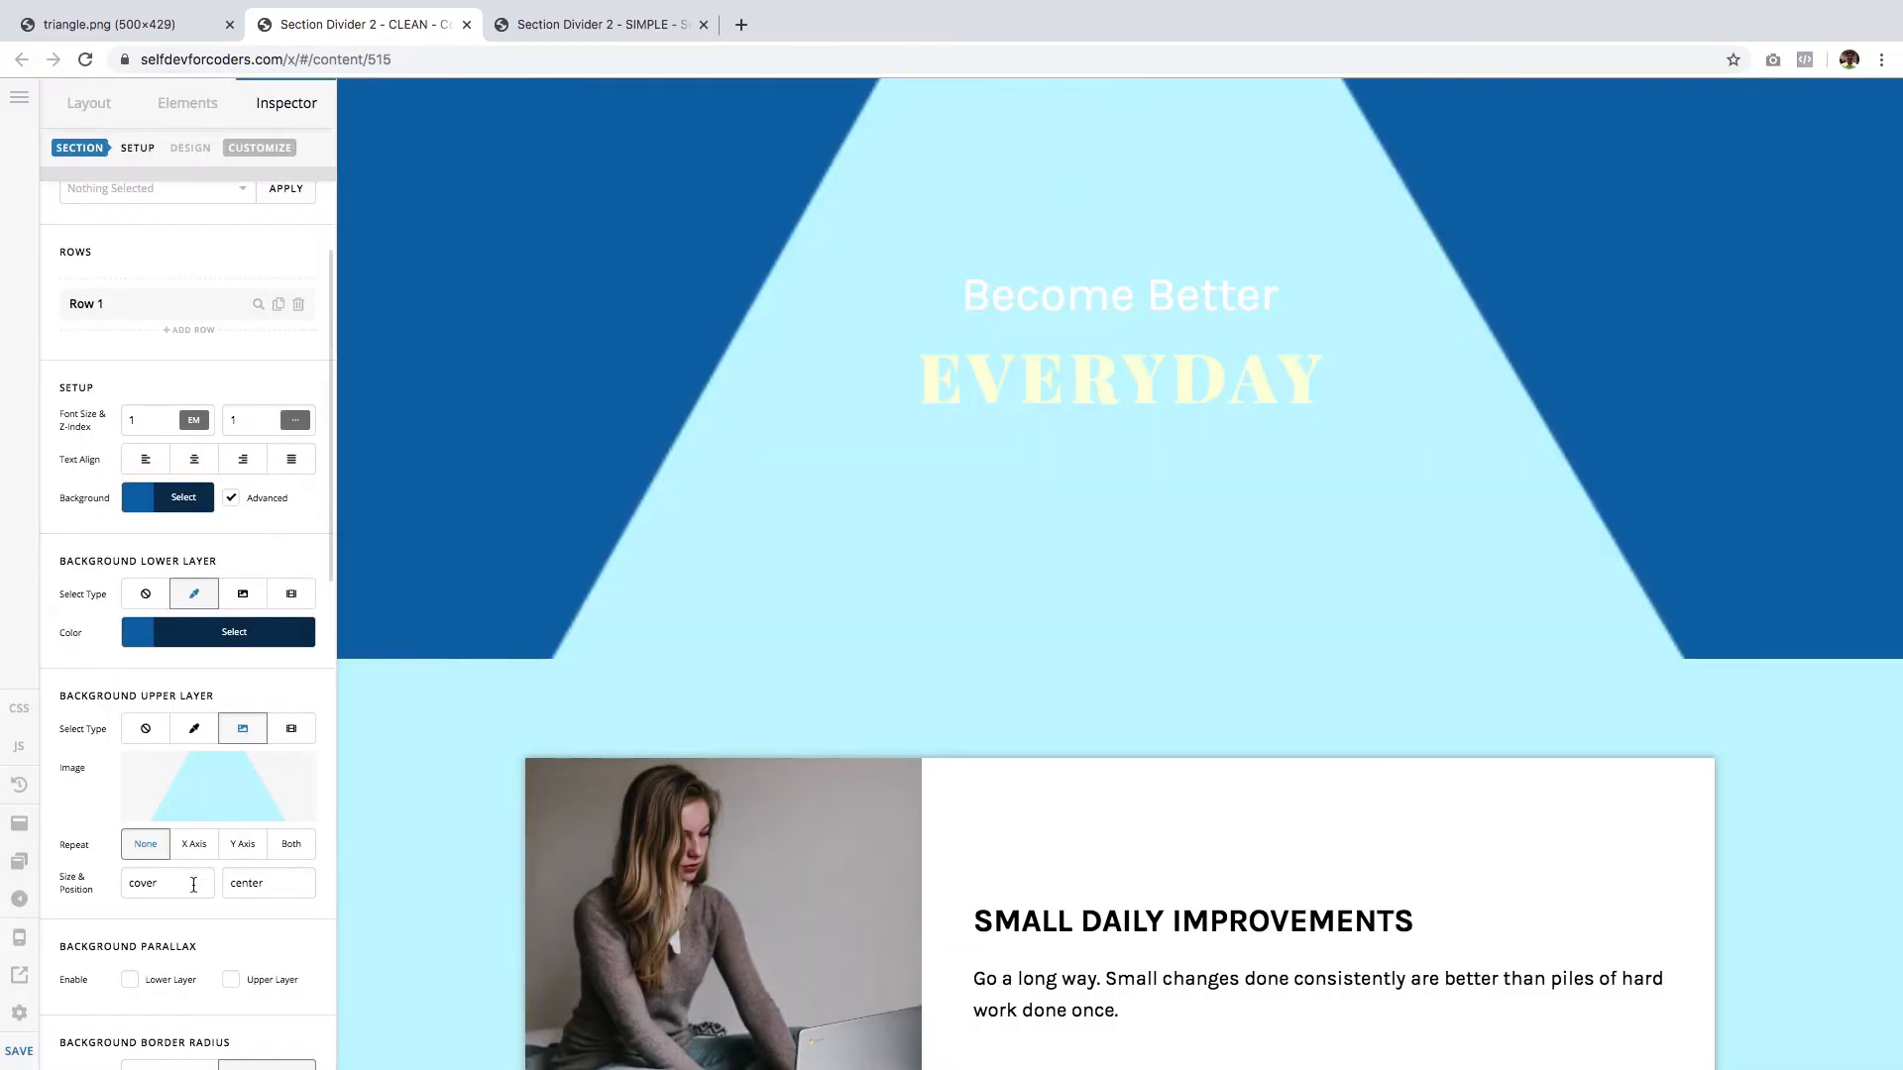
# - Replace the upper layer's 'cover' size with 60px so the triangle shrinks
pyautogui.doubleClick(143, 882)
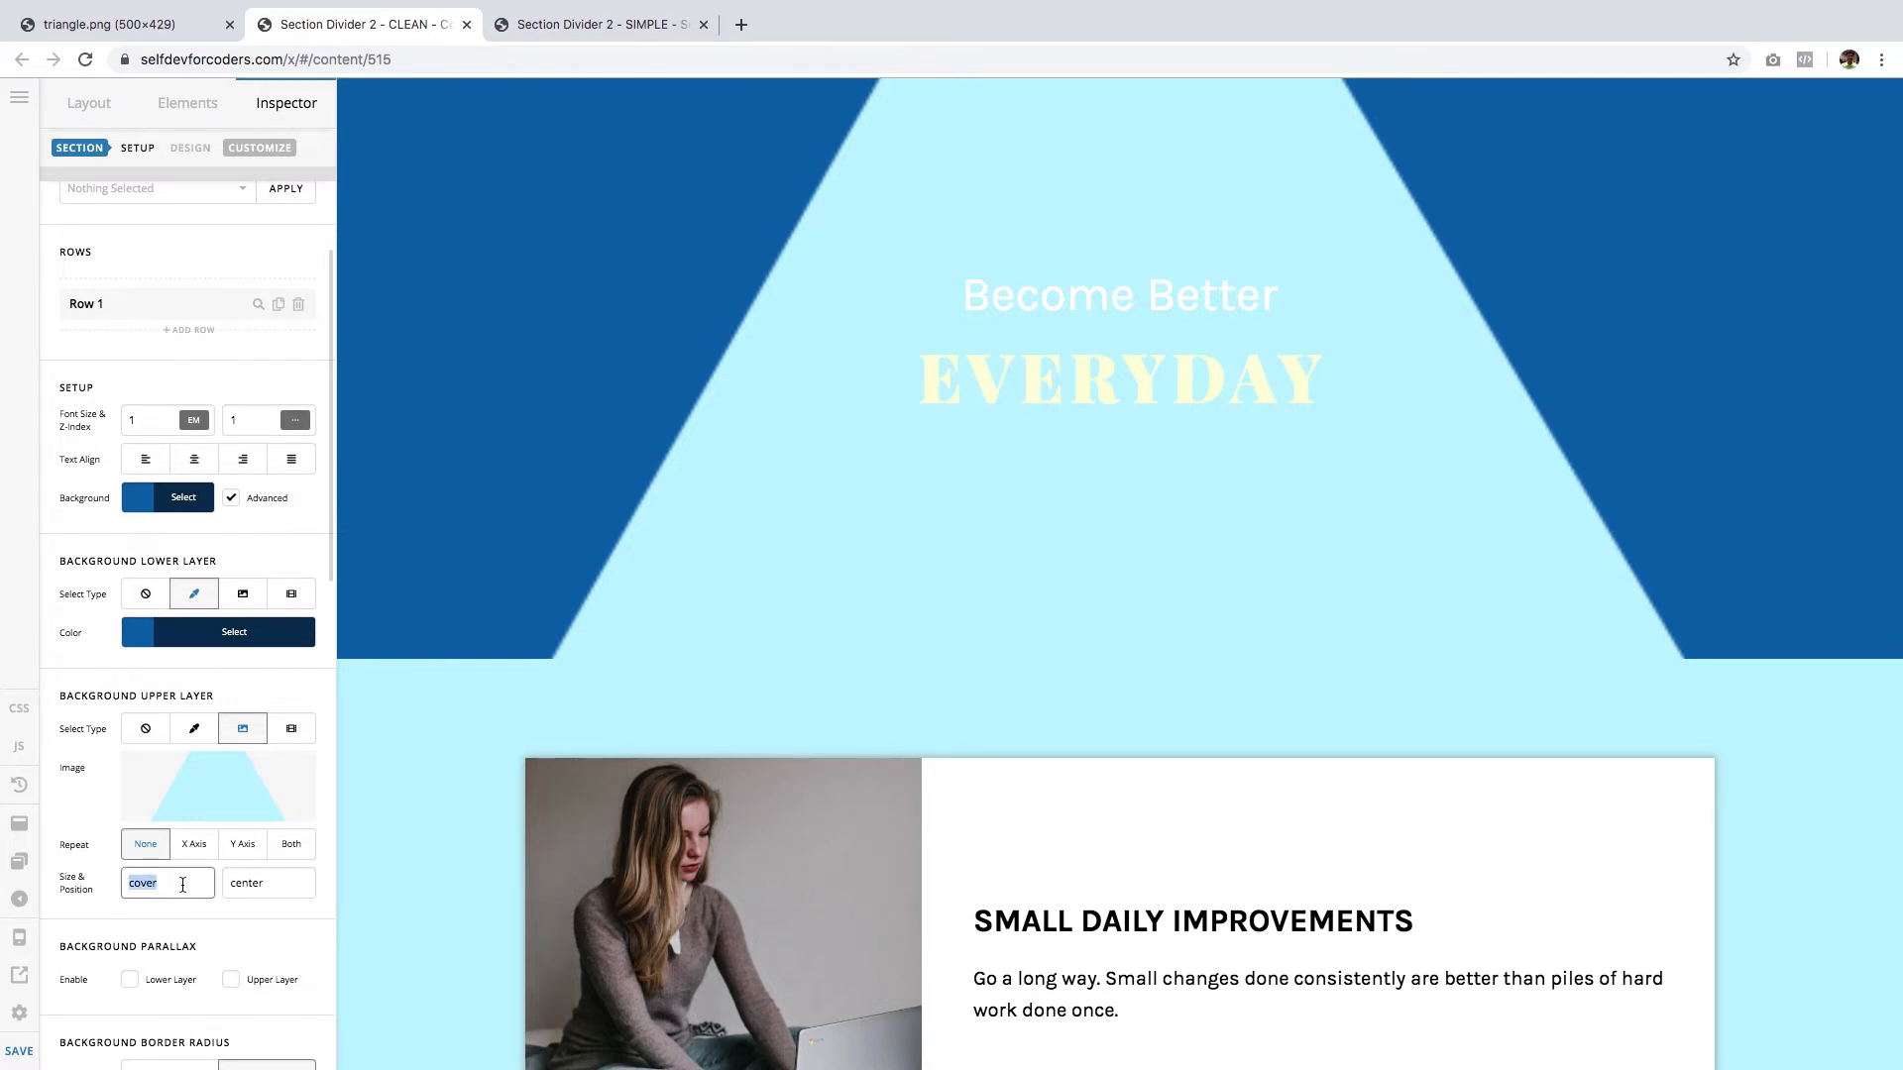
pyautogui.write('60px')
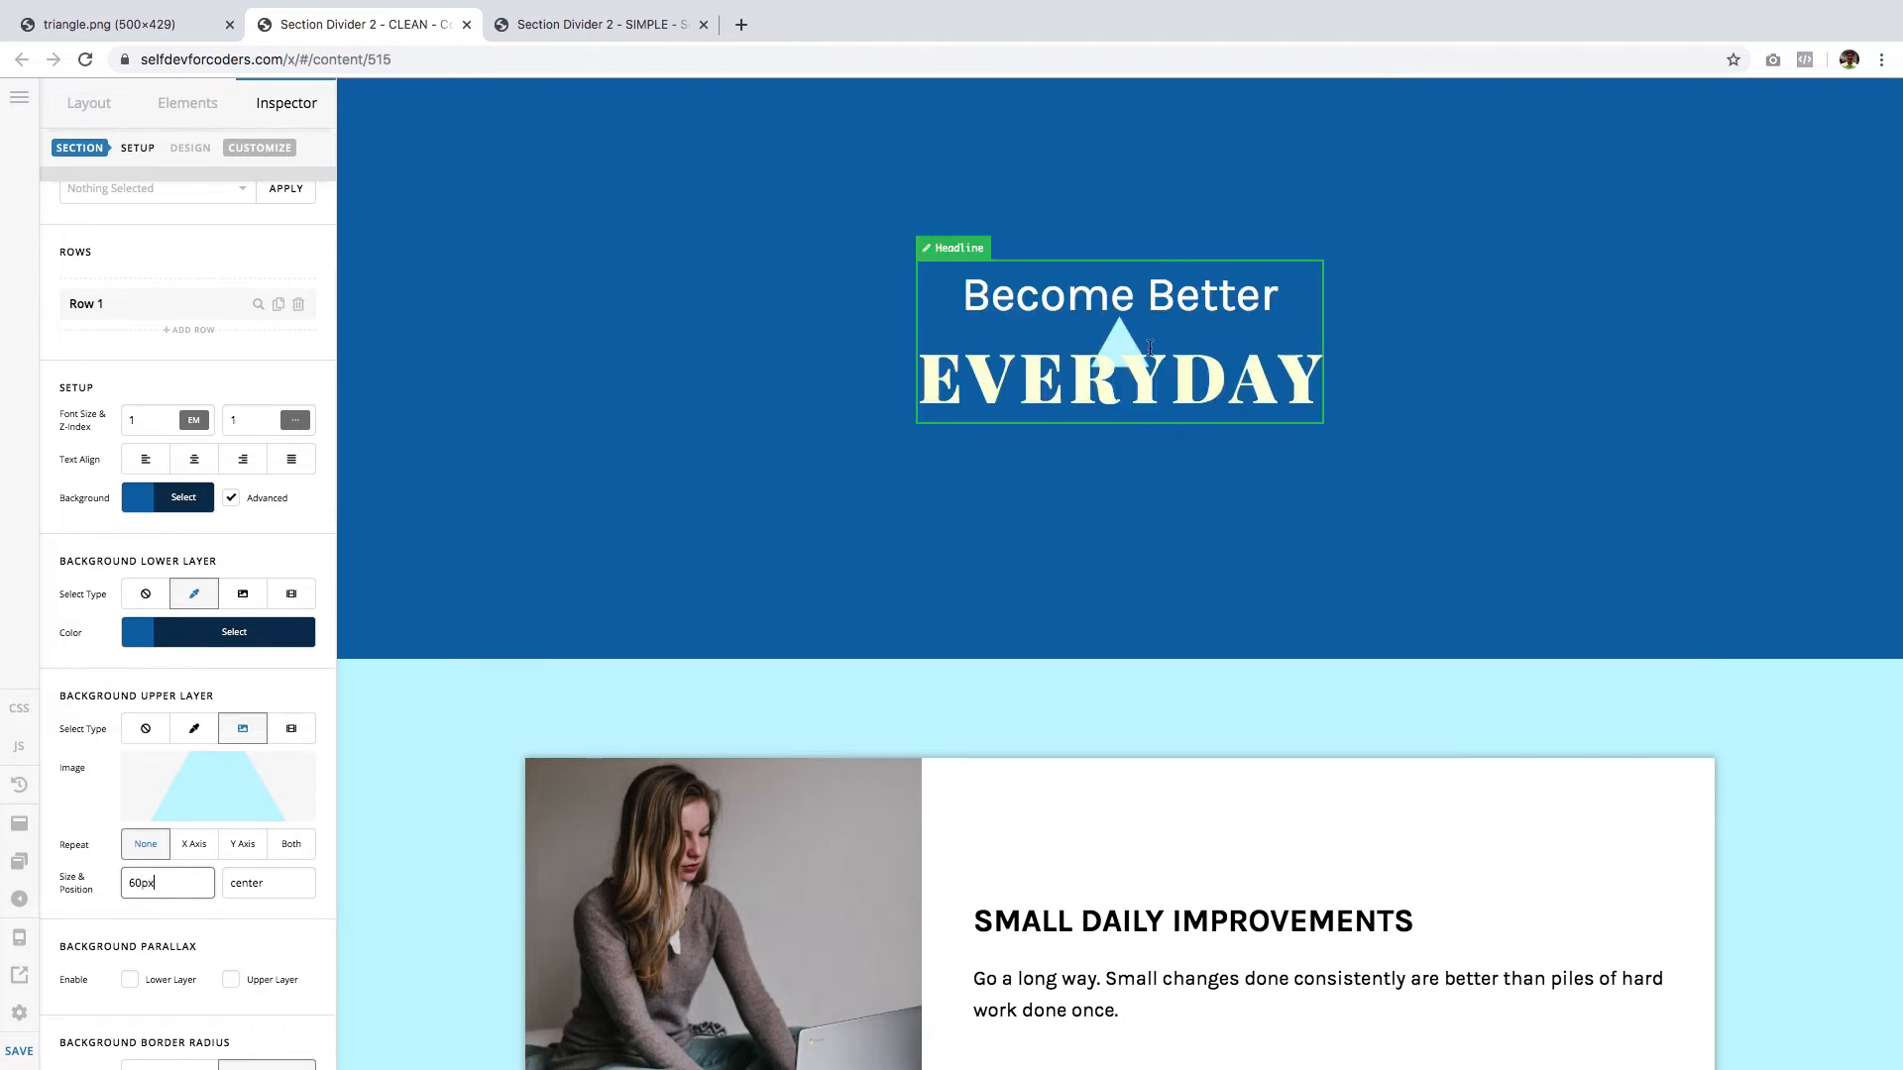
pyautogui.moveTo(1116, 331)
pyautogui.write(' bottom')
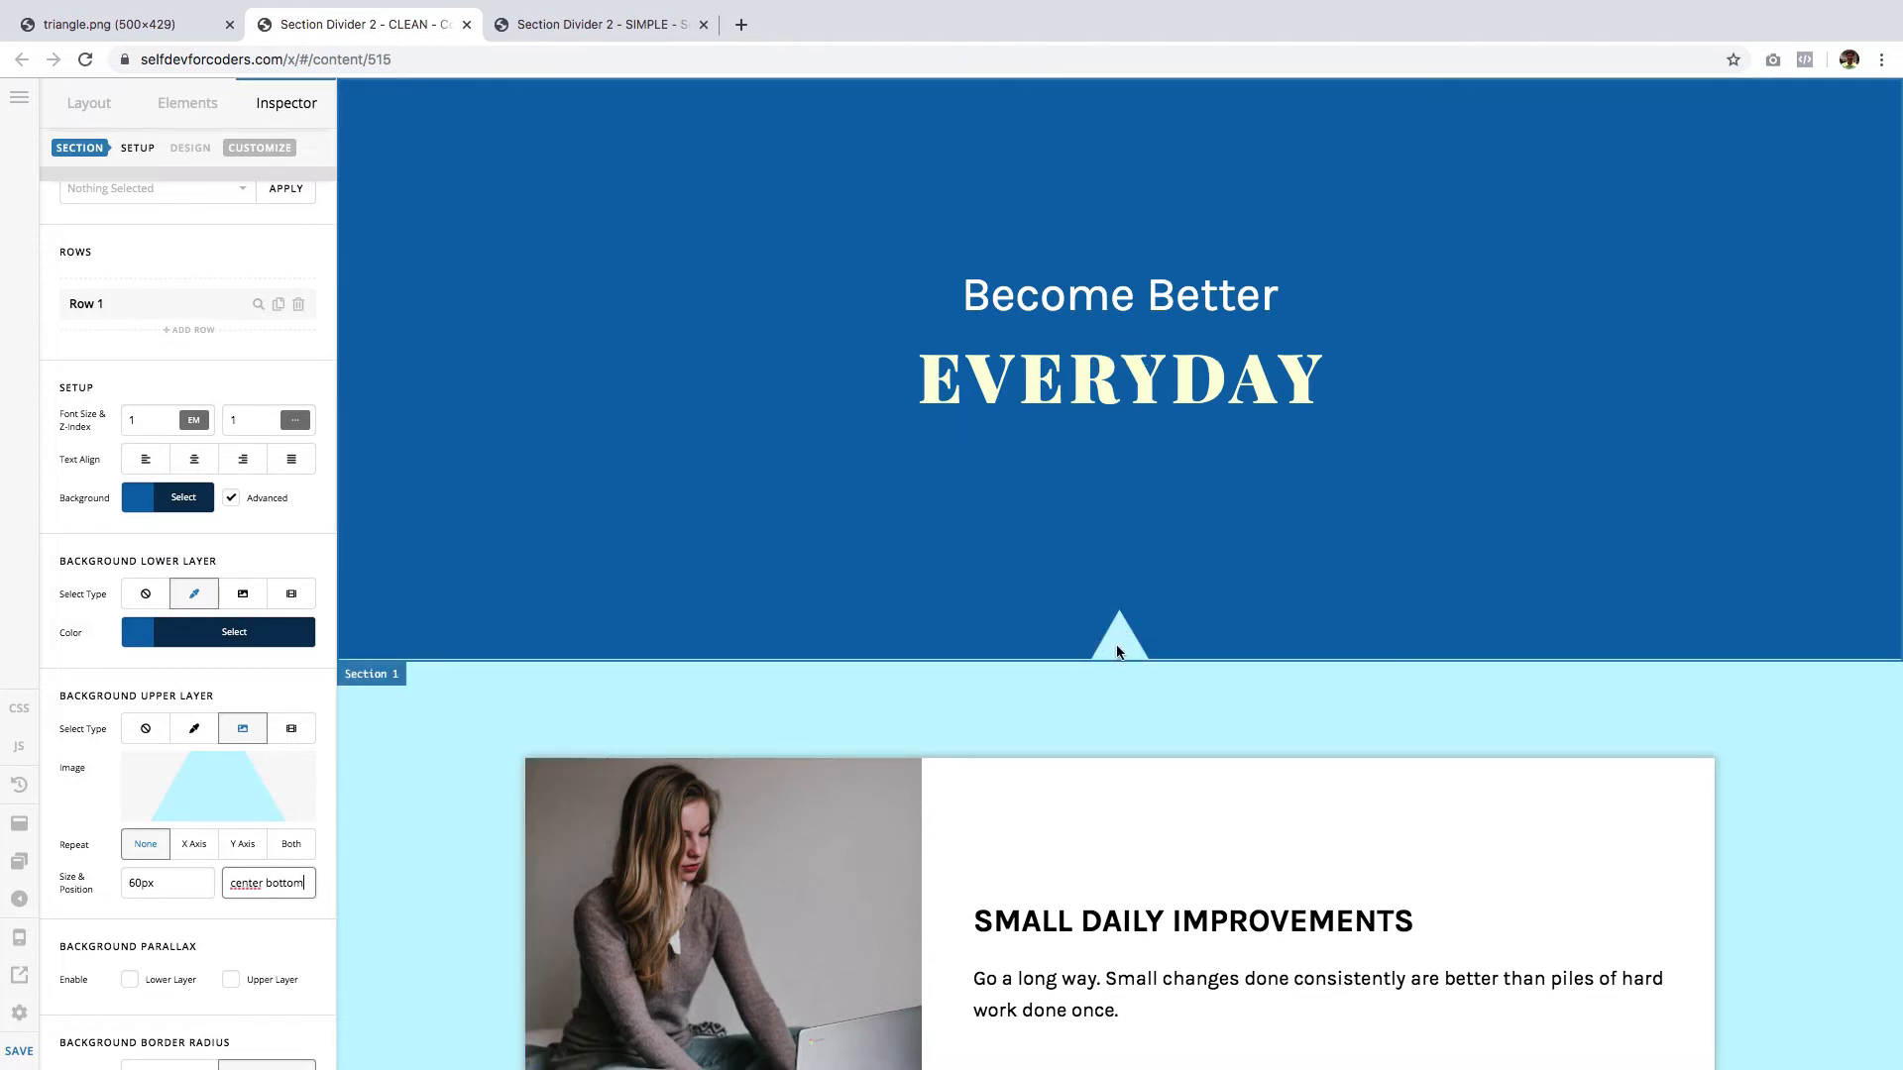
pyautogui.moveTo(1122, 618)
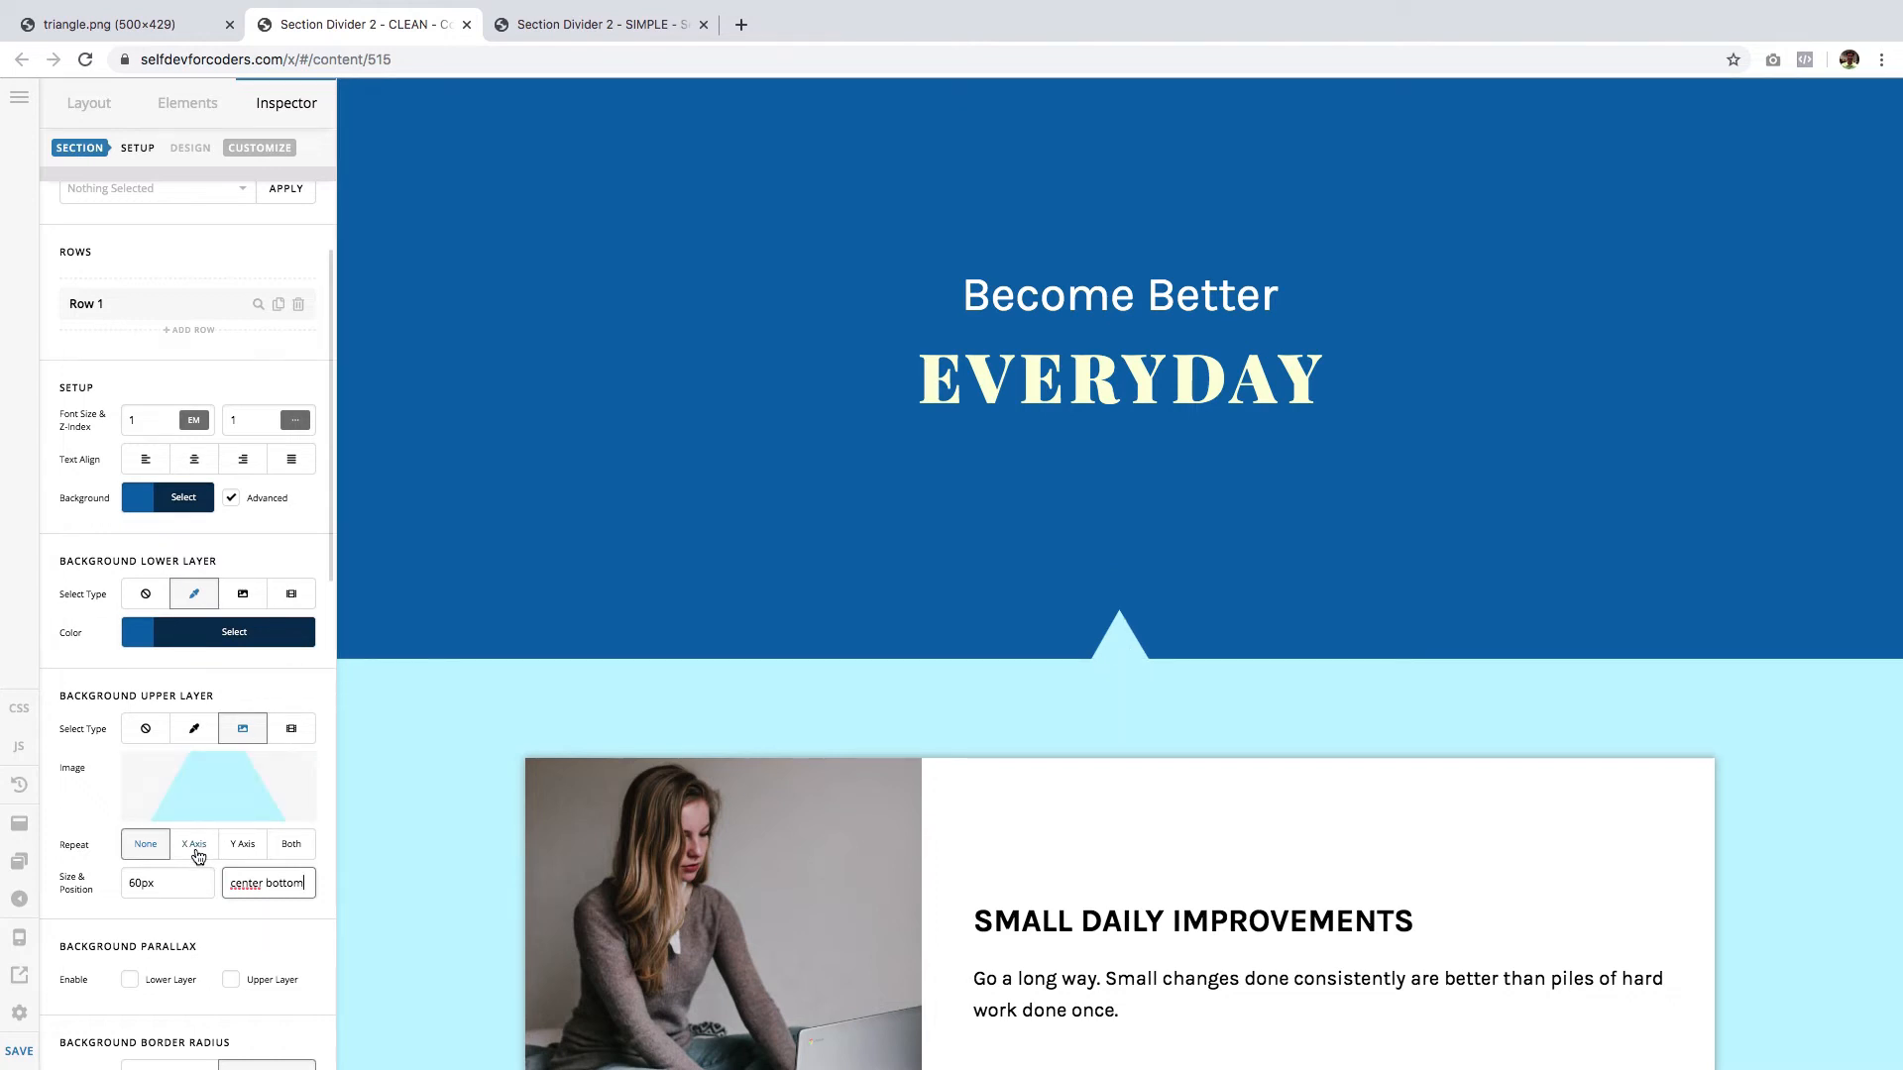
# - Set the upper layer to repeat on the X axis, forming the zigzag bottom edge
pyautogui.click(192, 845)
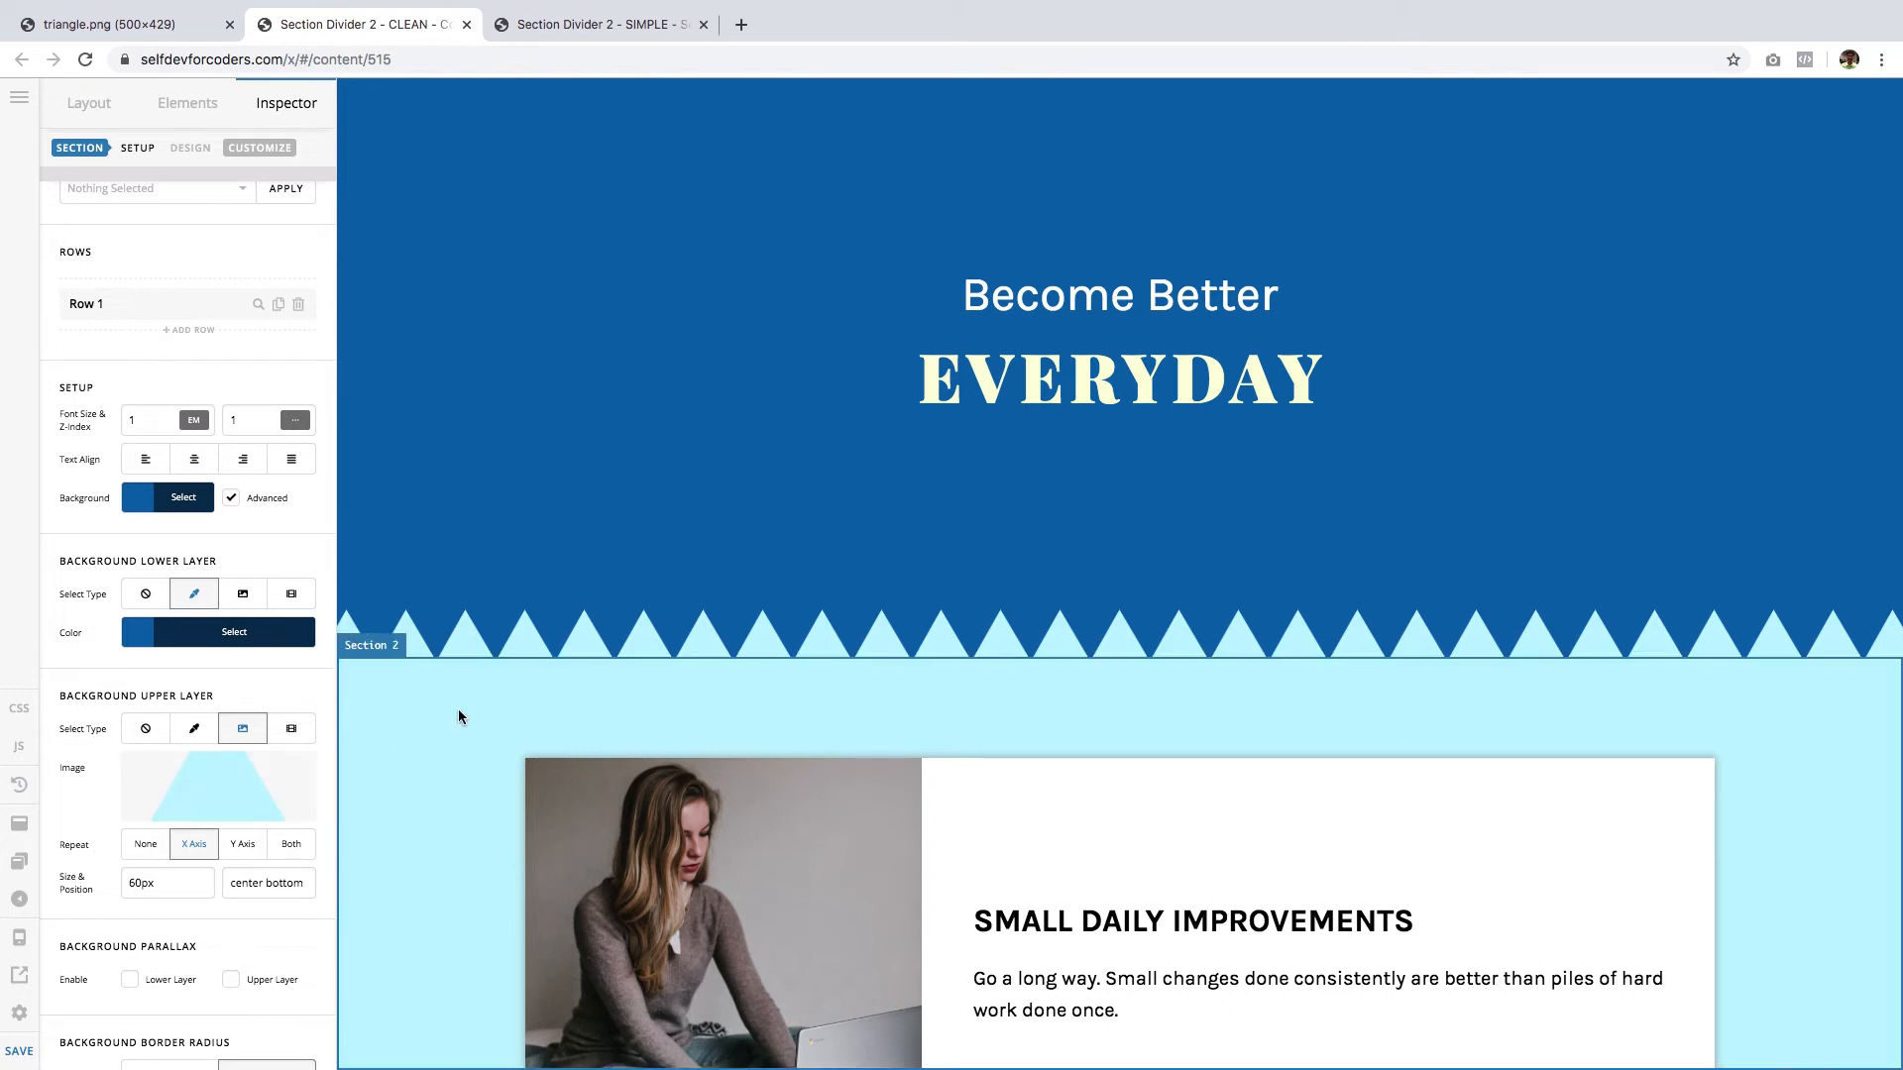
pyautogui.moveTo(339, 749)
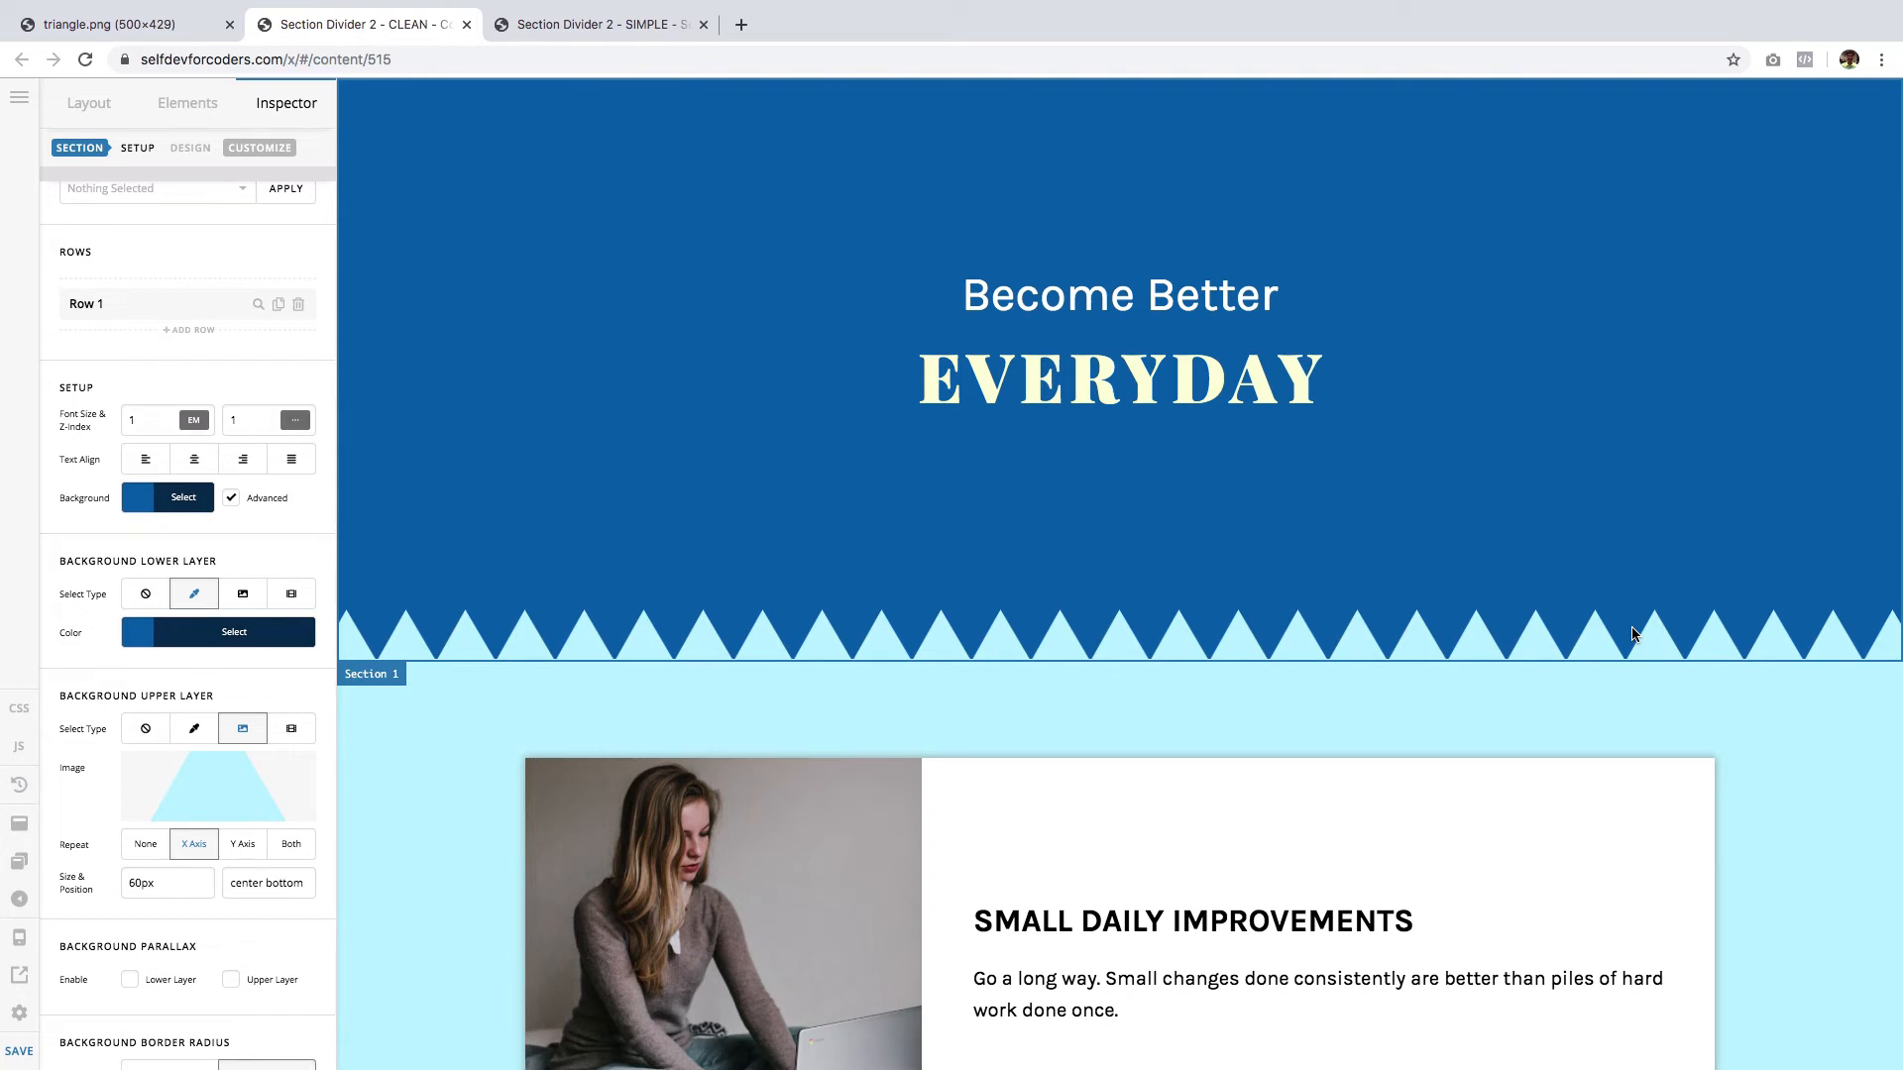
pyautogui.moveTo(1455, 514)
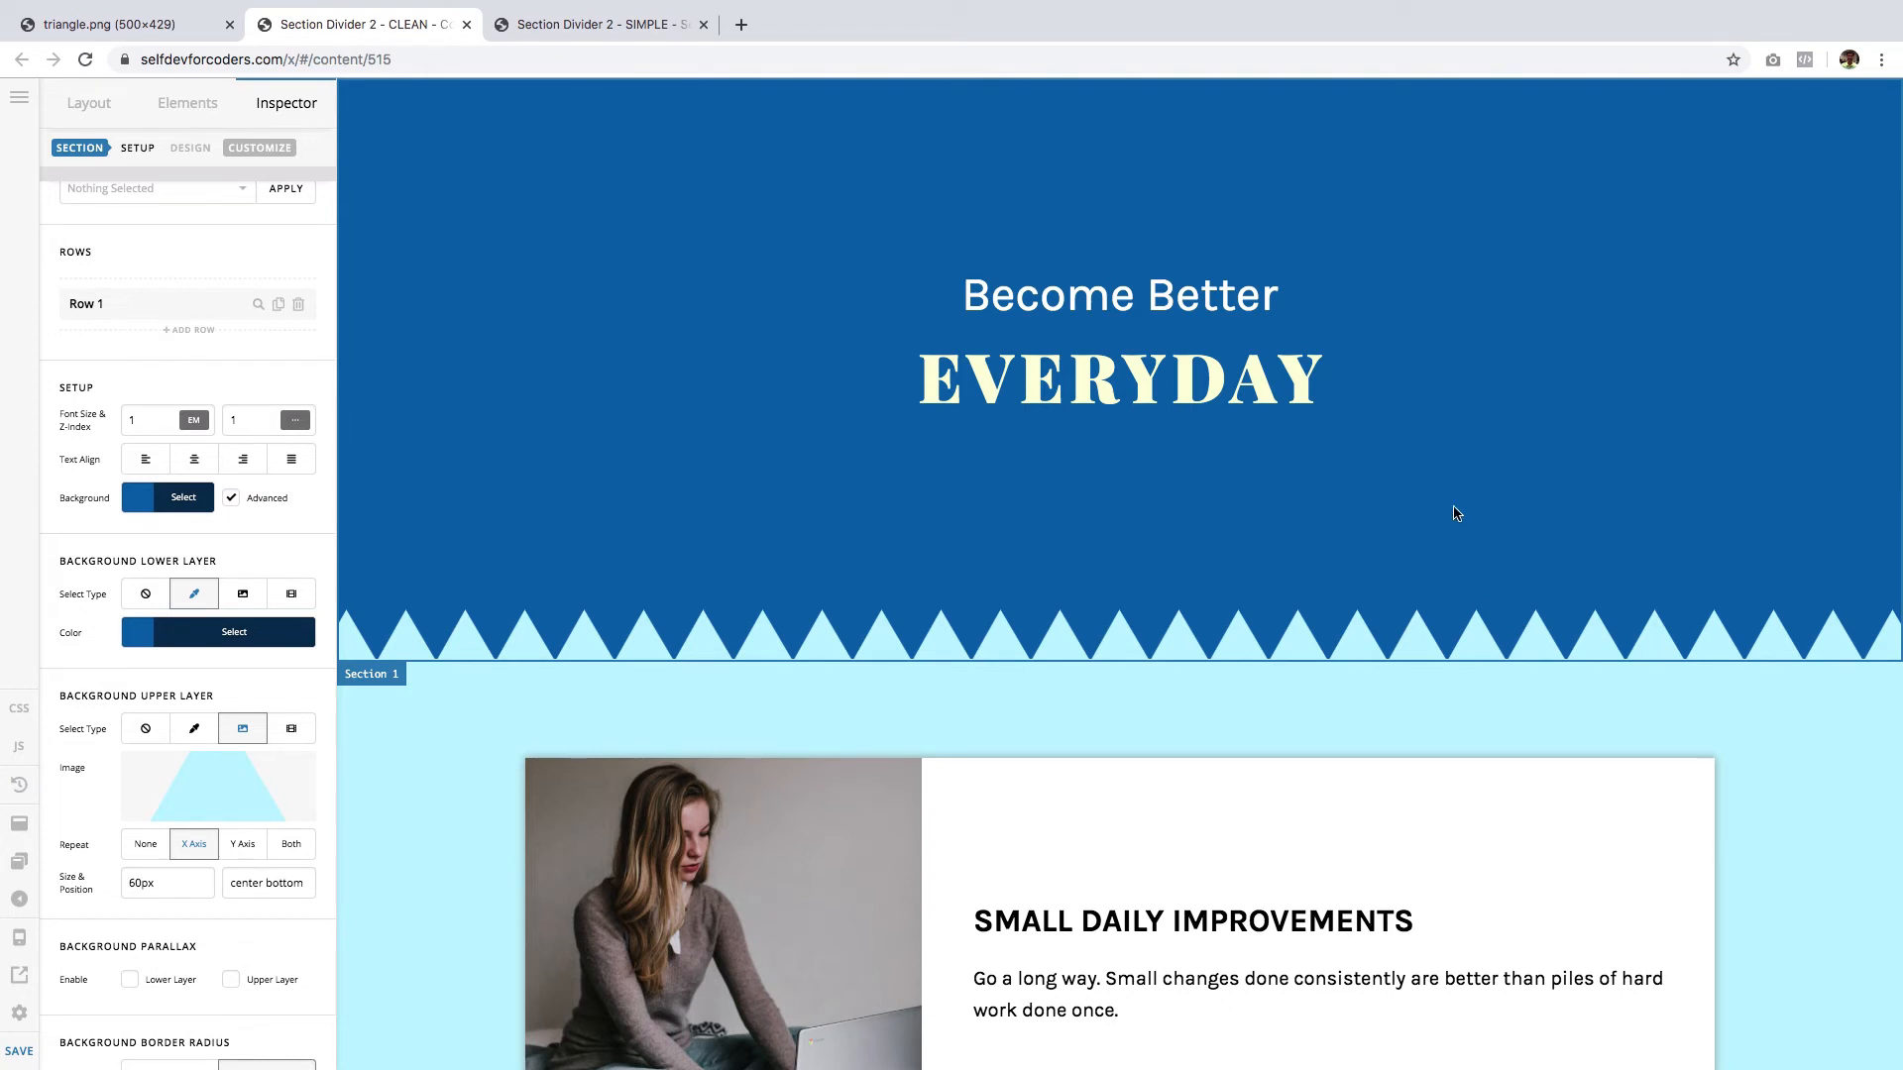
pyautogui.moveTo(1451, 607)
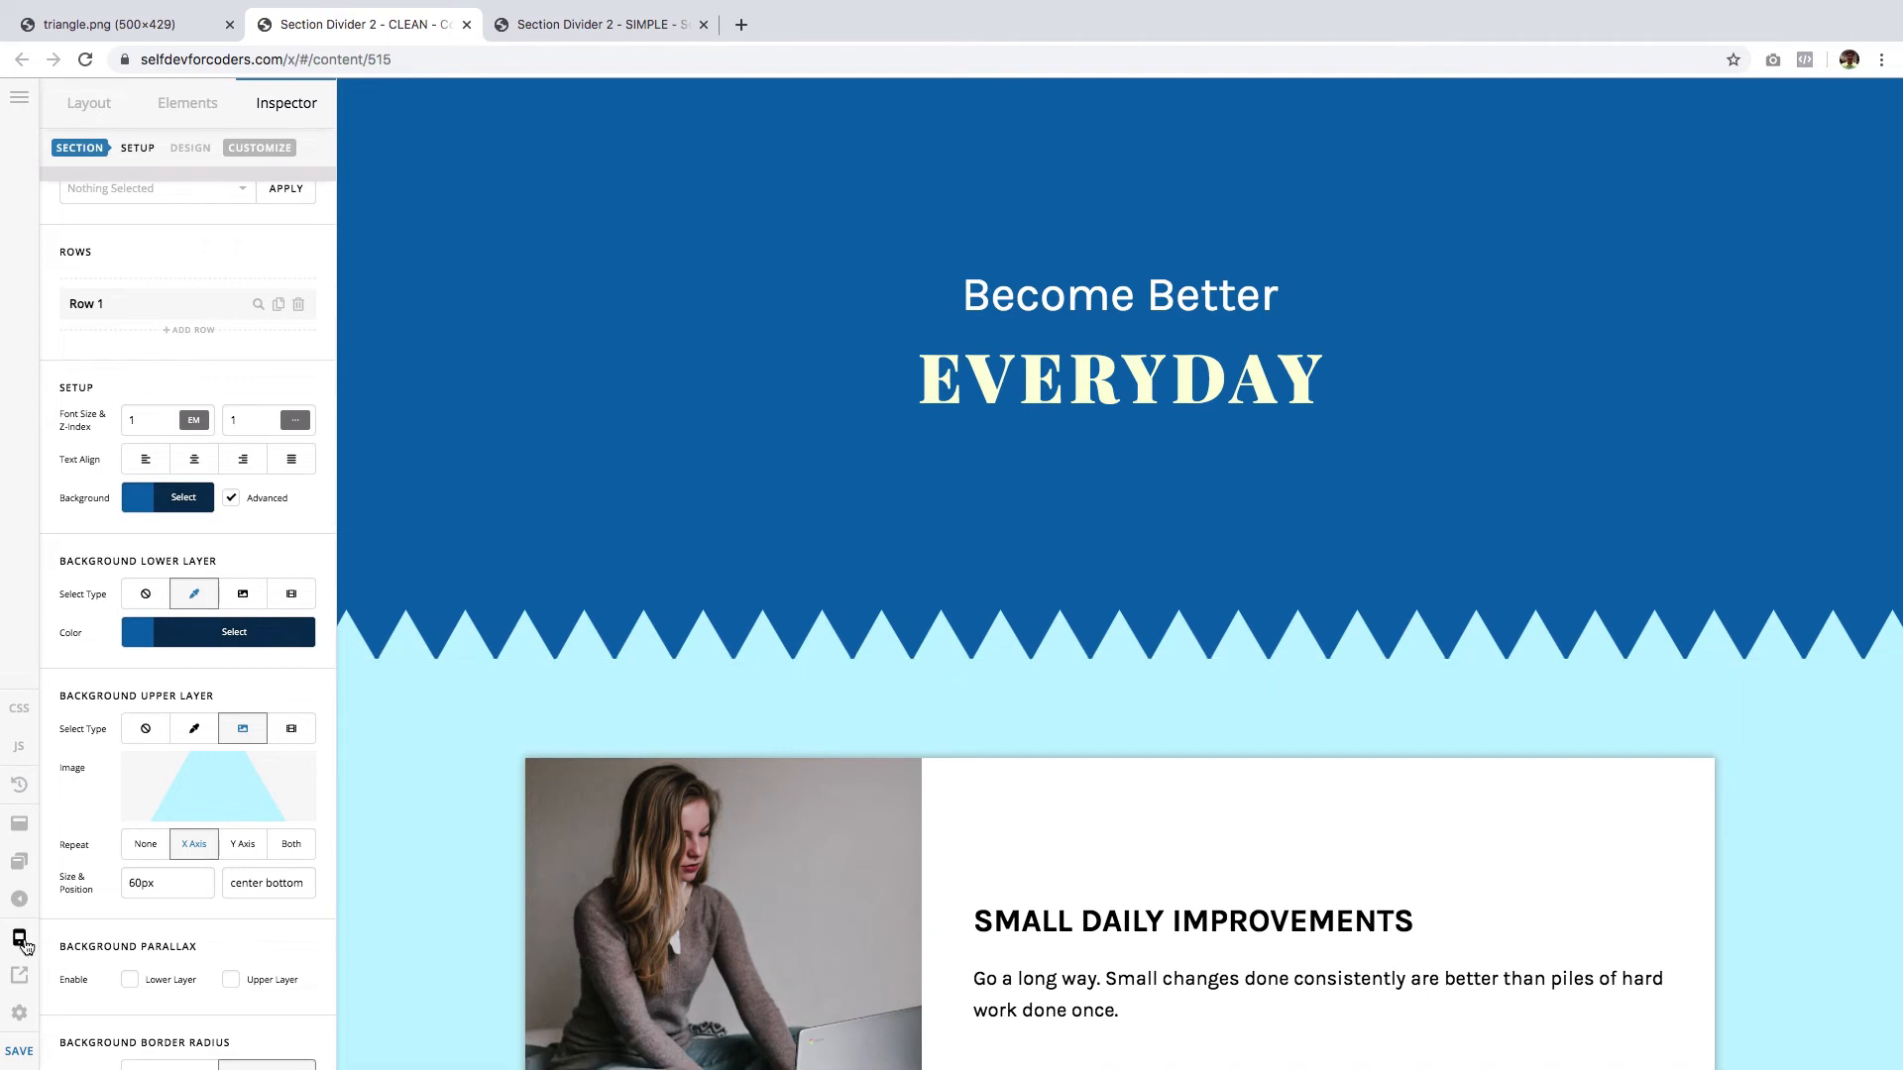
# - Preview the hero at phone width and bring up the section's Customize settings for ID, class and CSS
pyautogui.click(1213, 117)
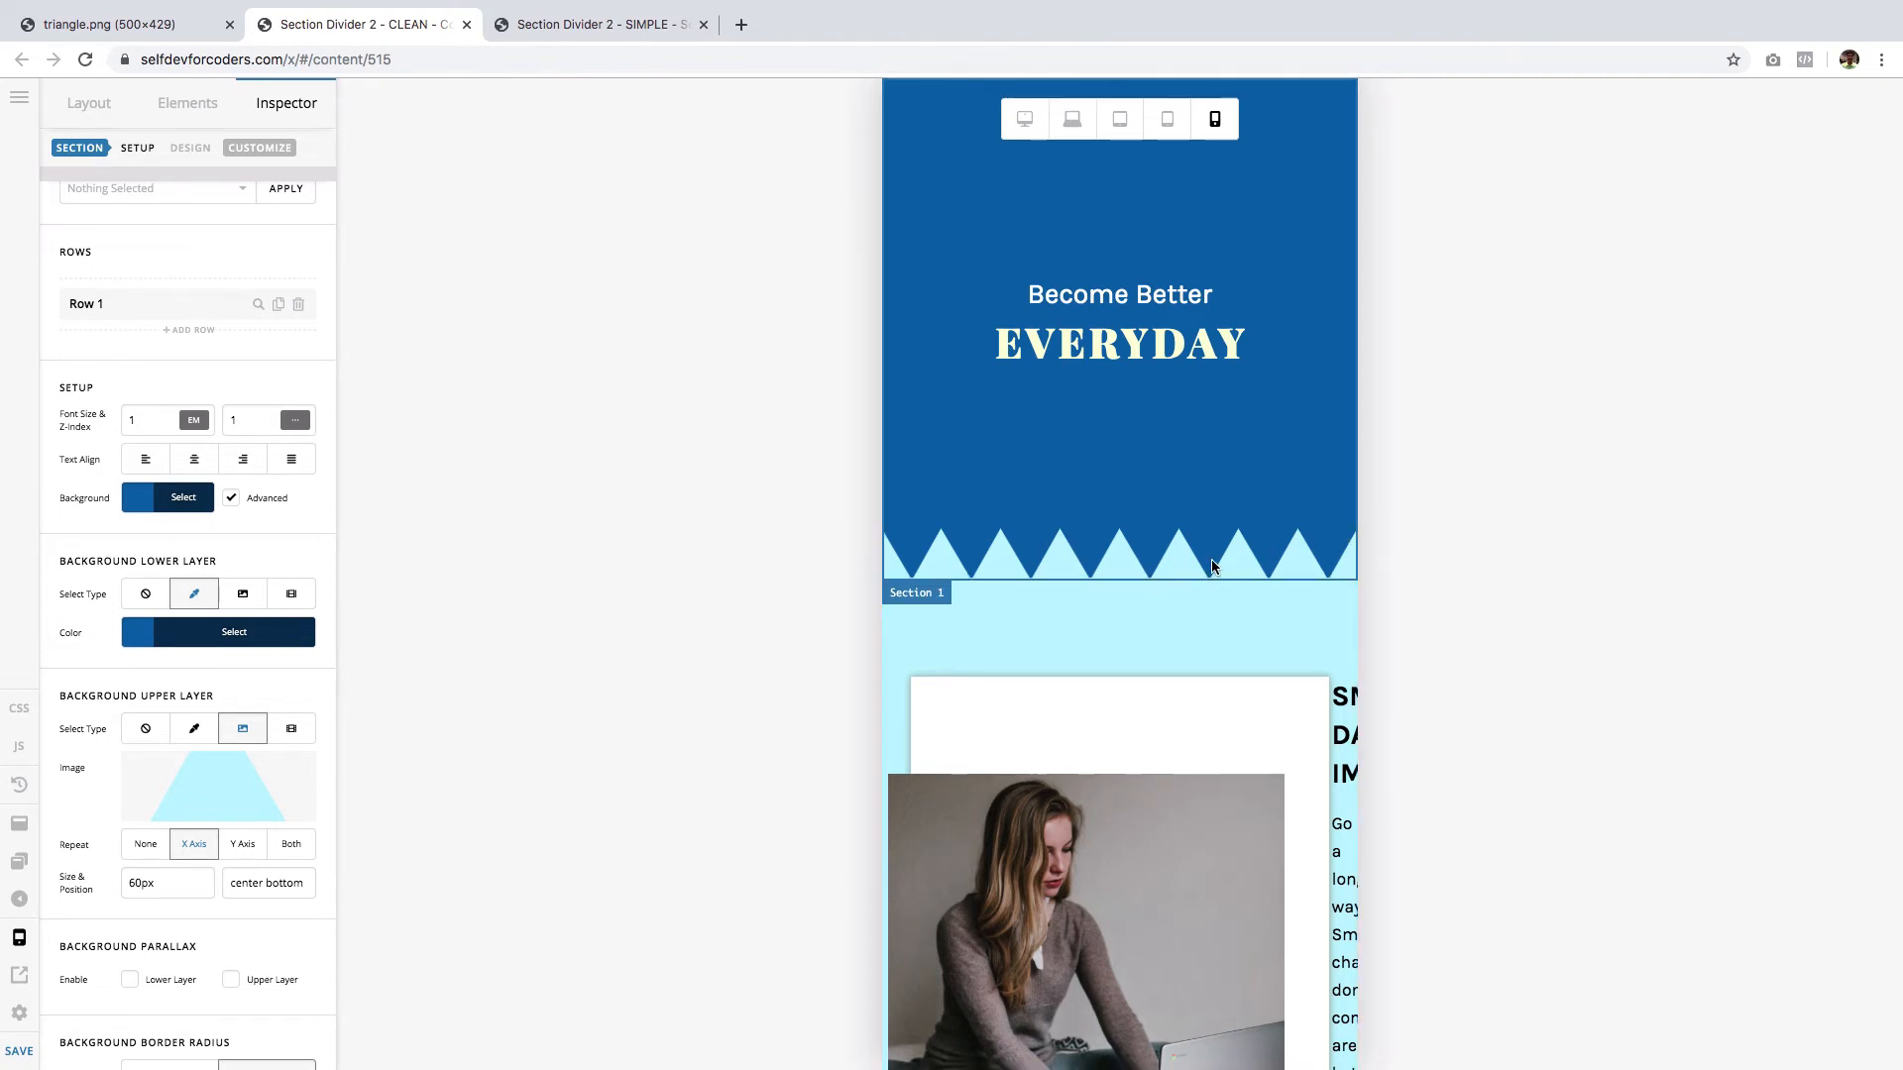
pyautogui.moveTo(1120, 543)
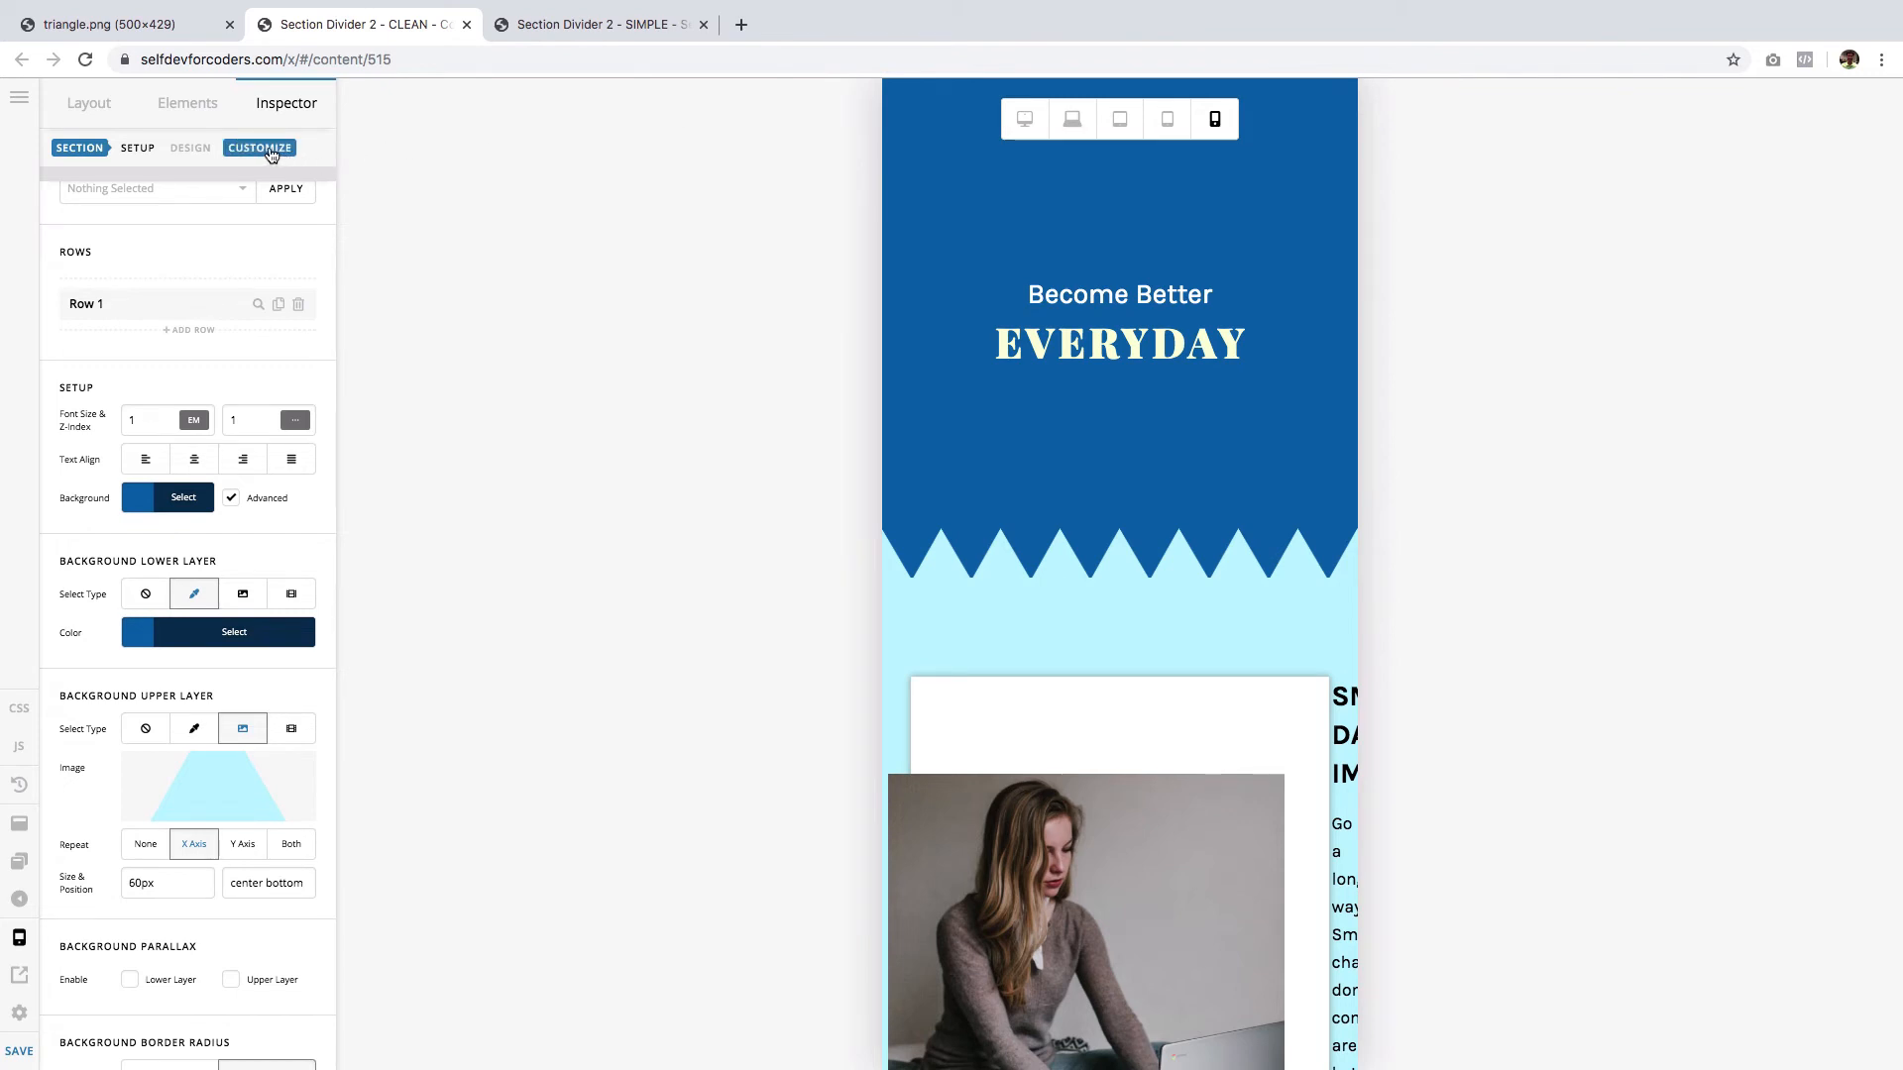
pyautogui.click(258, 147)
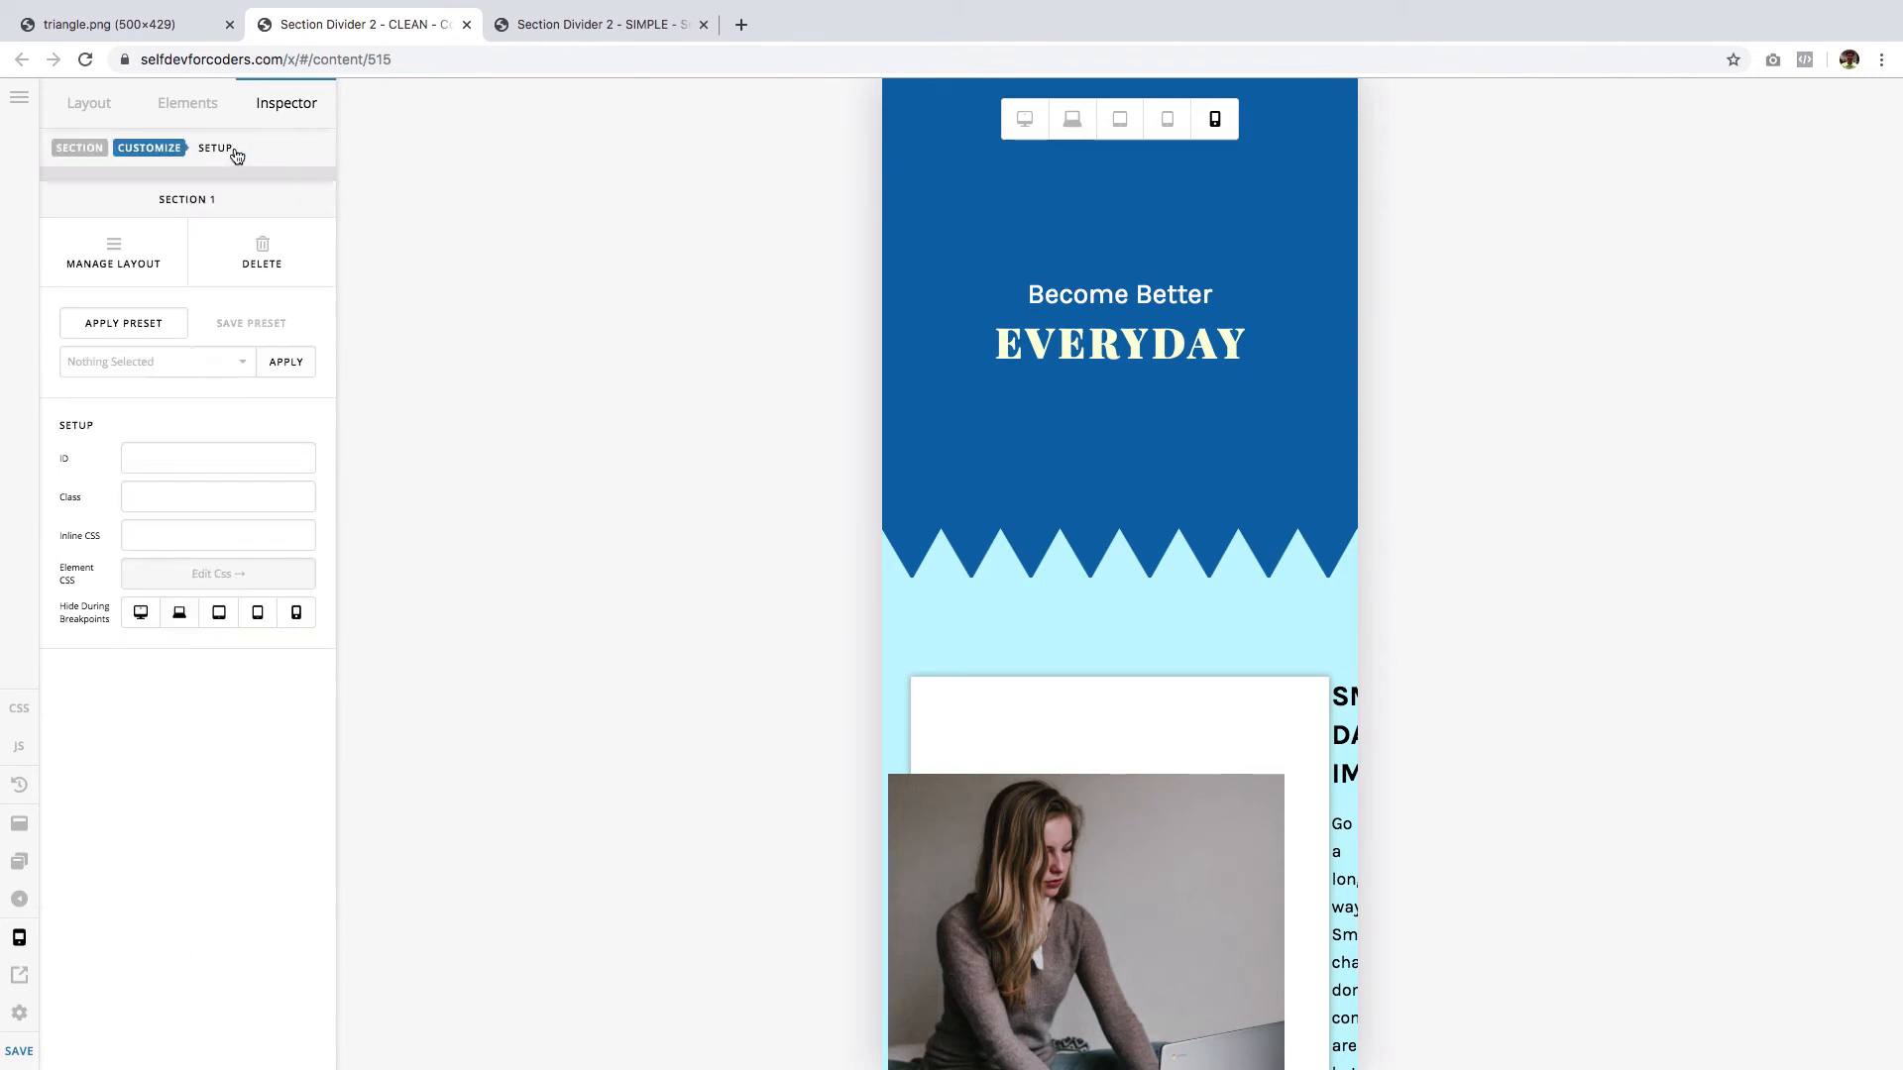